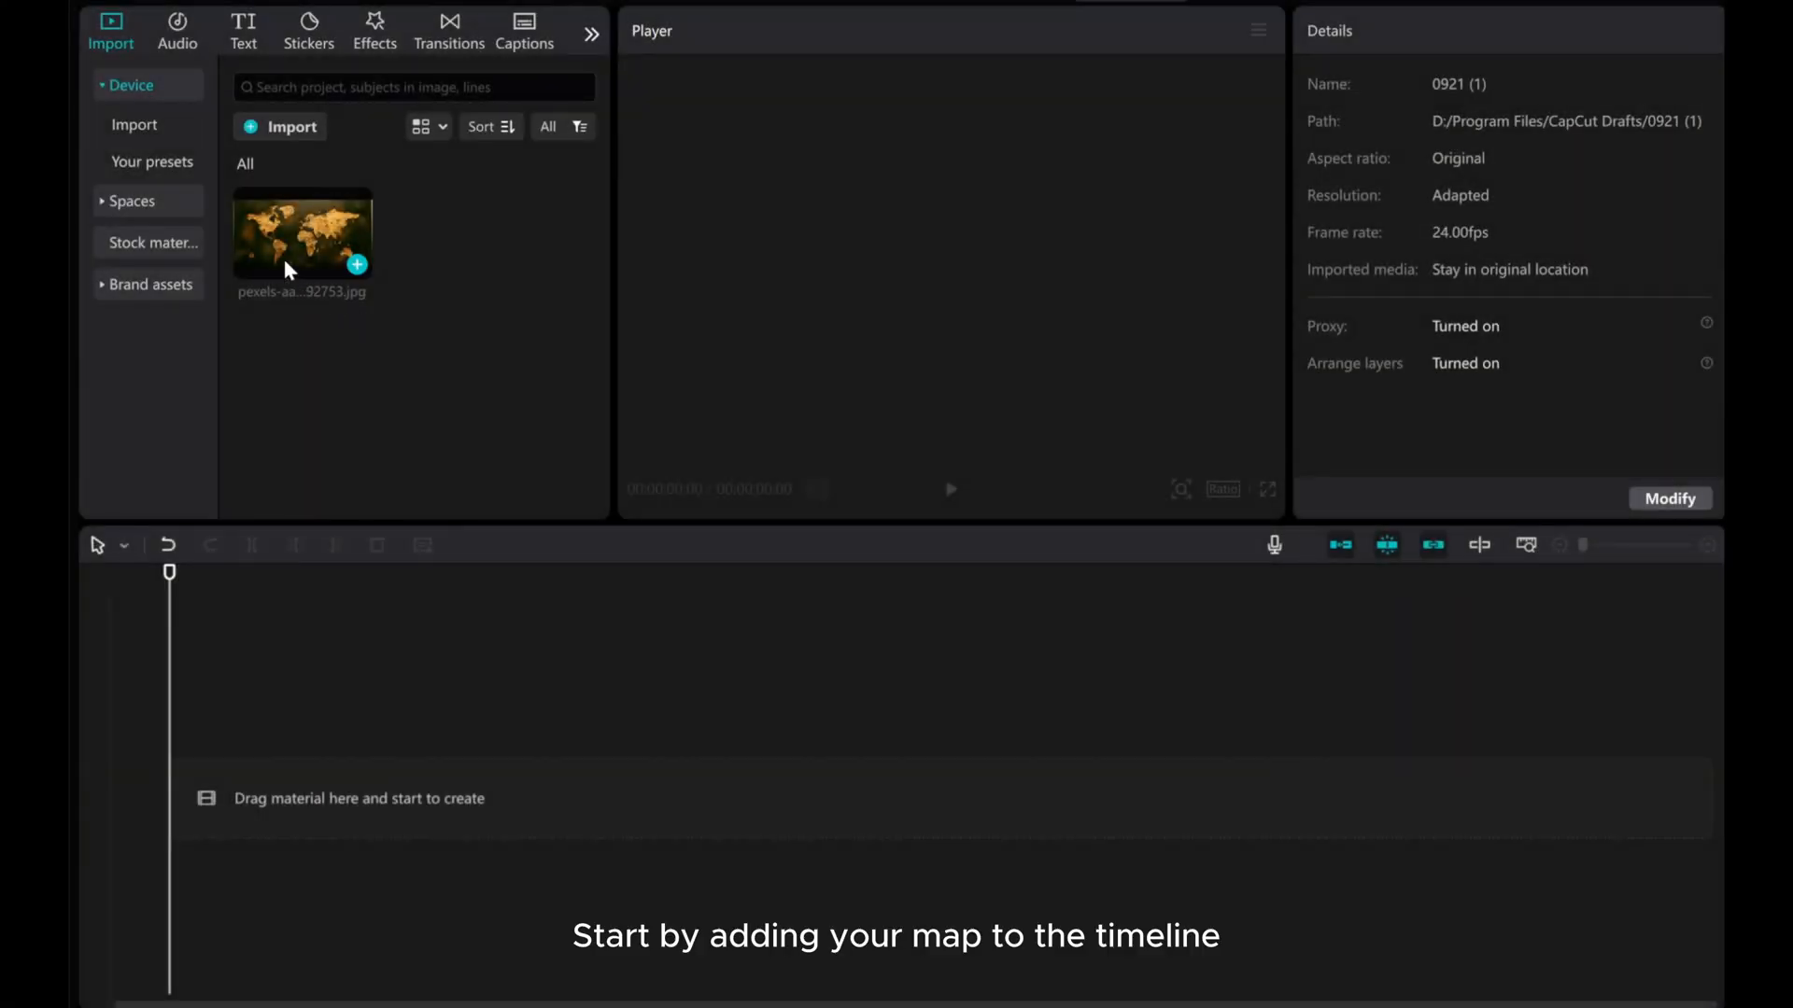
Step: Add the world map image to the timeline as a five-second clip
{"action": "left_click", "coordinate": [299, 233]}
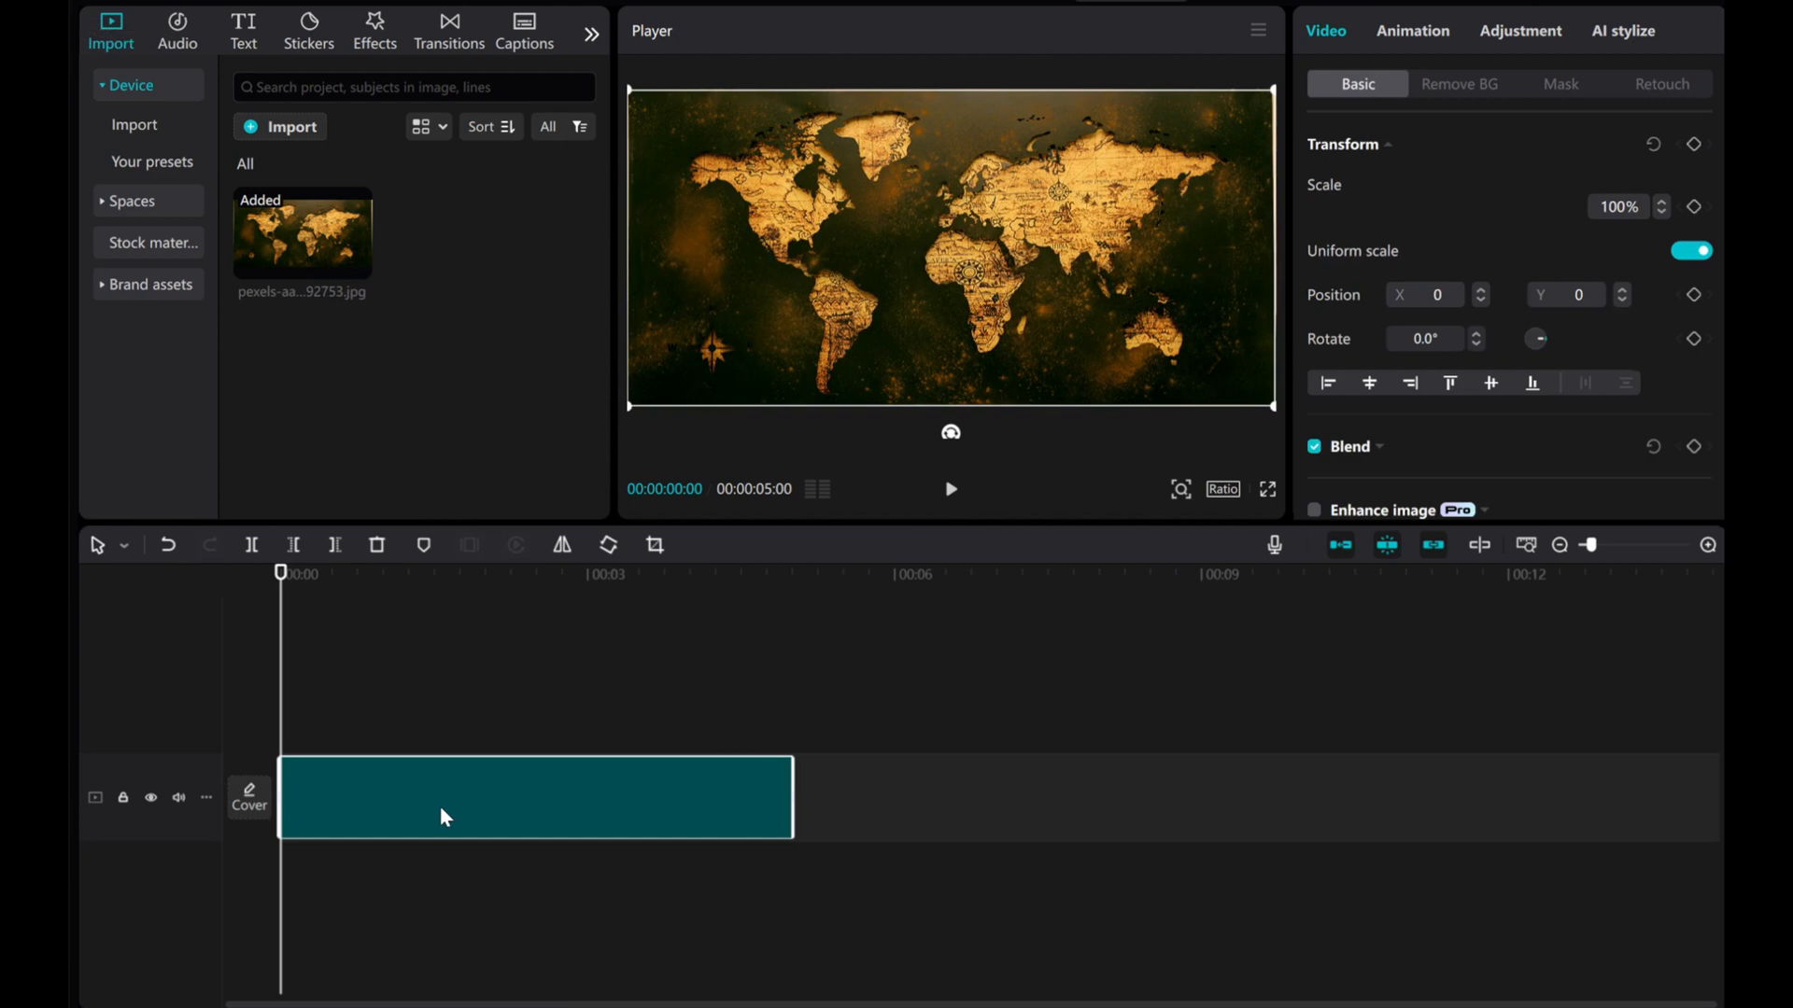
Step: Add a text layer and replace its default text with a row of dashes
{"action": "left_click", "coordinate": [242, 26]}
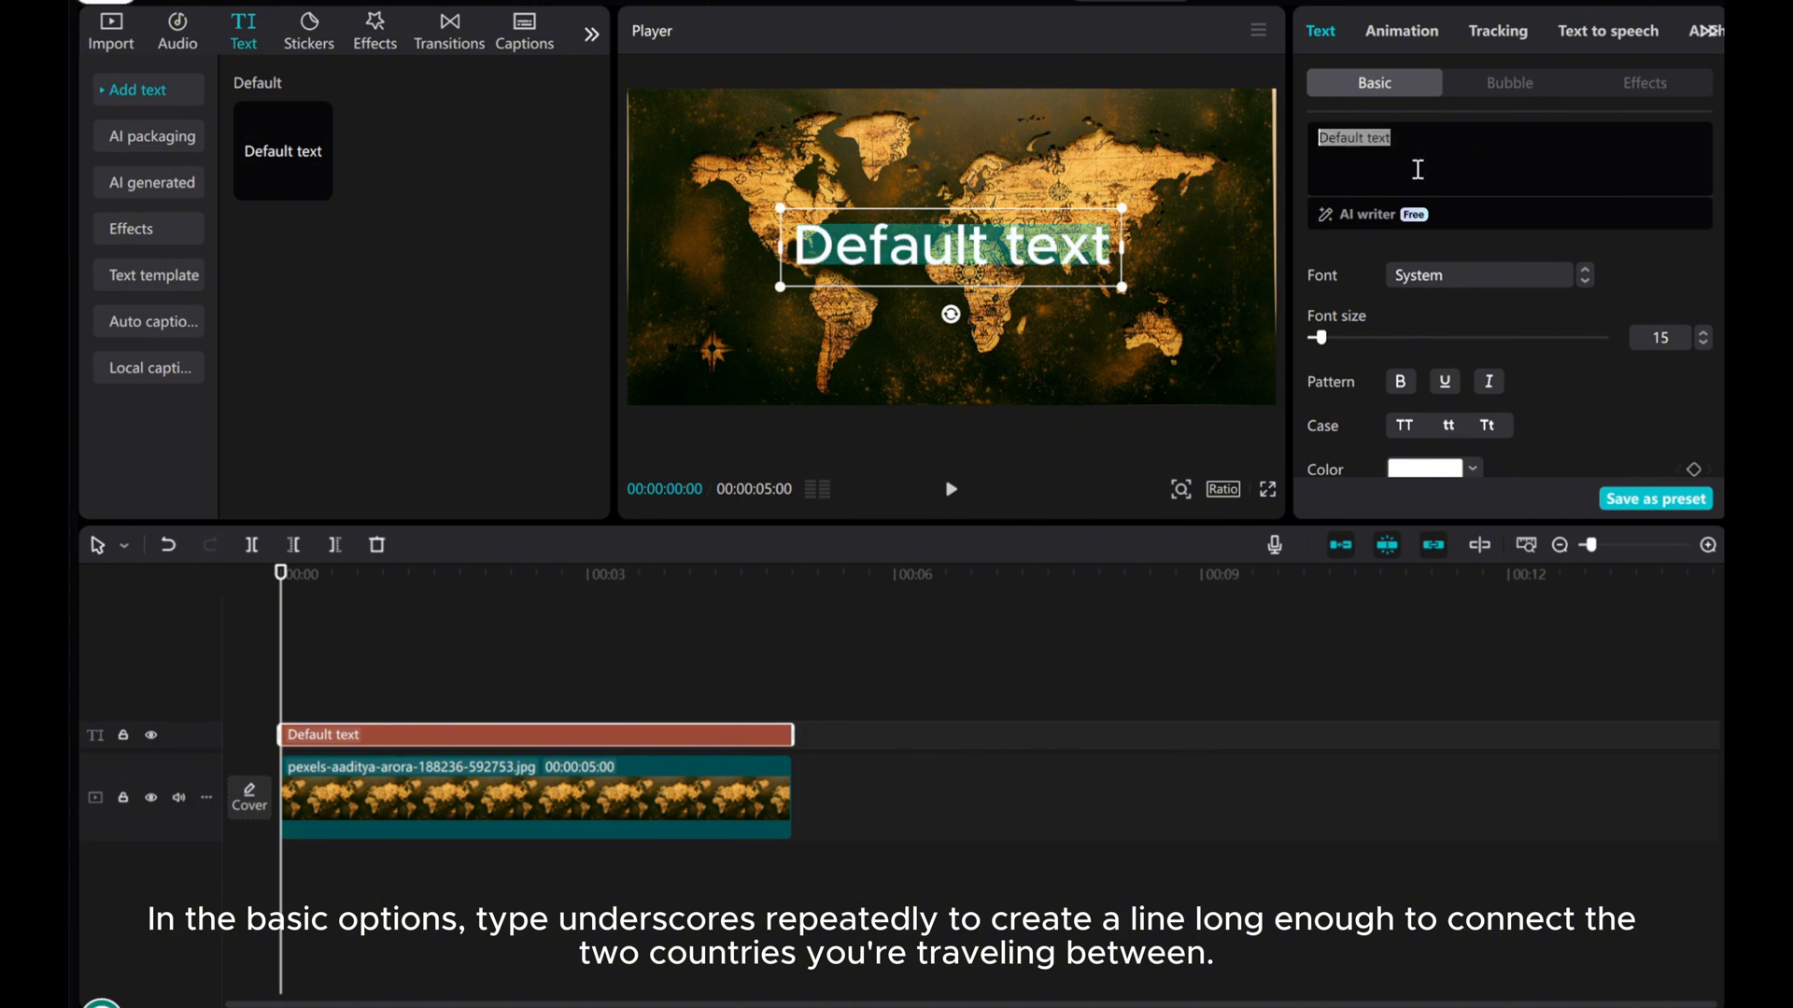
{"action": "type", "text": "----------------"}
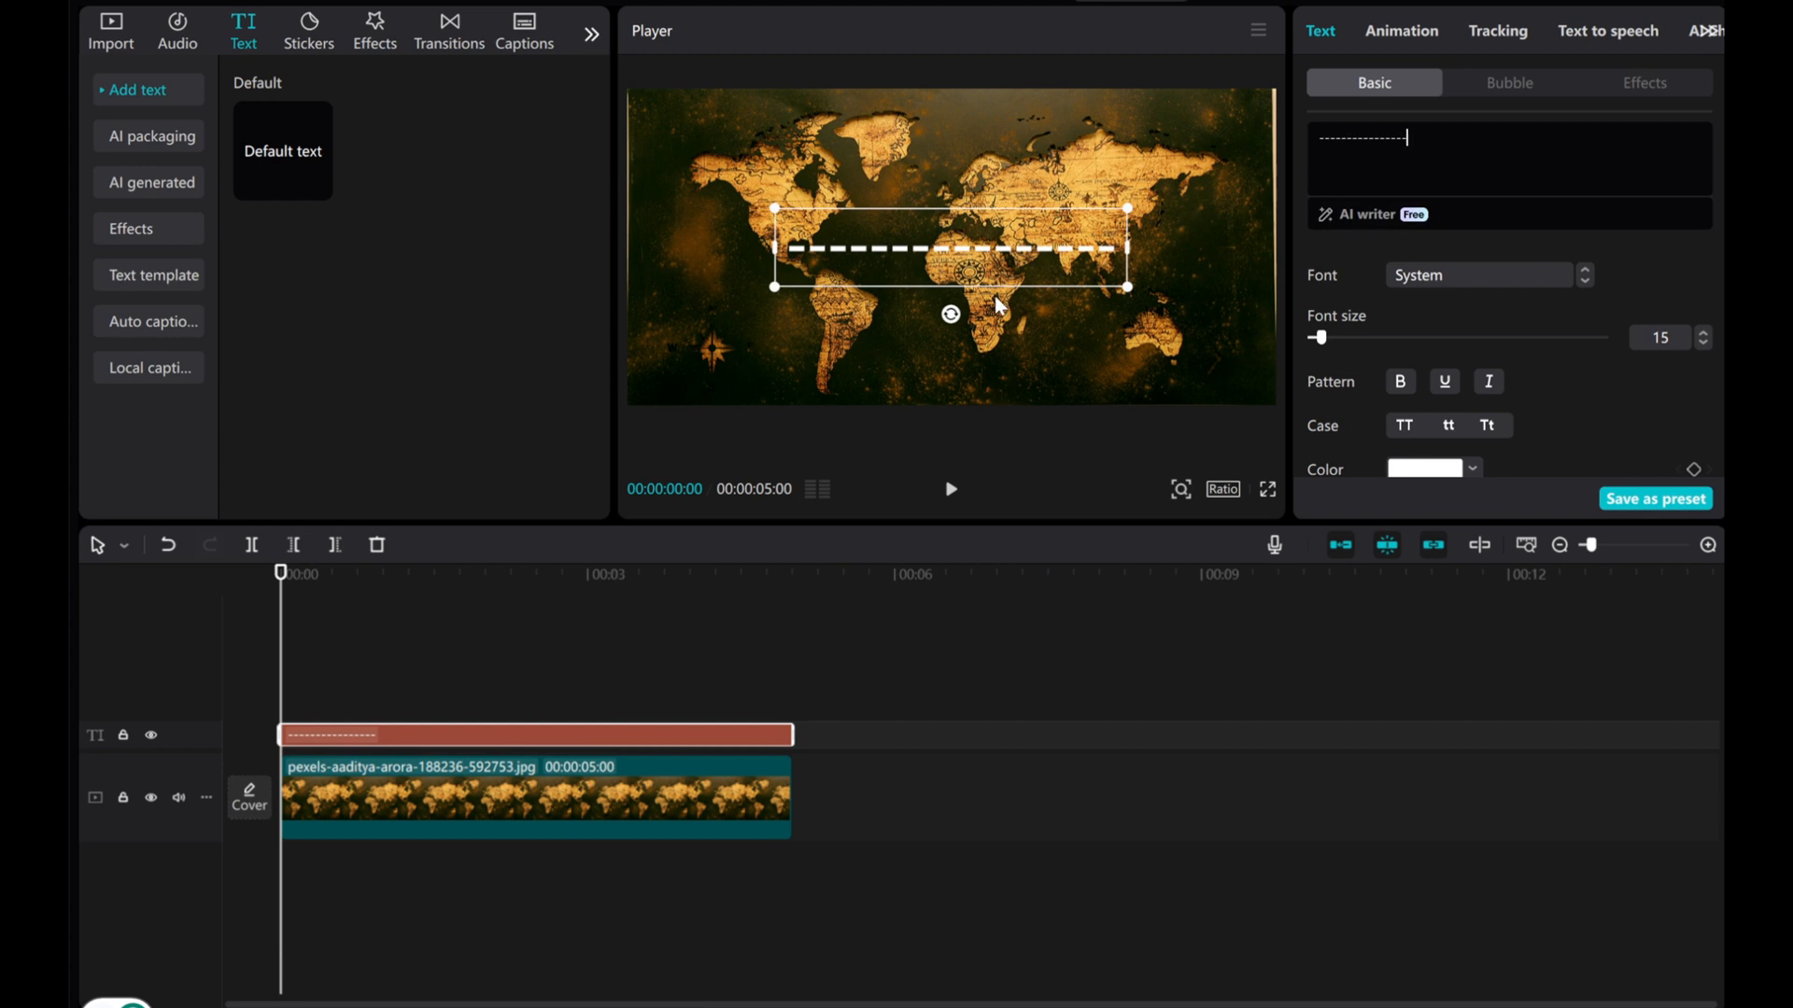
Step: Rotate the dashed line and move it to angle across the map between continents
{"action": "left_click_drag", "start_coordinate": [949, 314], "coordinate": [969, 312]}
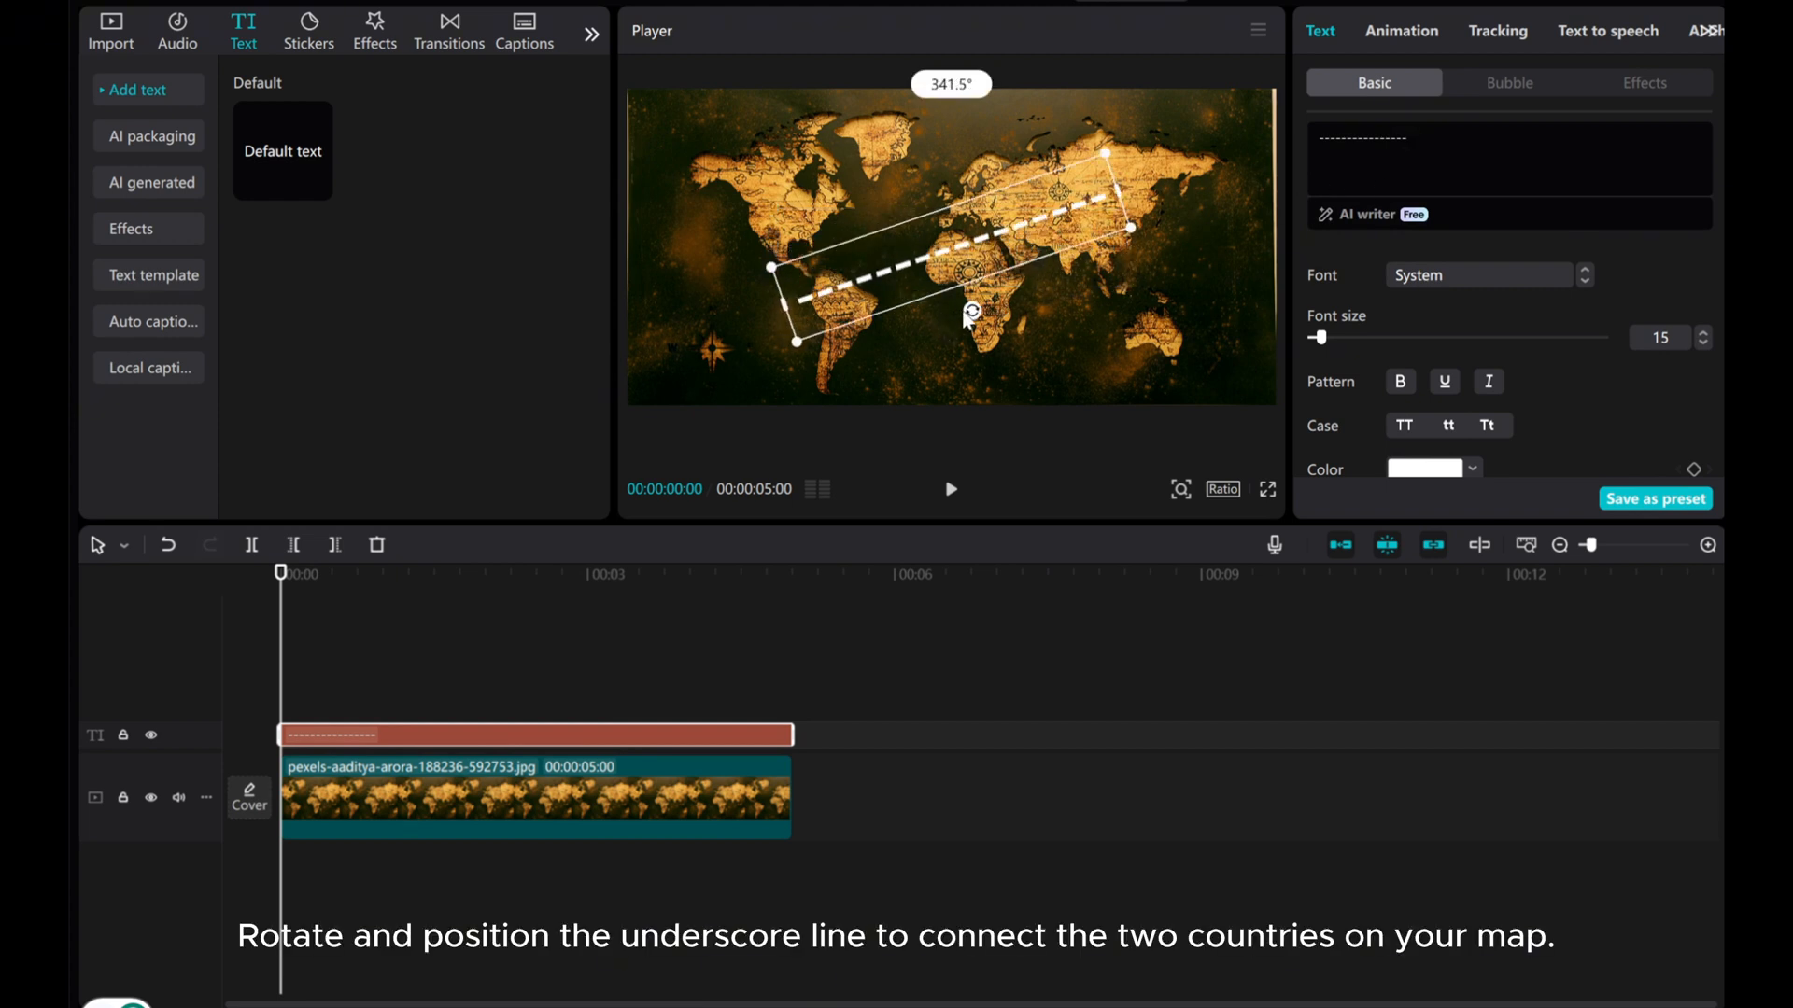
{"action": "left_click_drag", "start_coordinate": [967, 314], "coordinate": [951, 300]}
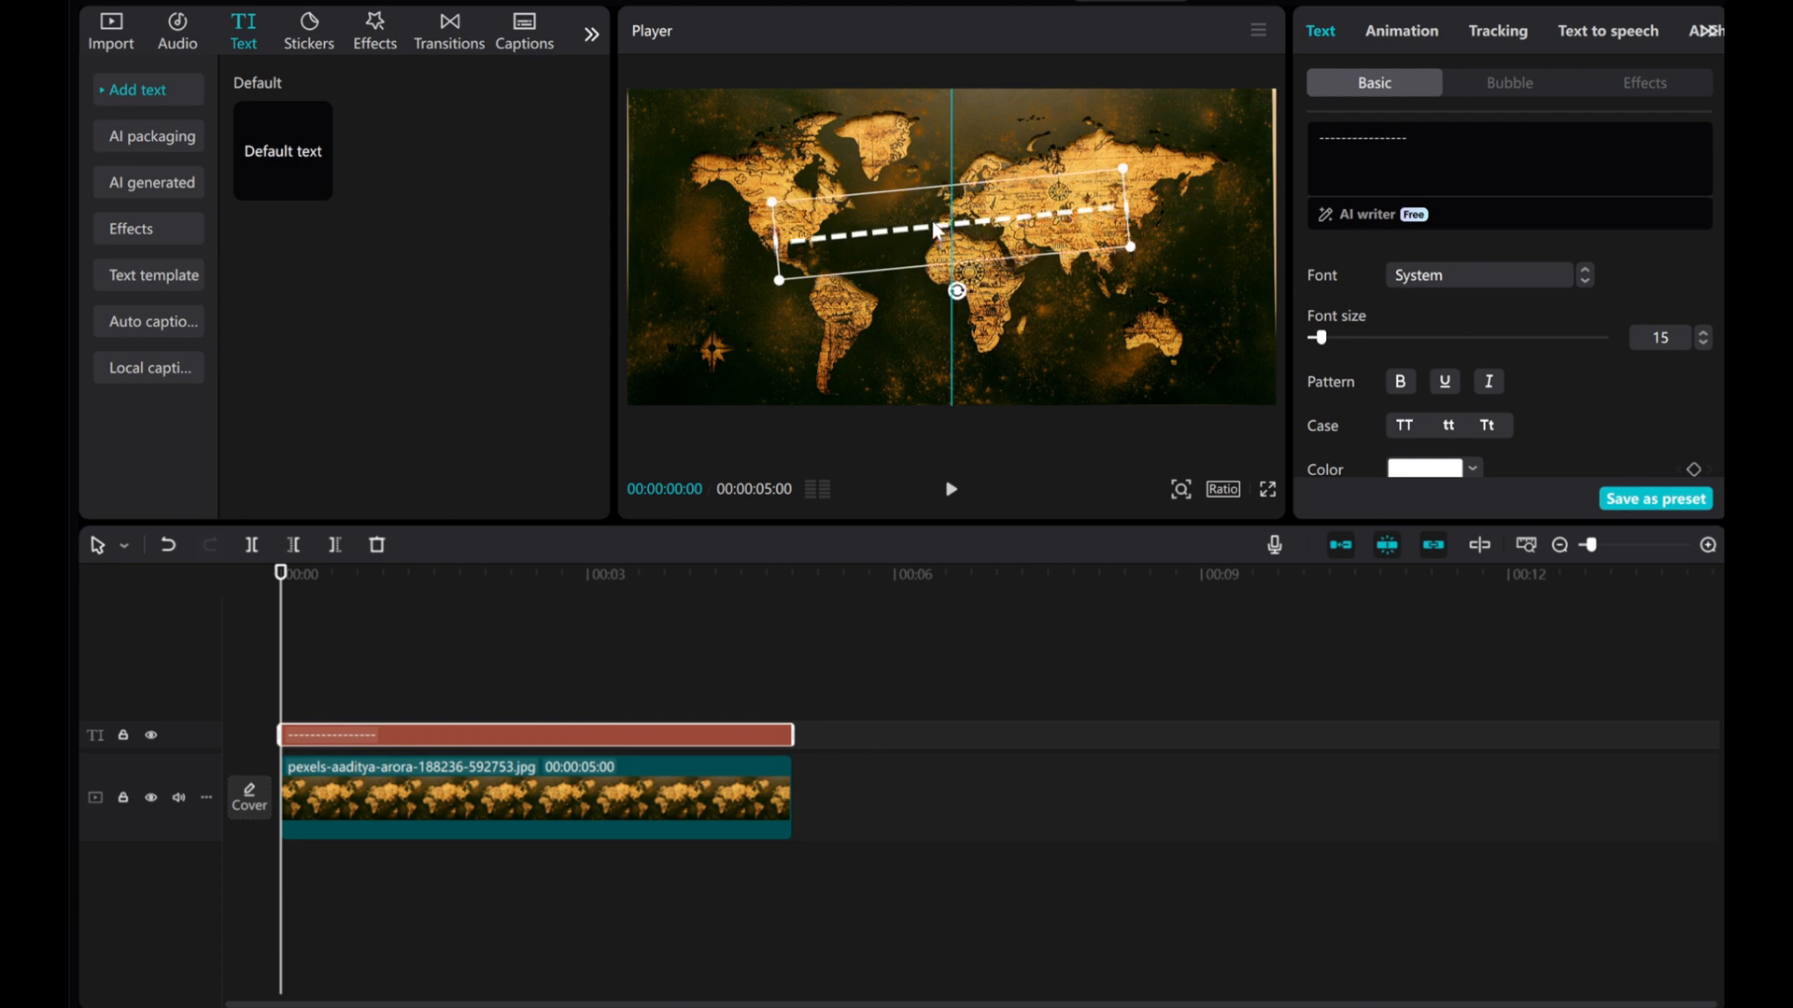
{"action": "left_click_drag", "start_coordinate": [954, 228], "coordinate": [924, 218]}
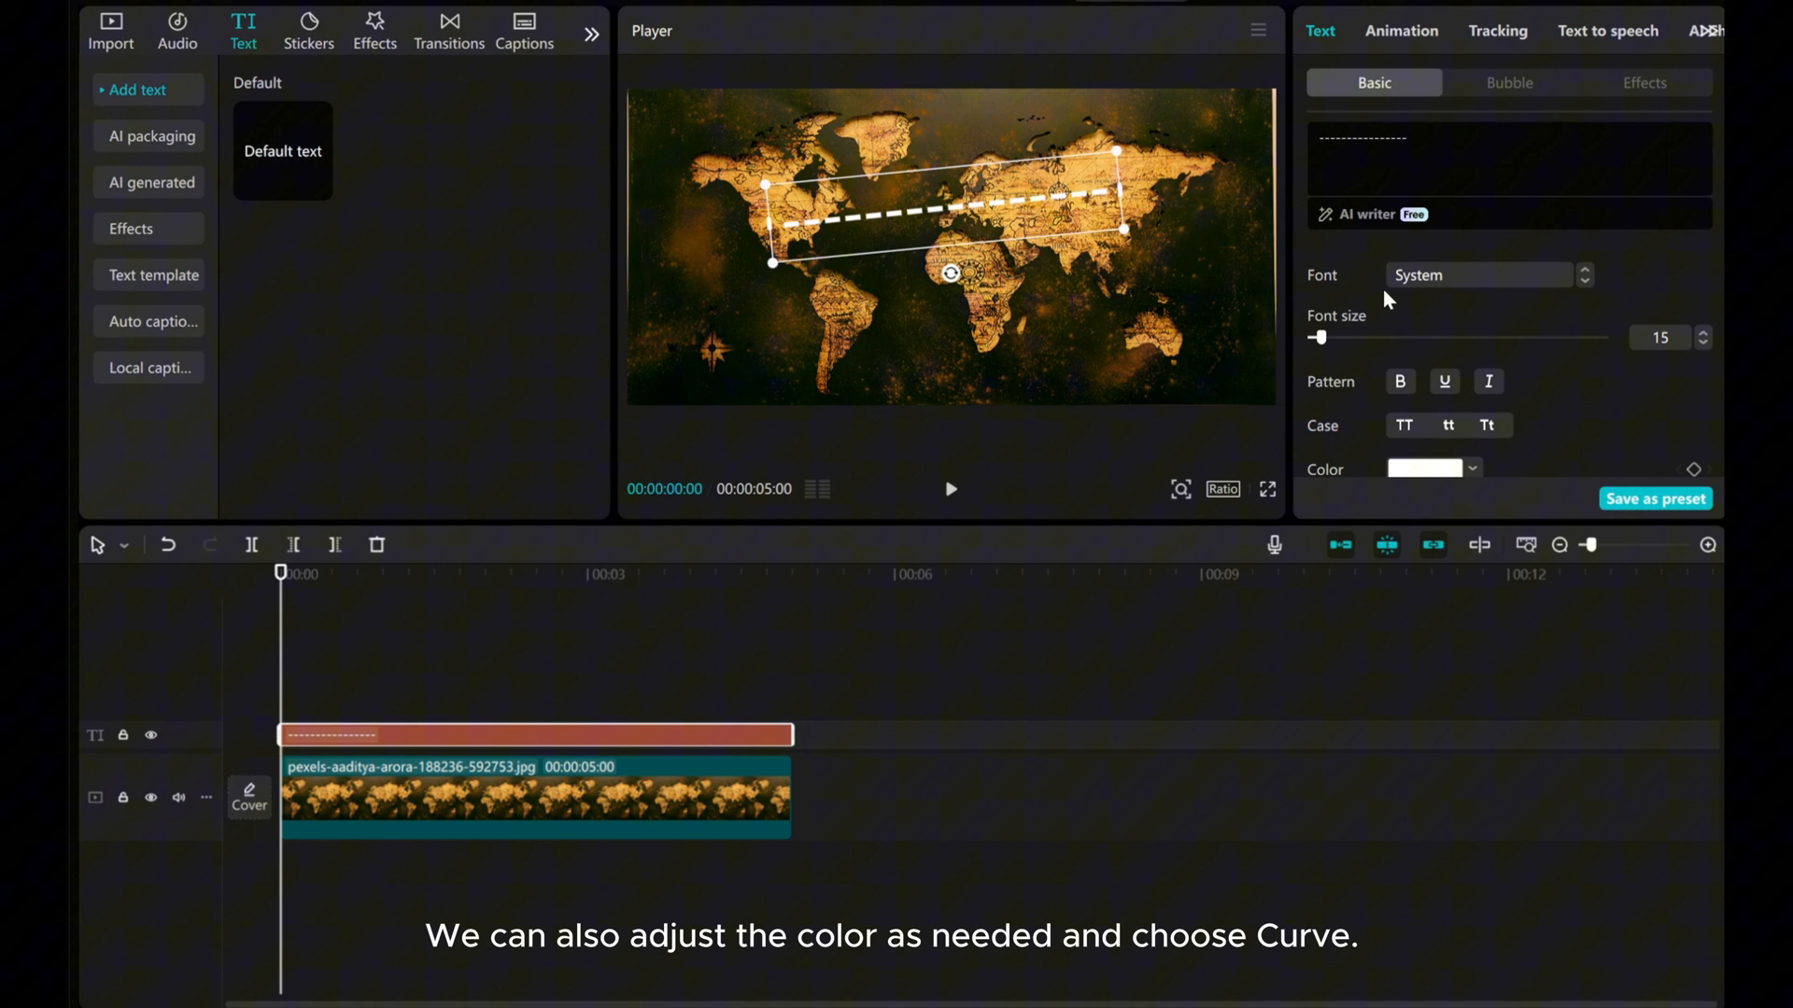
{"action": "mouse_move", "coordinate": [1348, 308]}
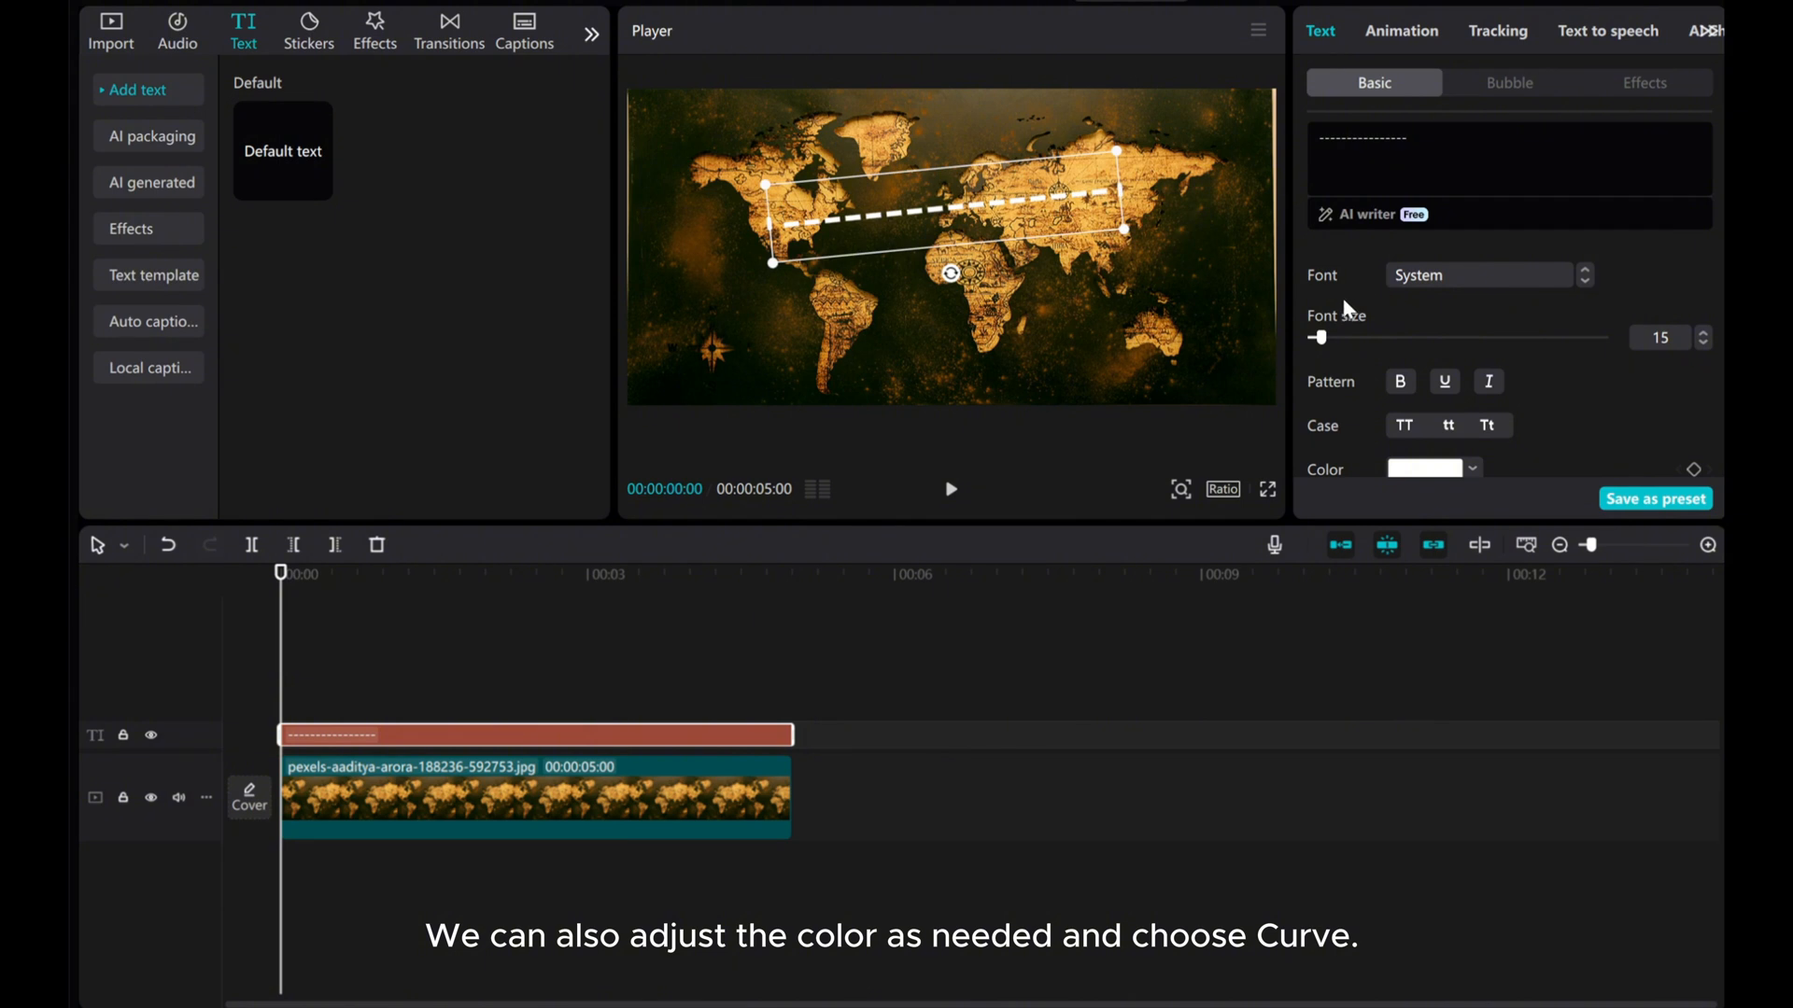
Step: Color the line purple, enable Curve, and unlock separate width and height scaling
{"action": "left_click", "coordinate": [1424, 469]}
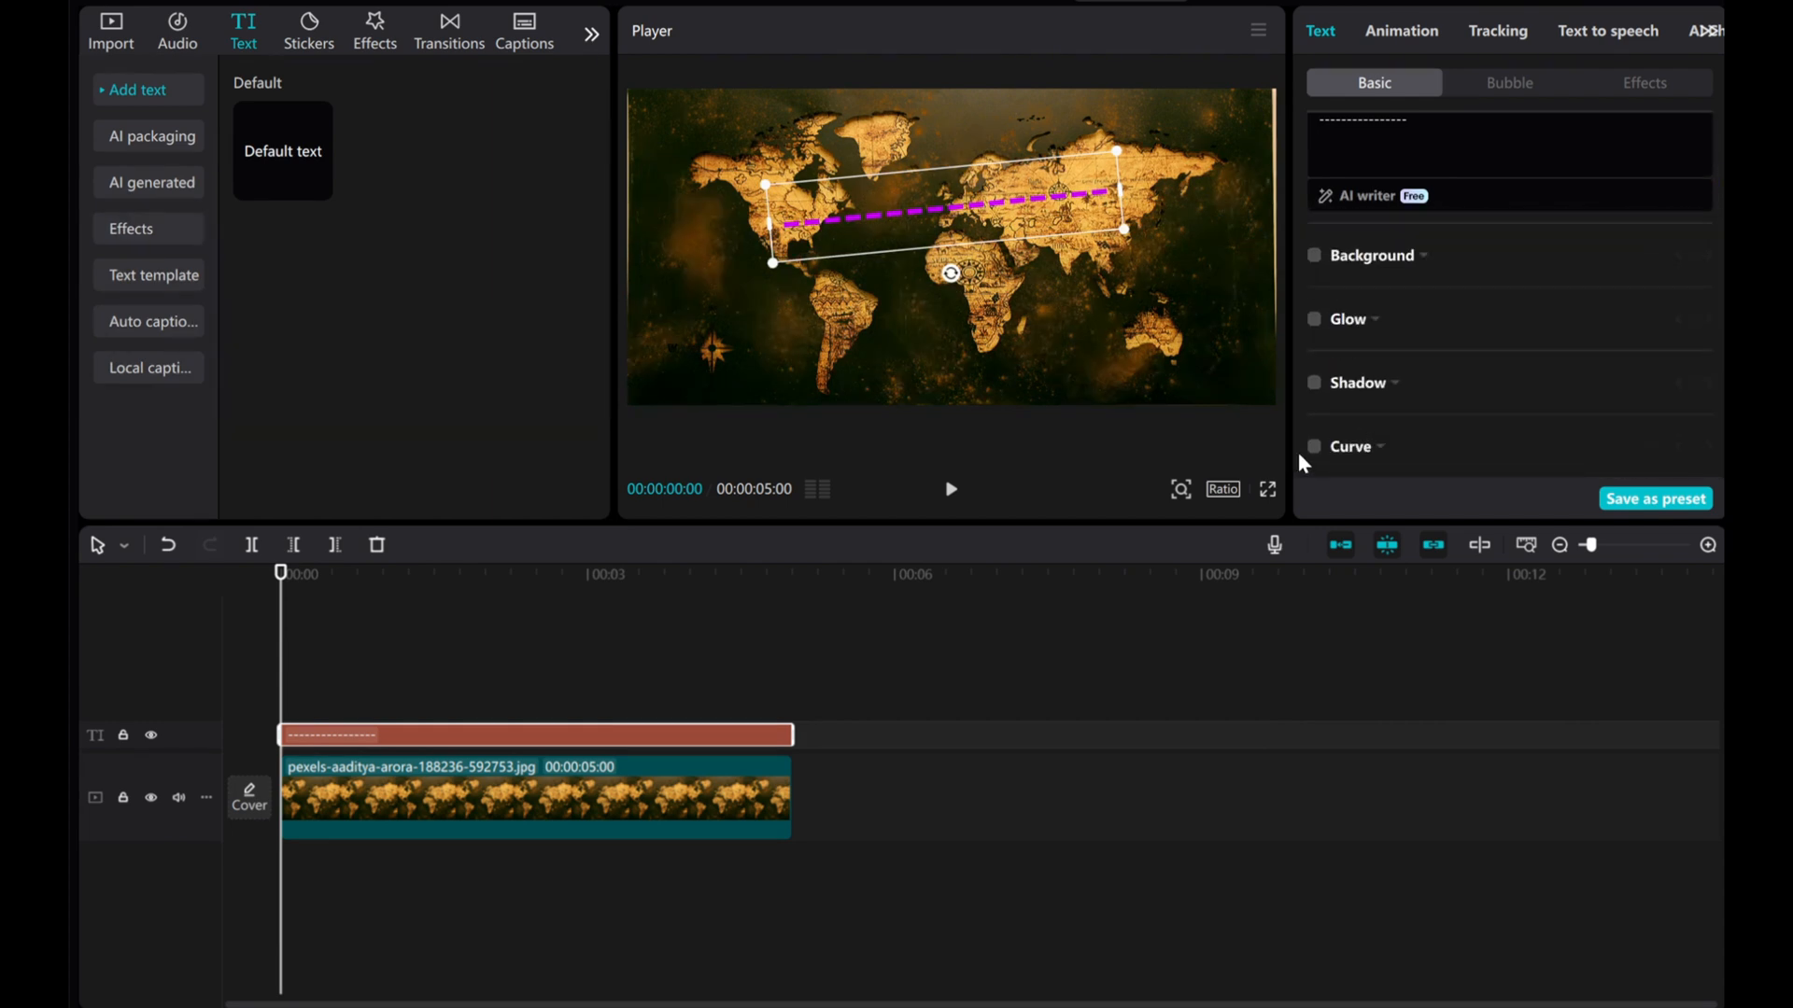
{"action": "left_click", "coordinate": [1313, 447]}
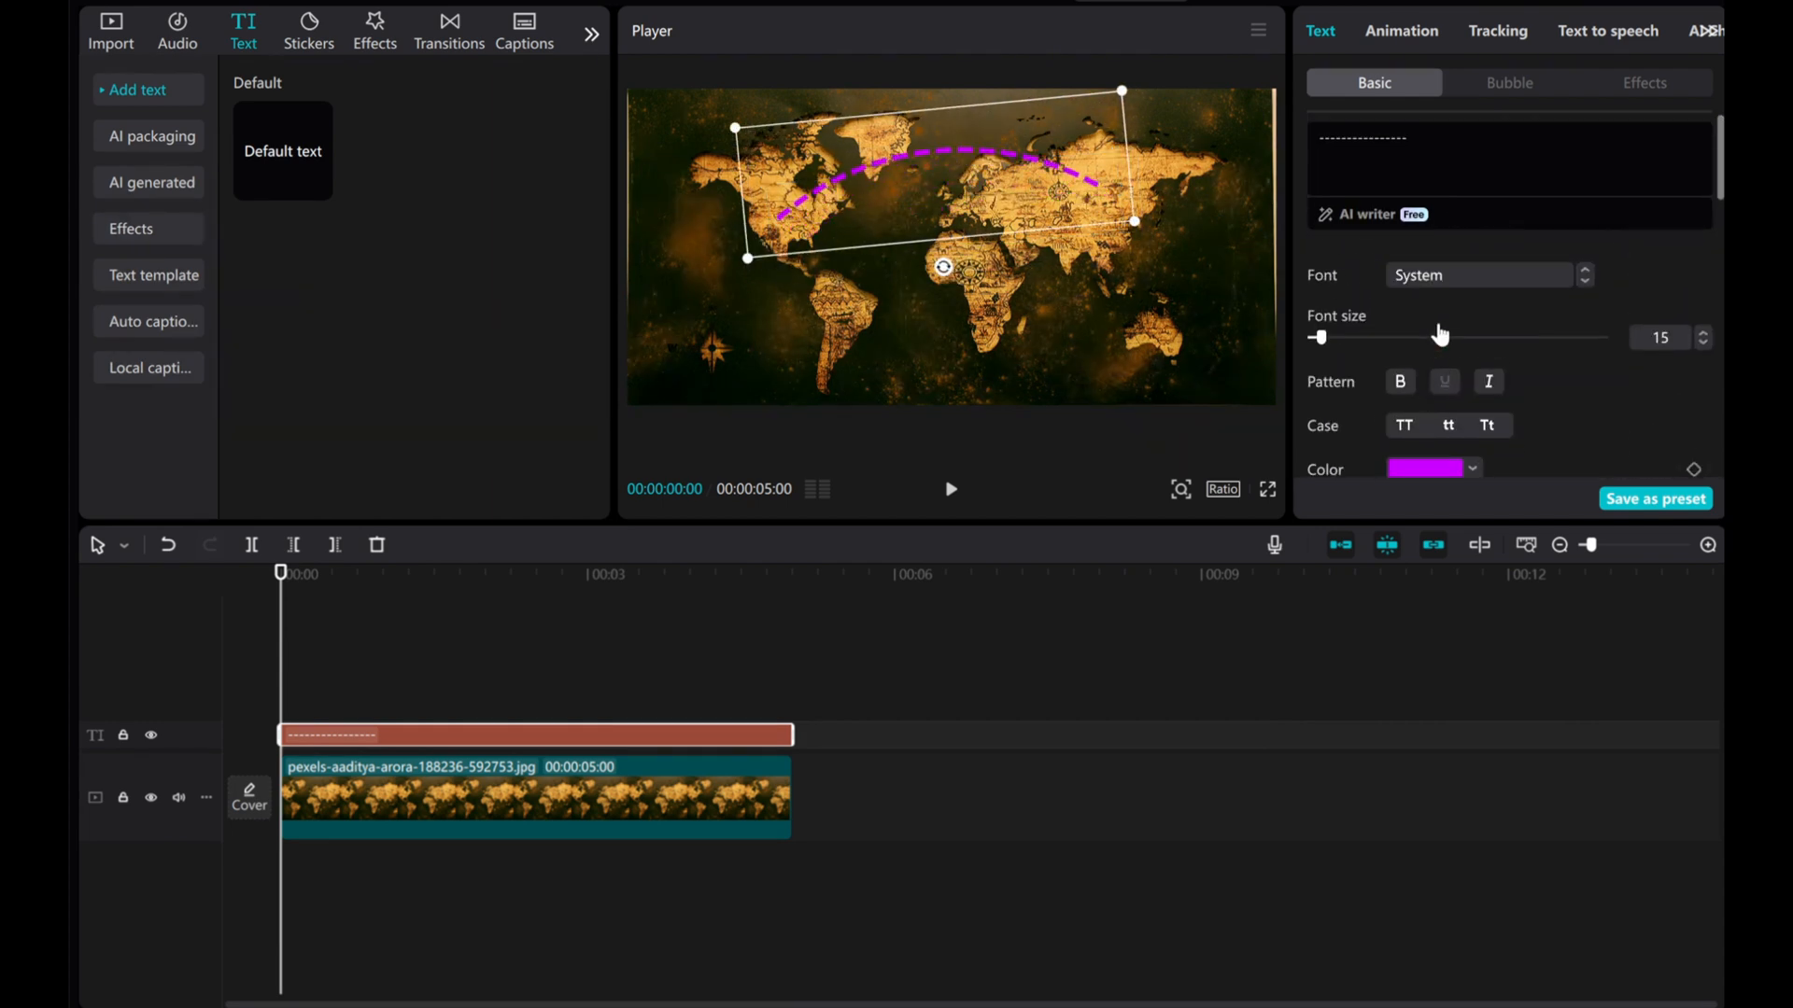
{"action": "scroll", "scroll_direction": "down", "scroll_amount": 3}
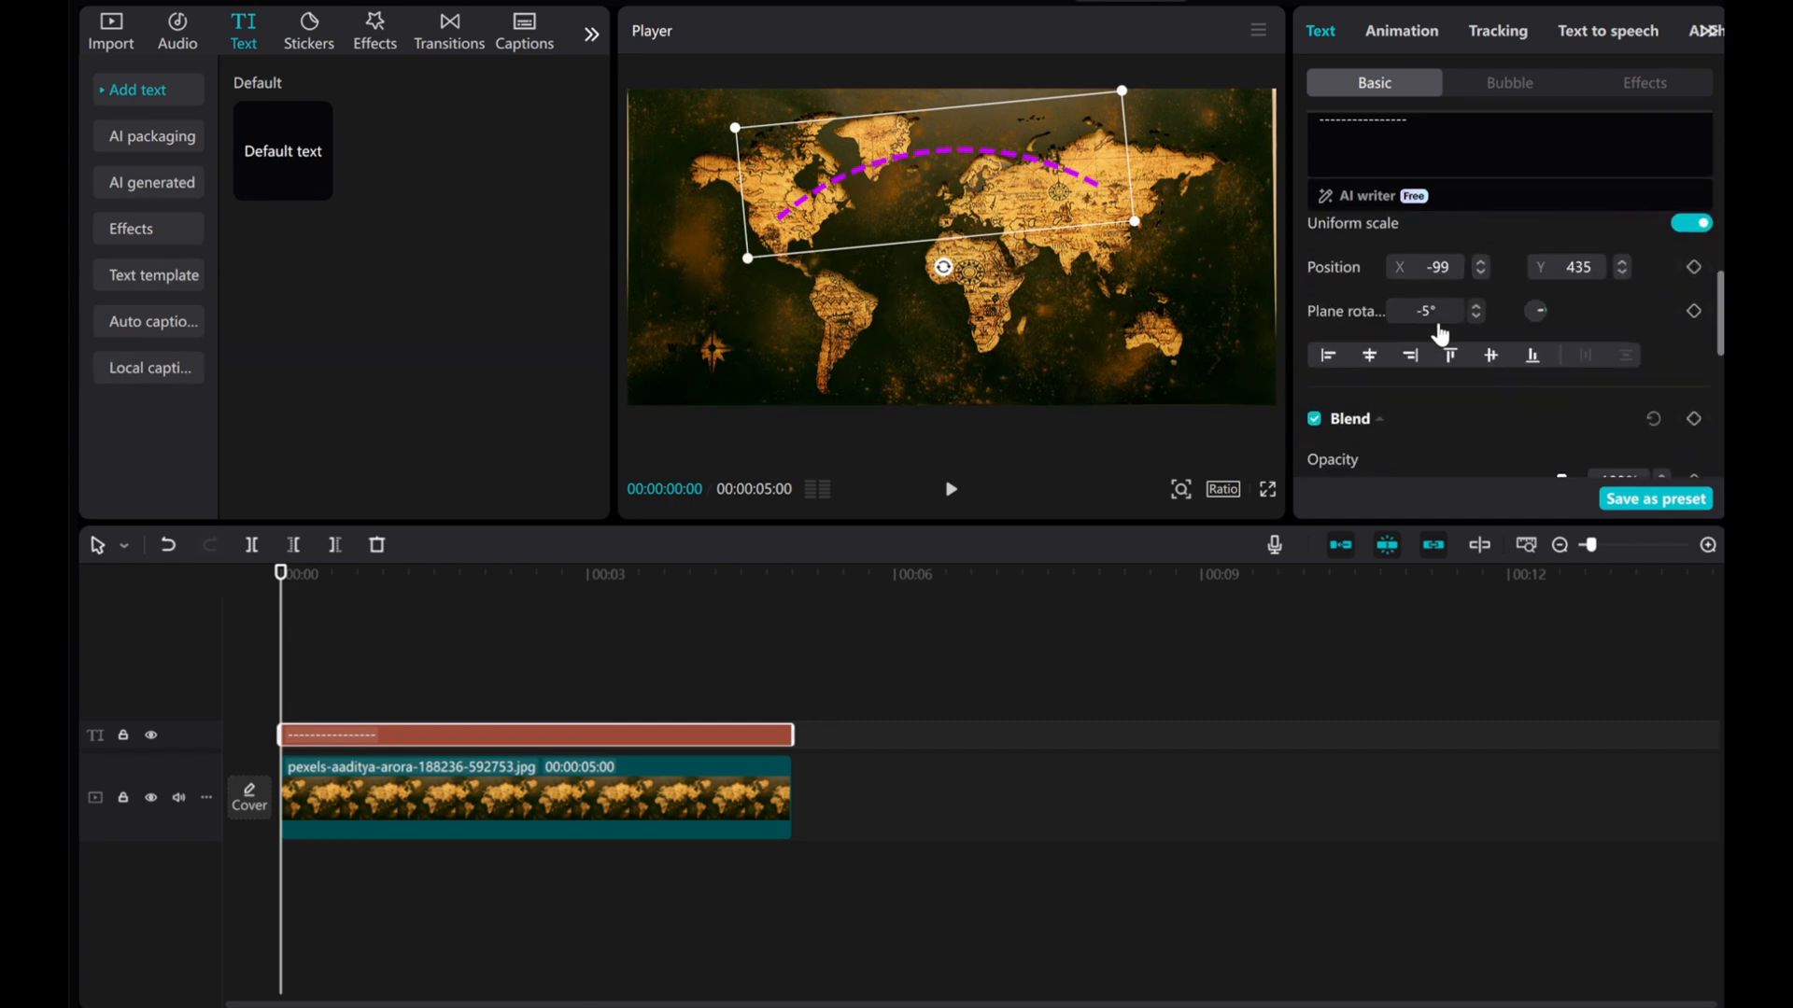
{"action": "left_click", "coordinate": [1684, 222]}
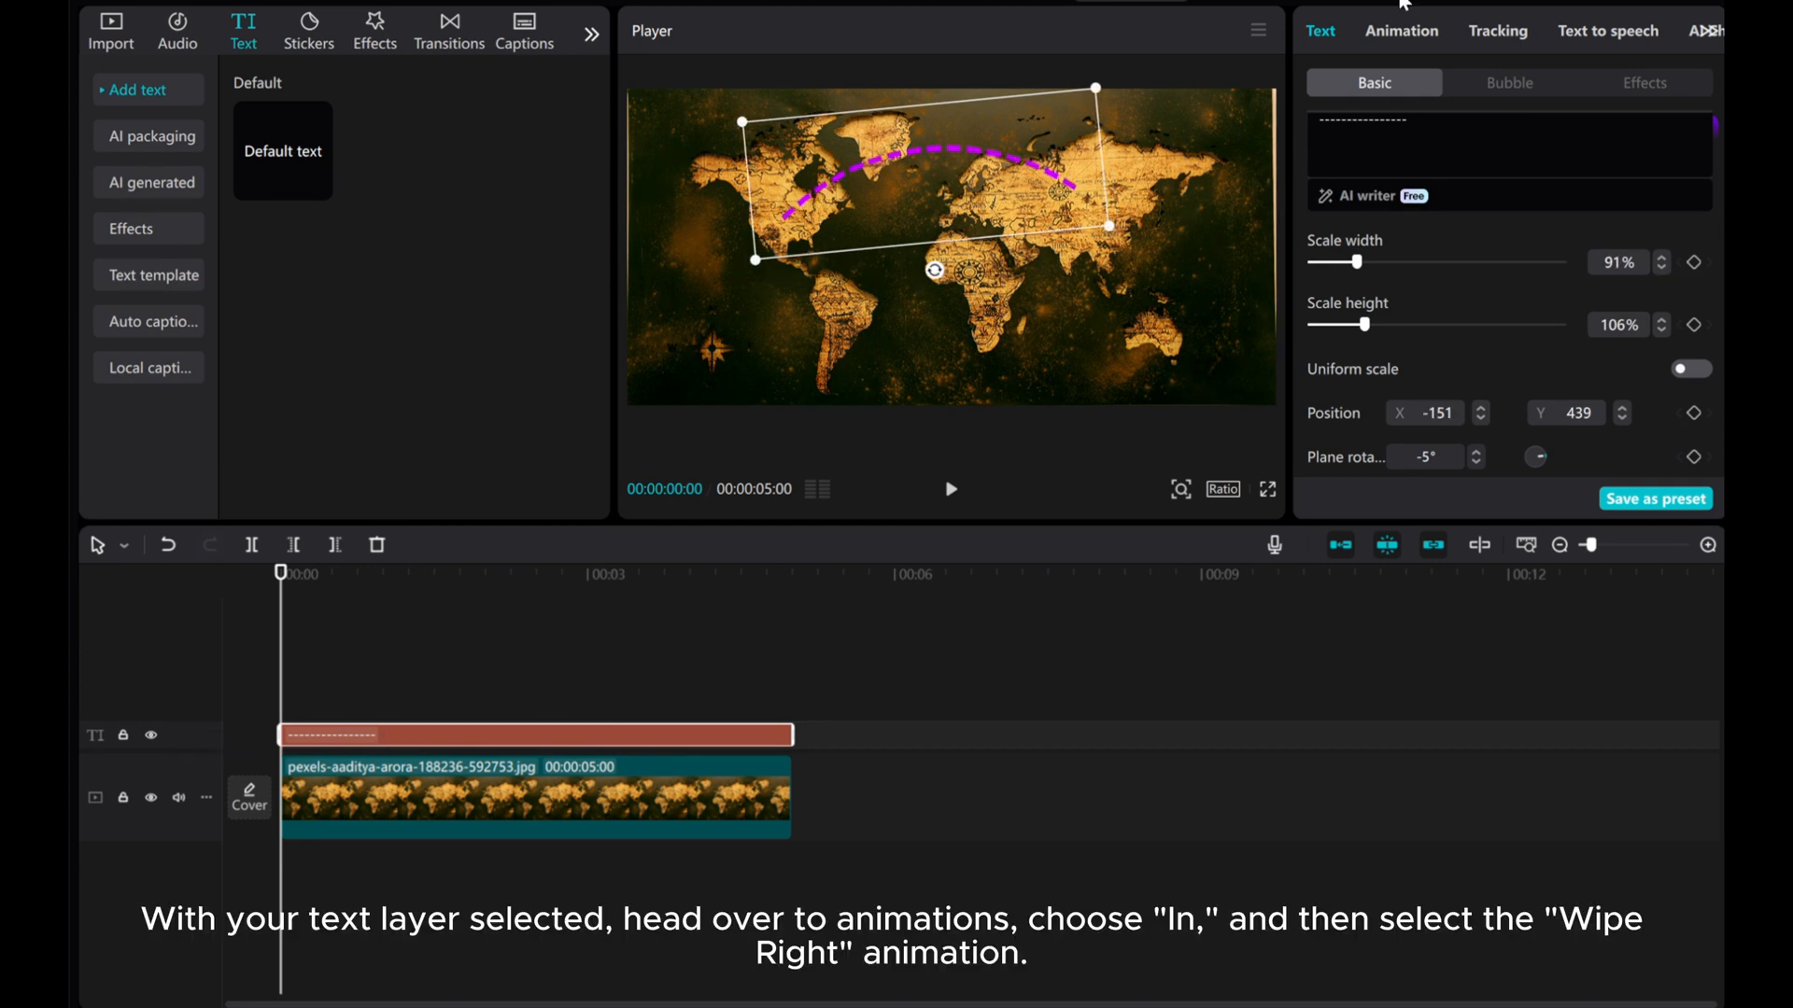
Step: Apply a Wipe Right in-animation with 3.0s duration to the line and preview it
{"action": "left_click", "coordinate": [1400, 30]}
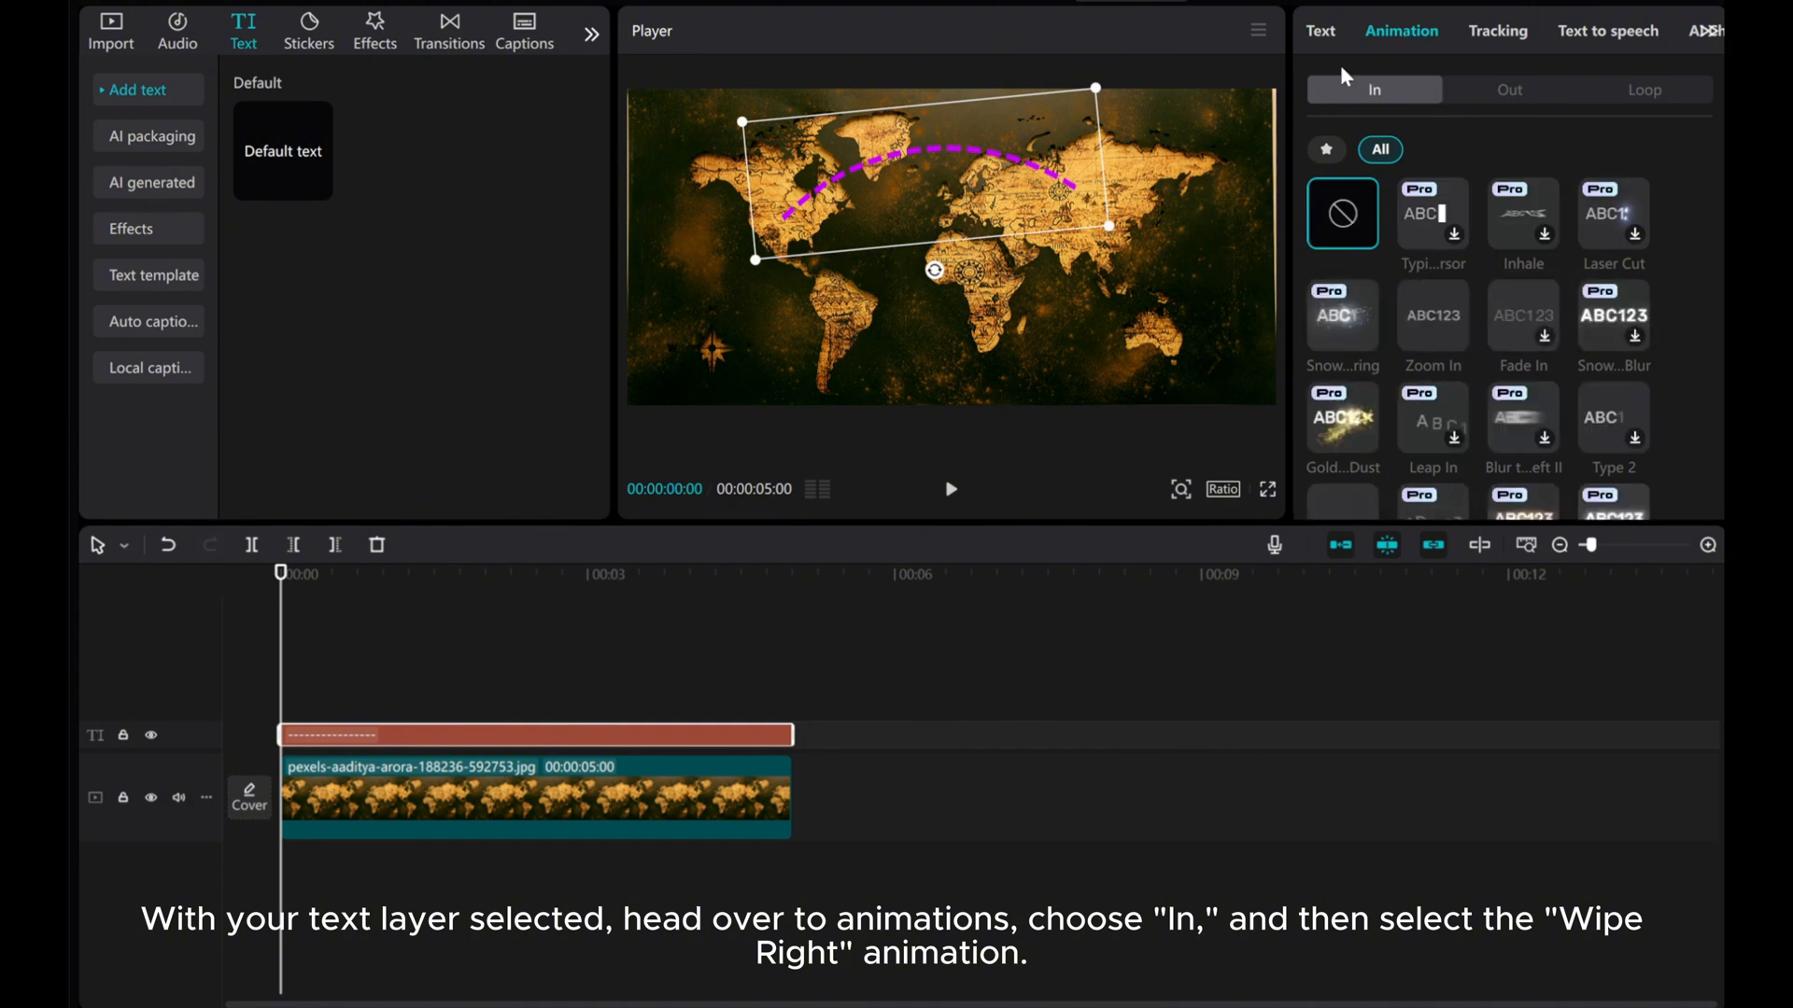
{"action": "scroll", "scroll_direction": "down", "scroll_amount": 3}
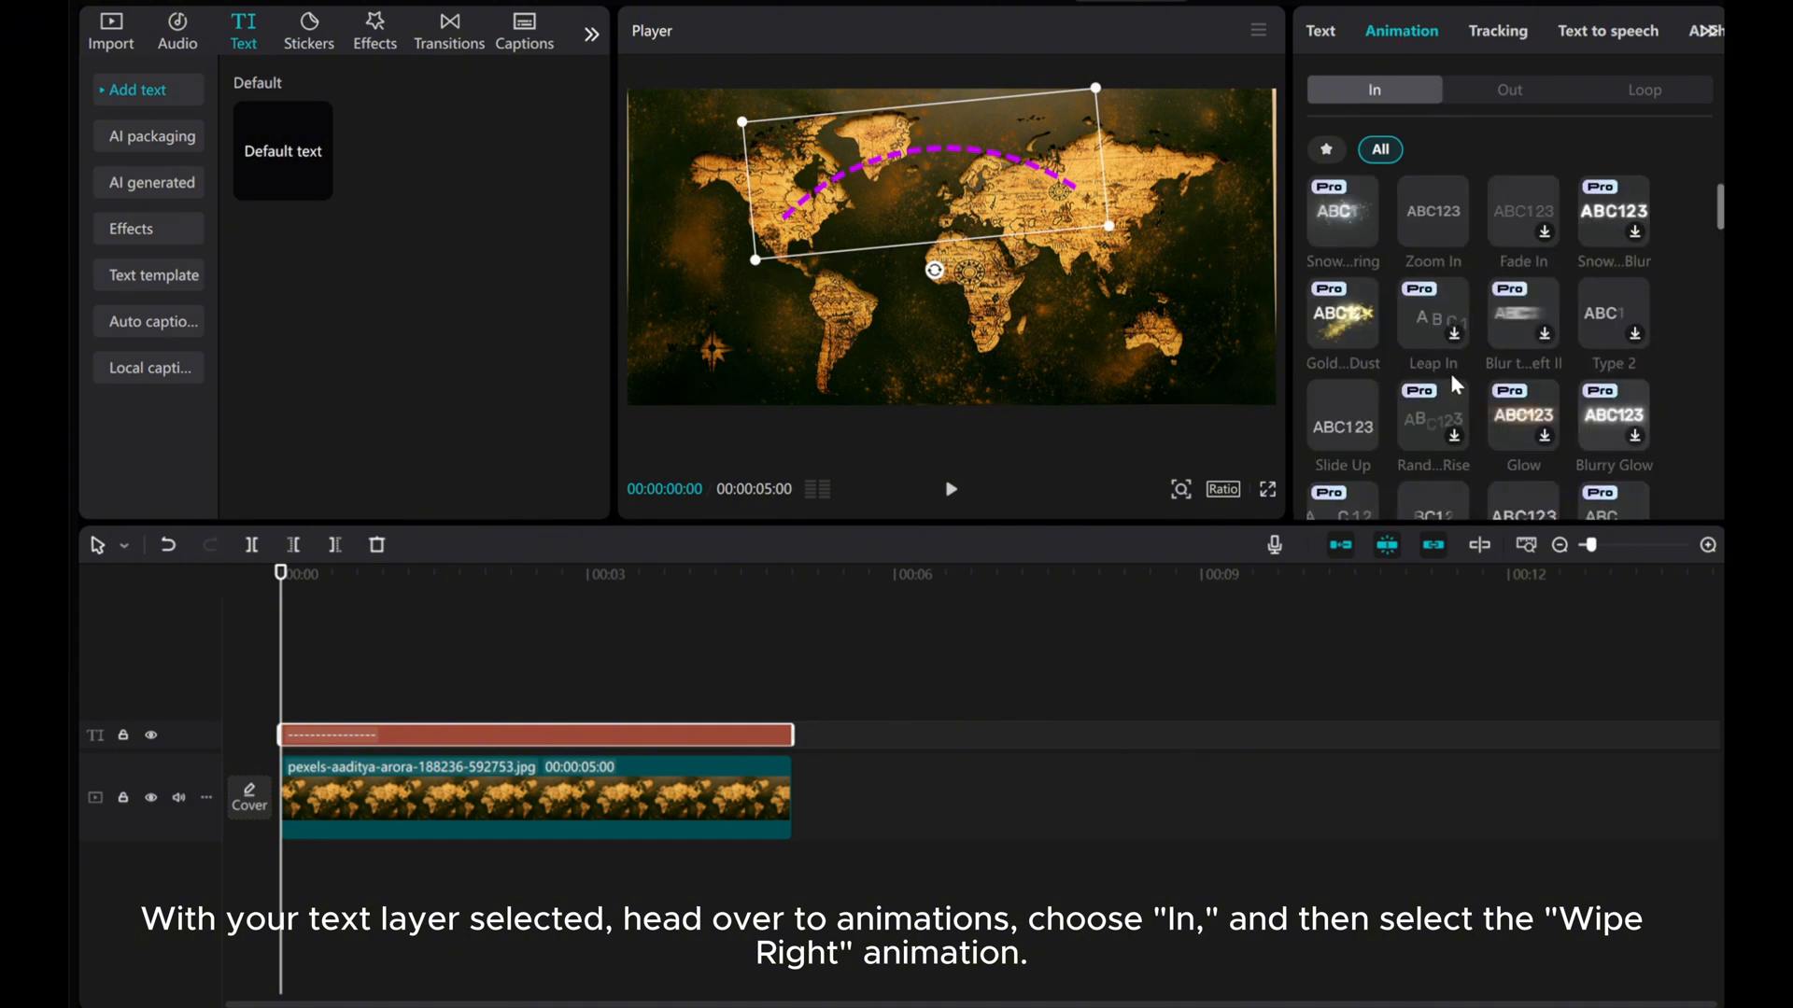
{"action": "scroll", "scroll_direction": "down", "scroll_amount": 3}
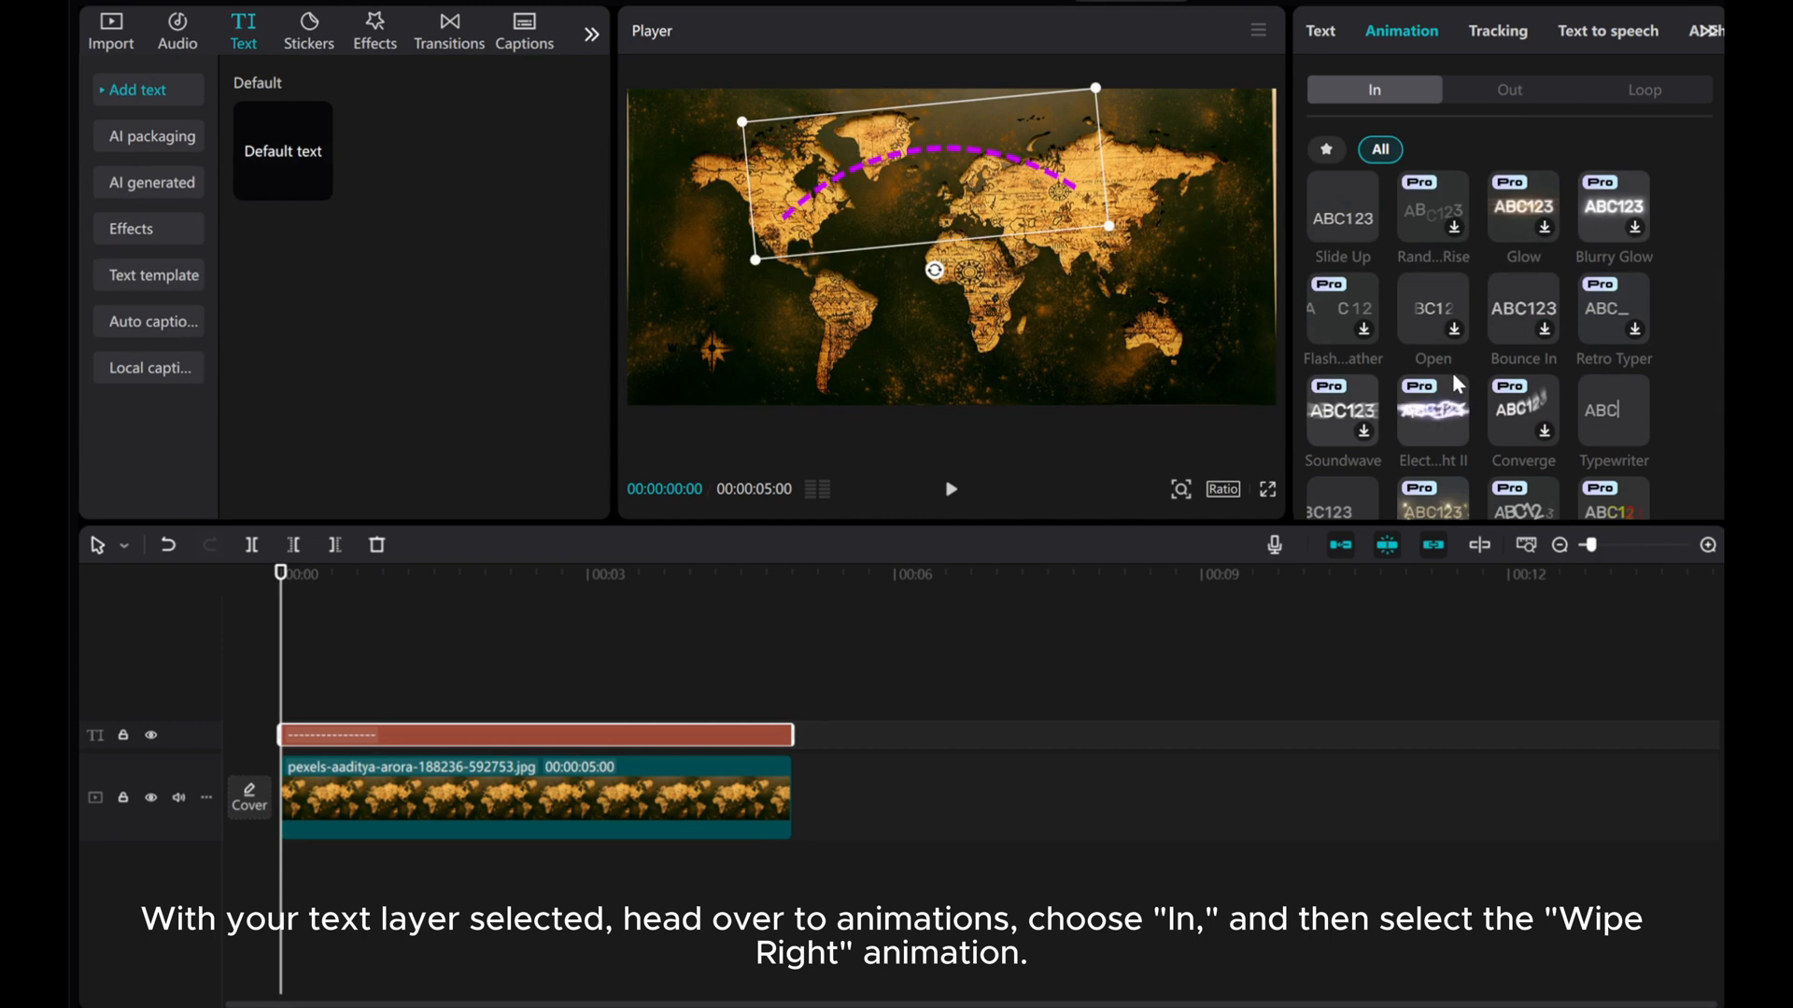
{"action": "scroll", "scroll_direction": "down", "scroll_amount": 3}
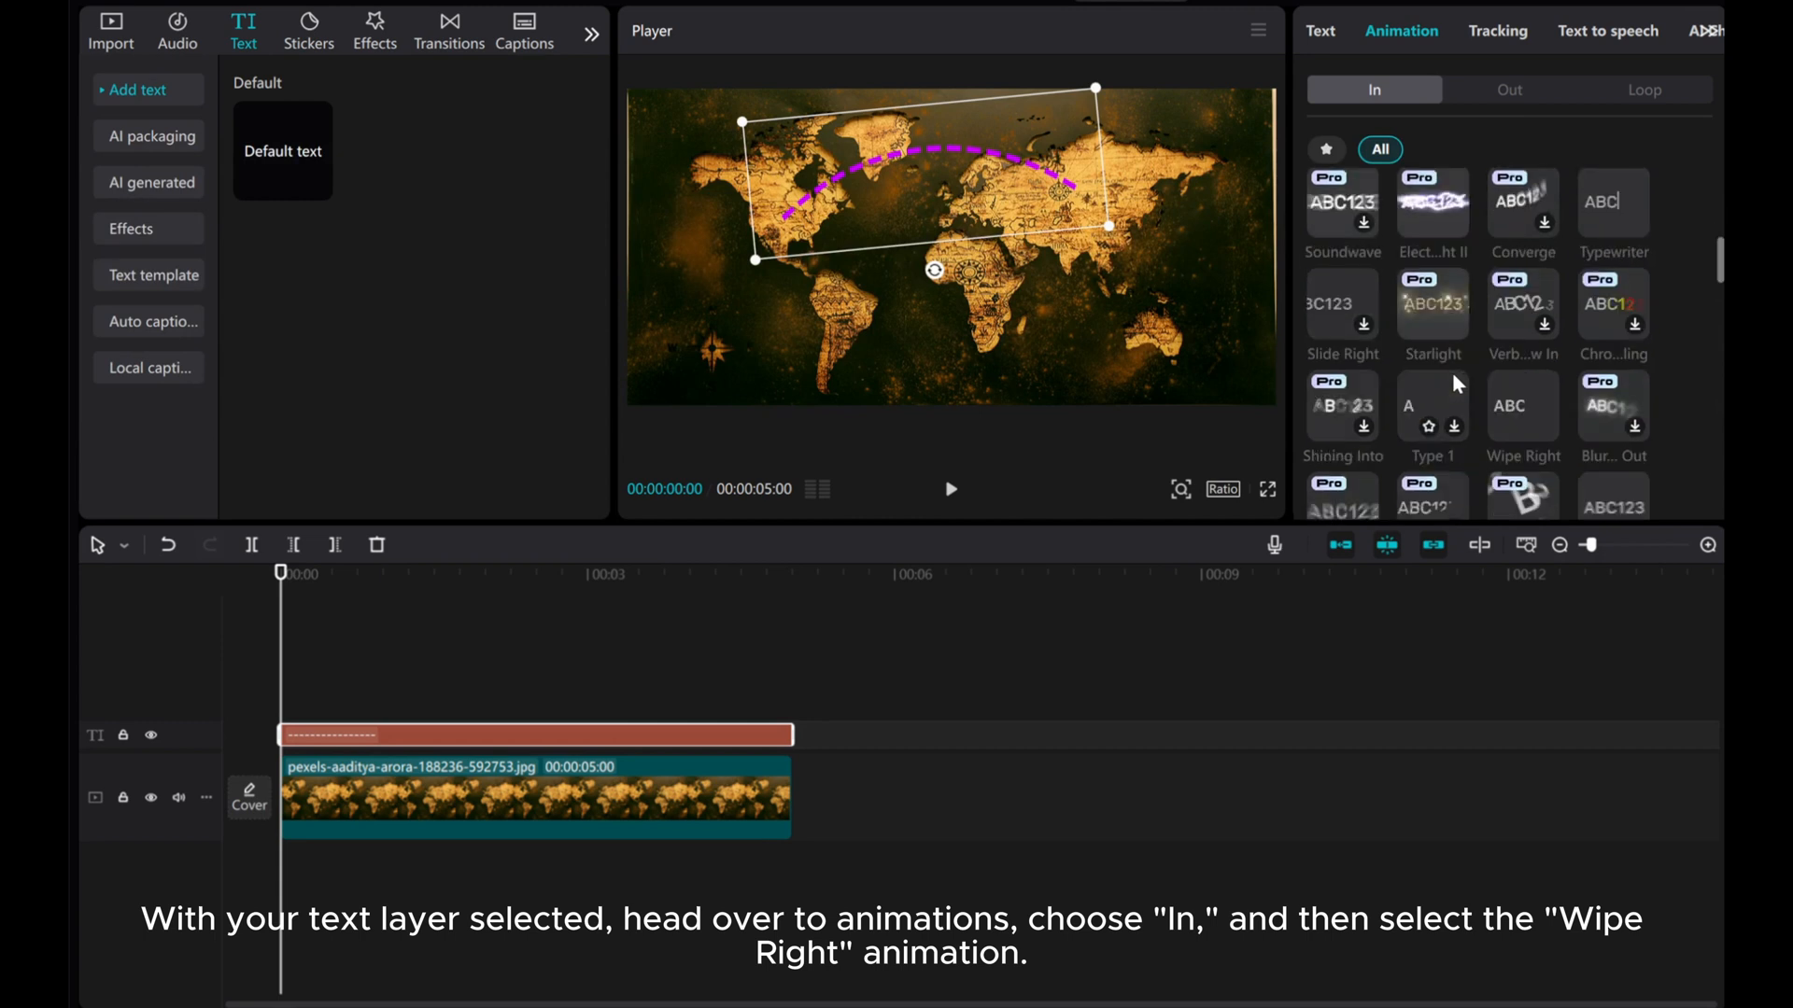
{"action": "left_click", "coordinate": [1523, 404]}
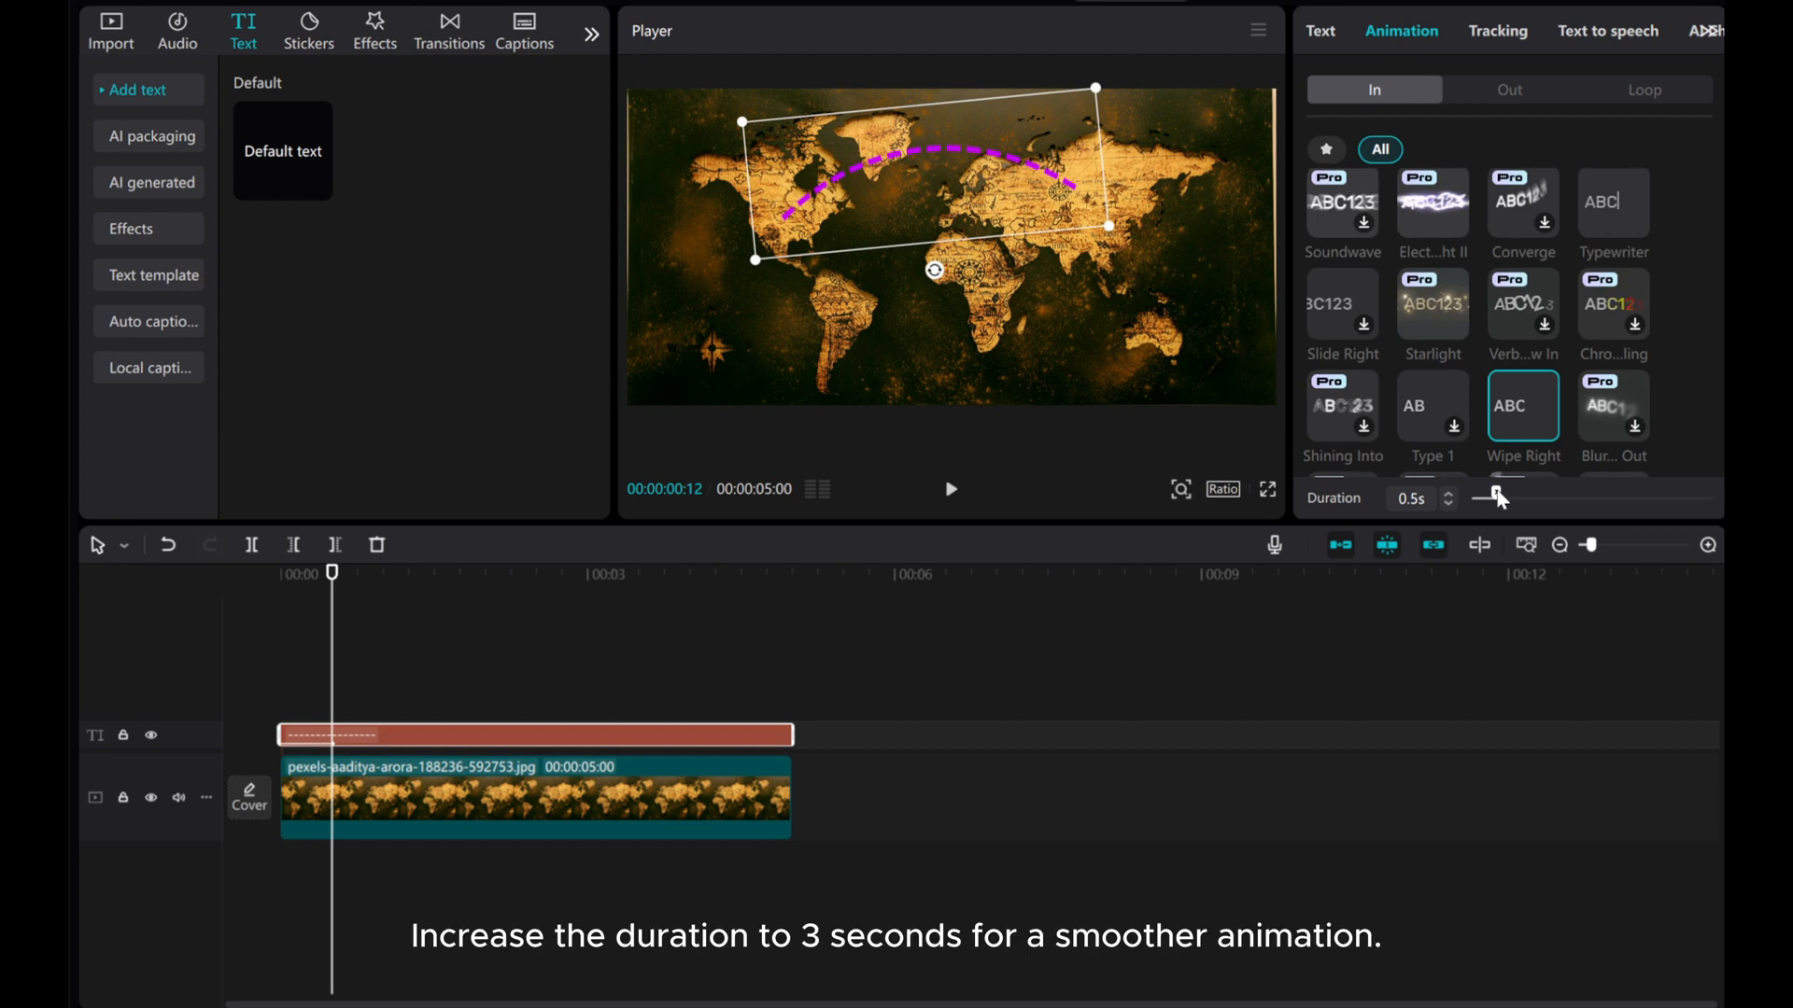
{"action": "left_click_drag", "start_coordinate": [1480, 495], "coordinate": [1587, 496]}
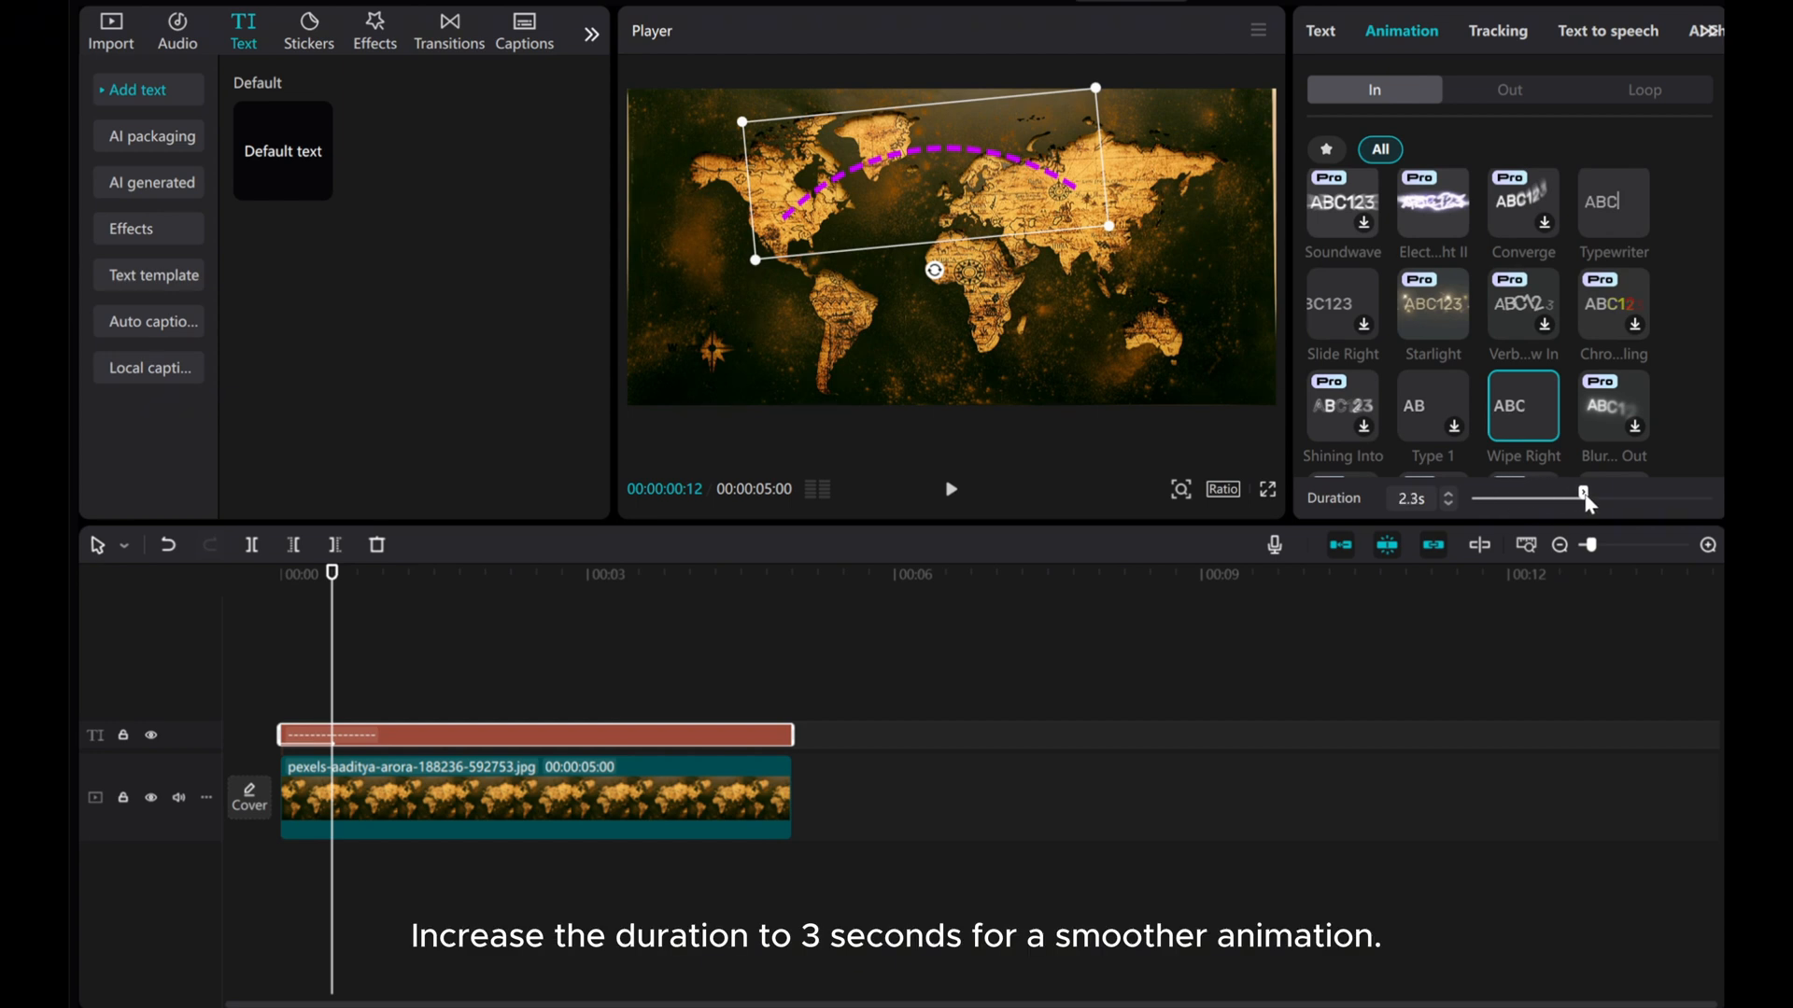
{"action": "left_click_drag", "start_coordinate": [1587, 498], "coordinate": [1608, 498]}
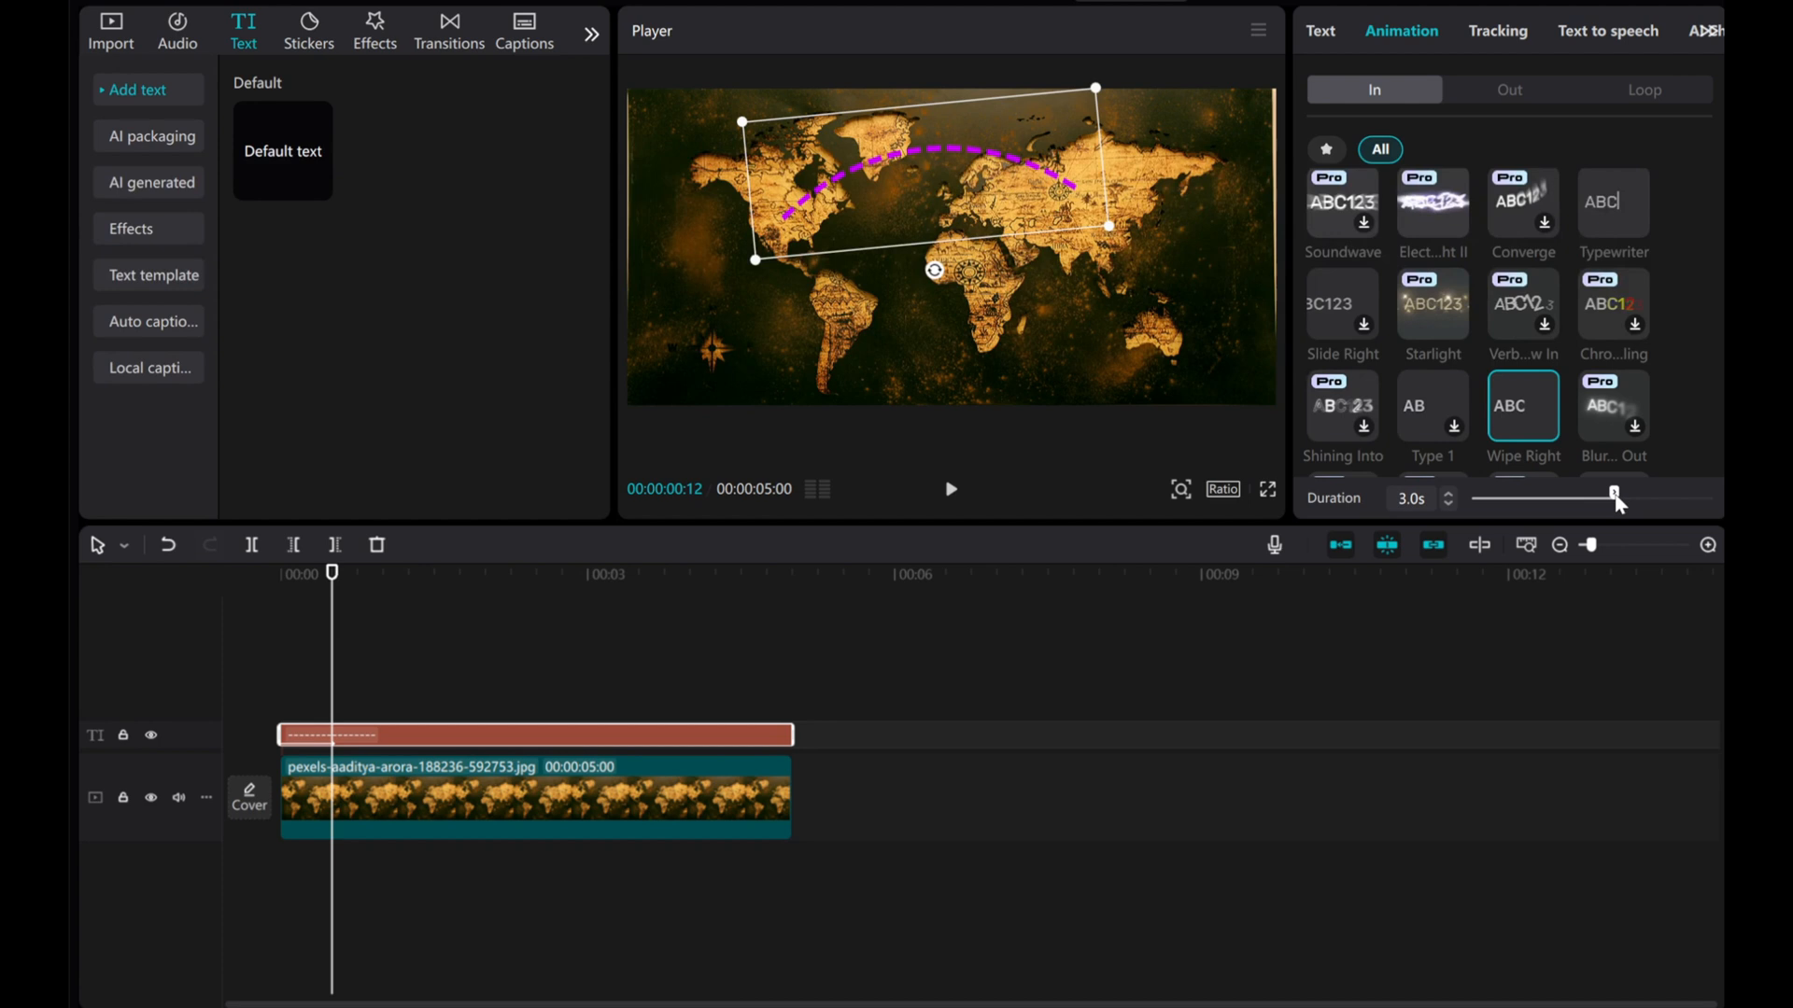
{"action": "left_click", "coordinate": [951, 490]}
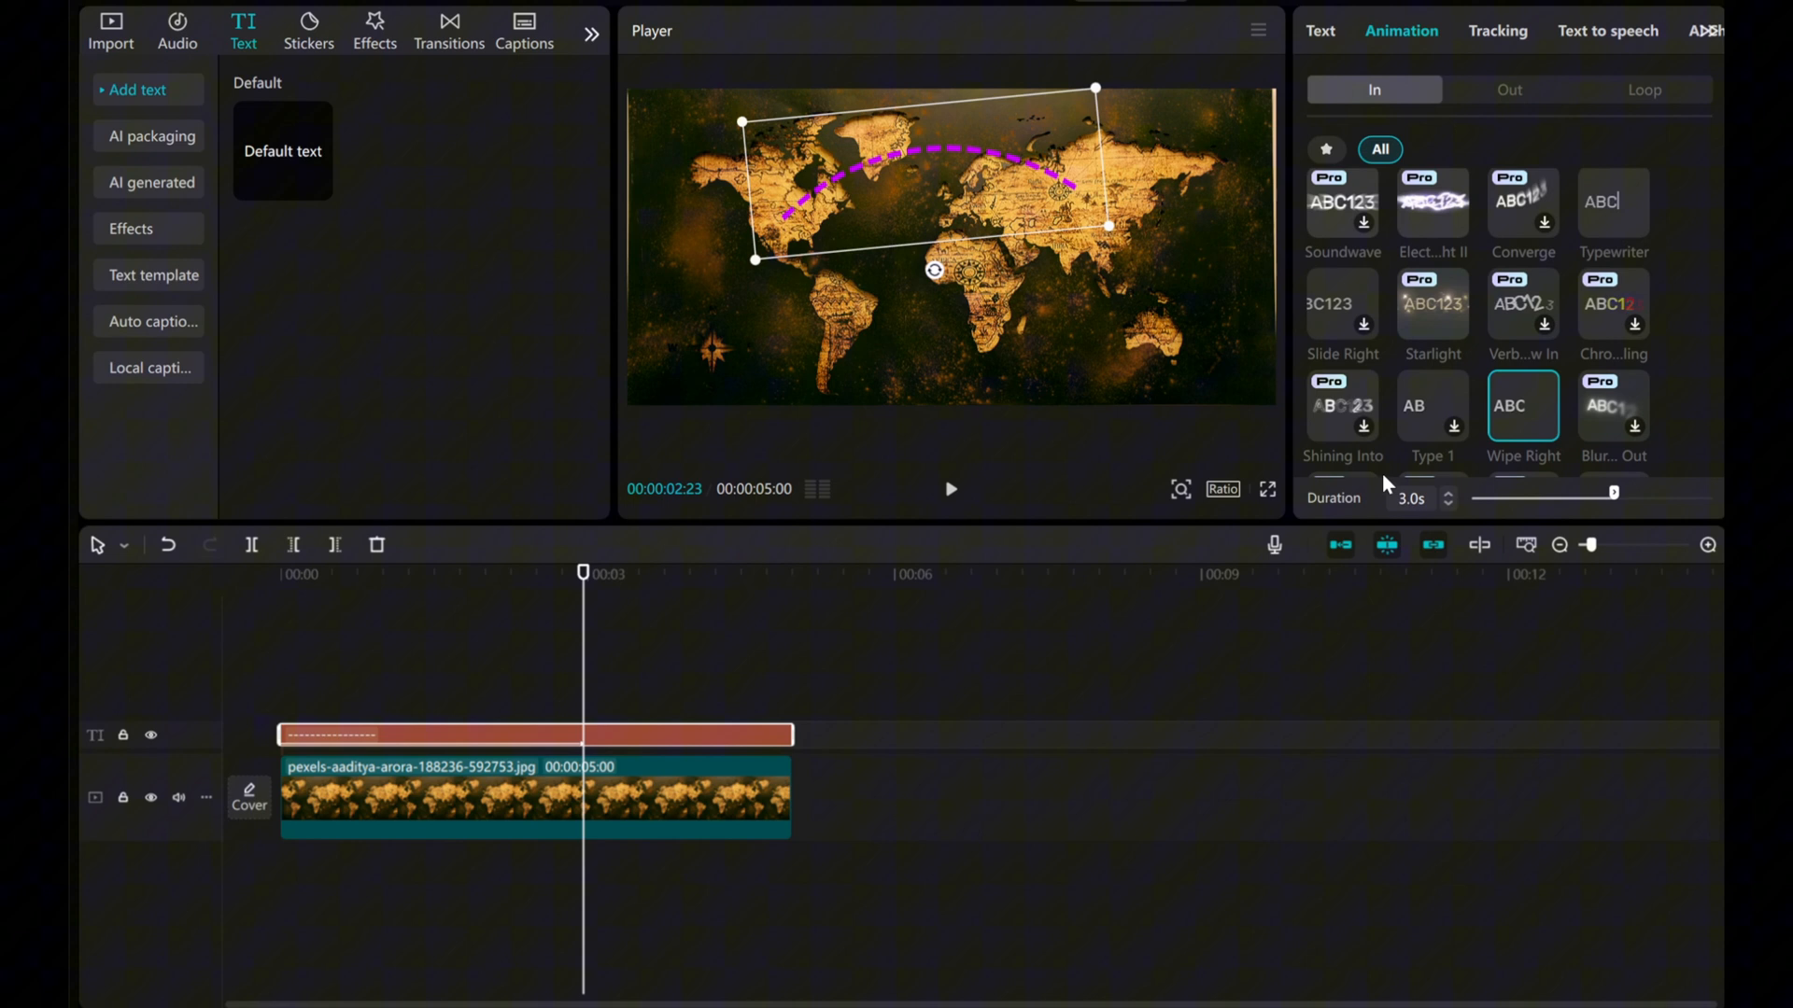
{"action": "mouse_move", "coordinate": [697, 564]}
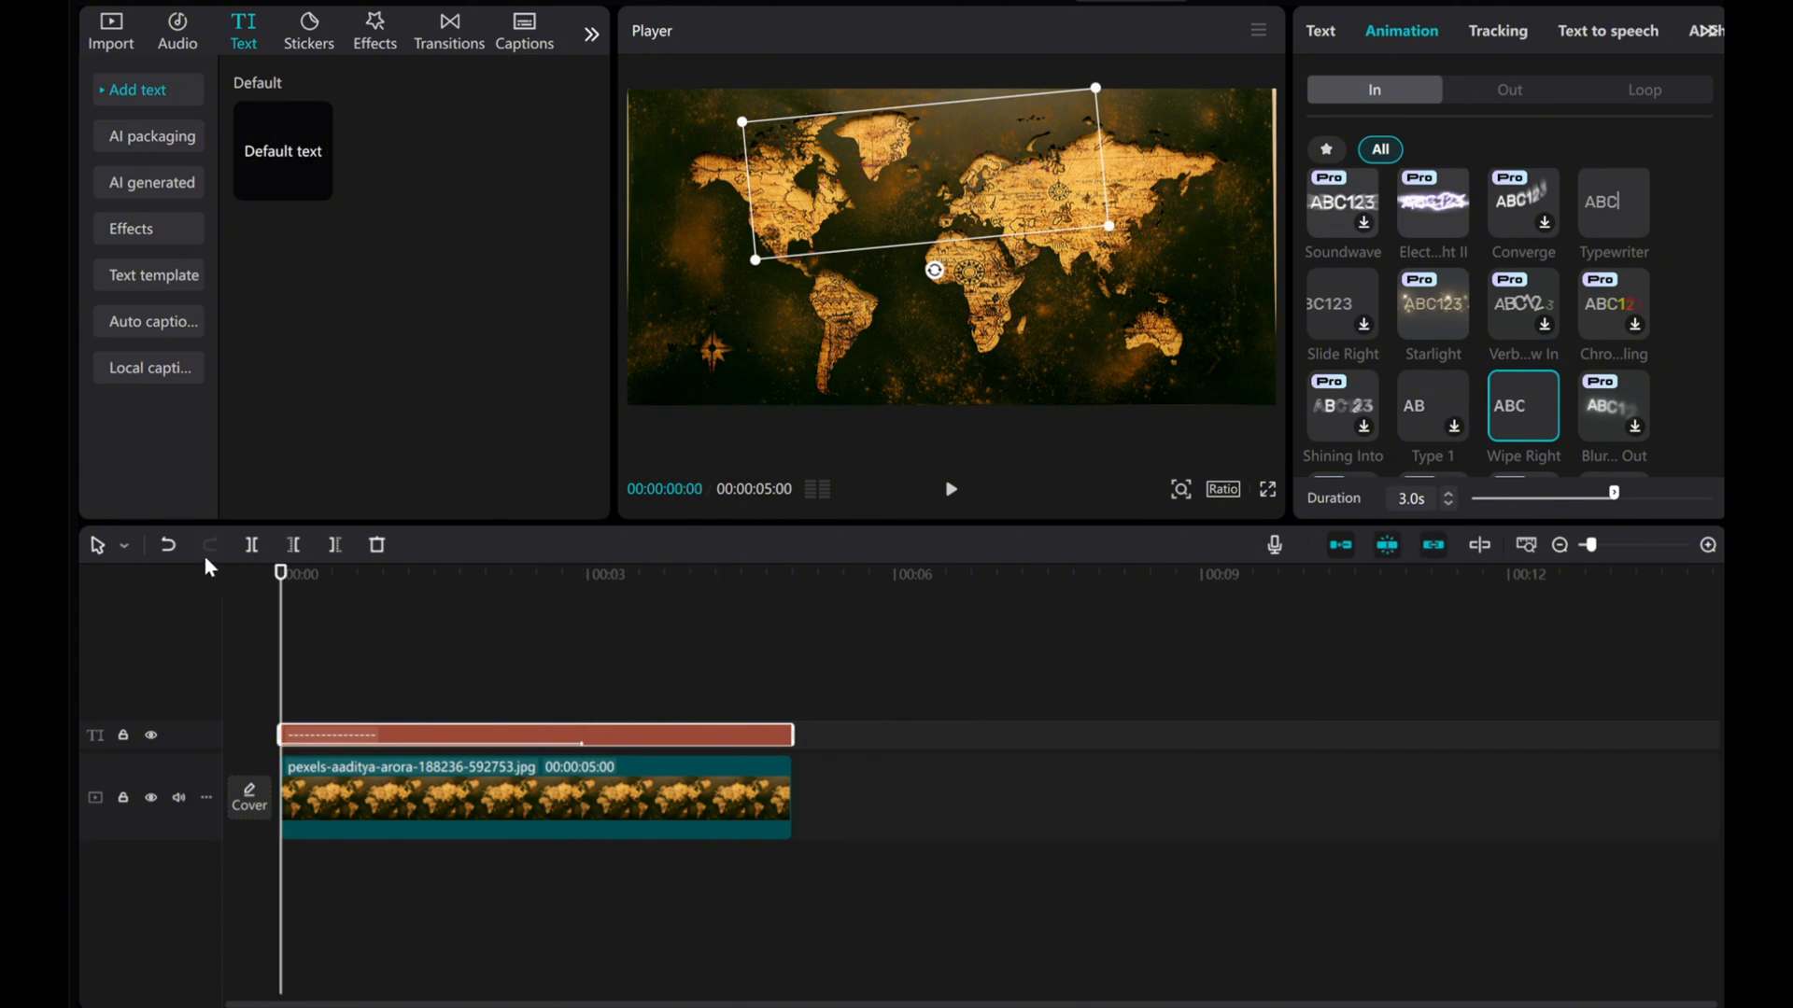
Step: Search stickers for 'plane', add one, and place it at the arc's starting point
{"action": "left_click", "coordinate": [308, 28]}
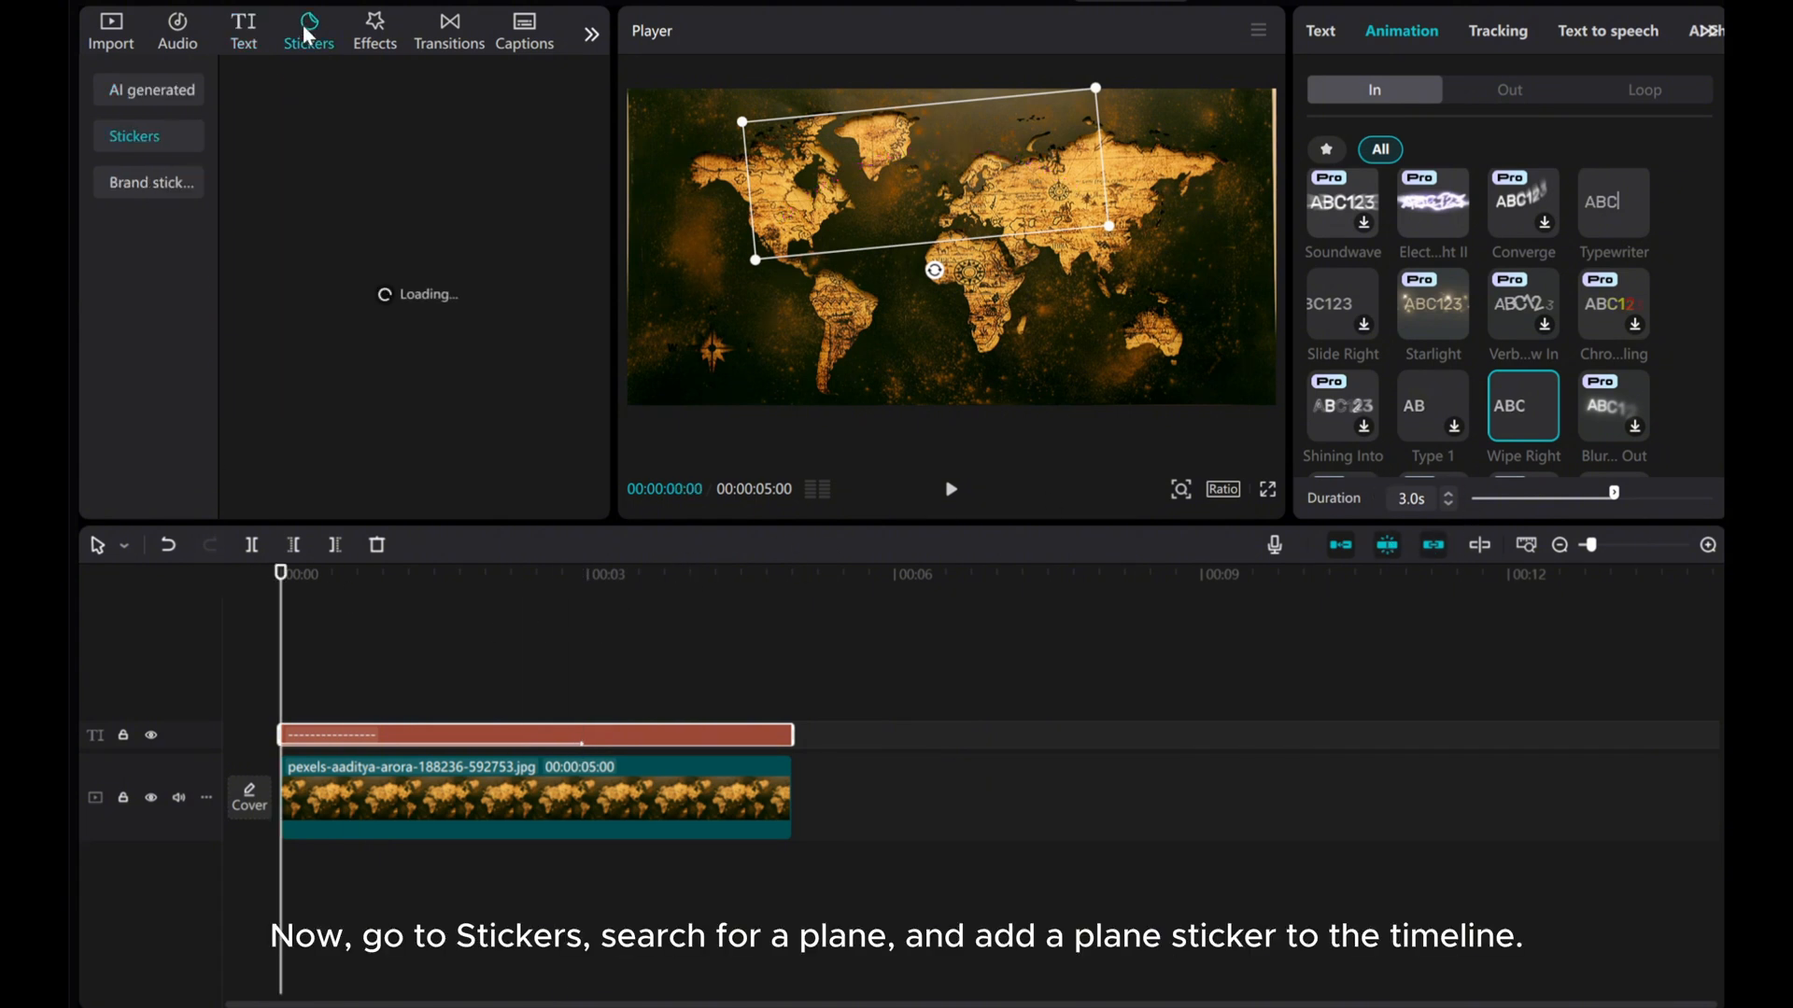
{"action": "left_click", "coordinate": [308, 31]}
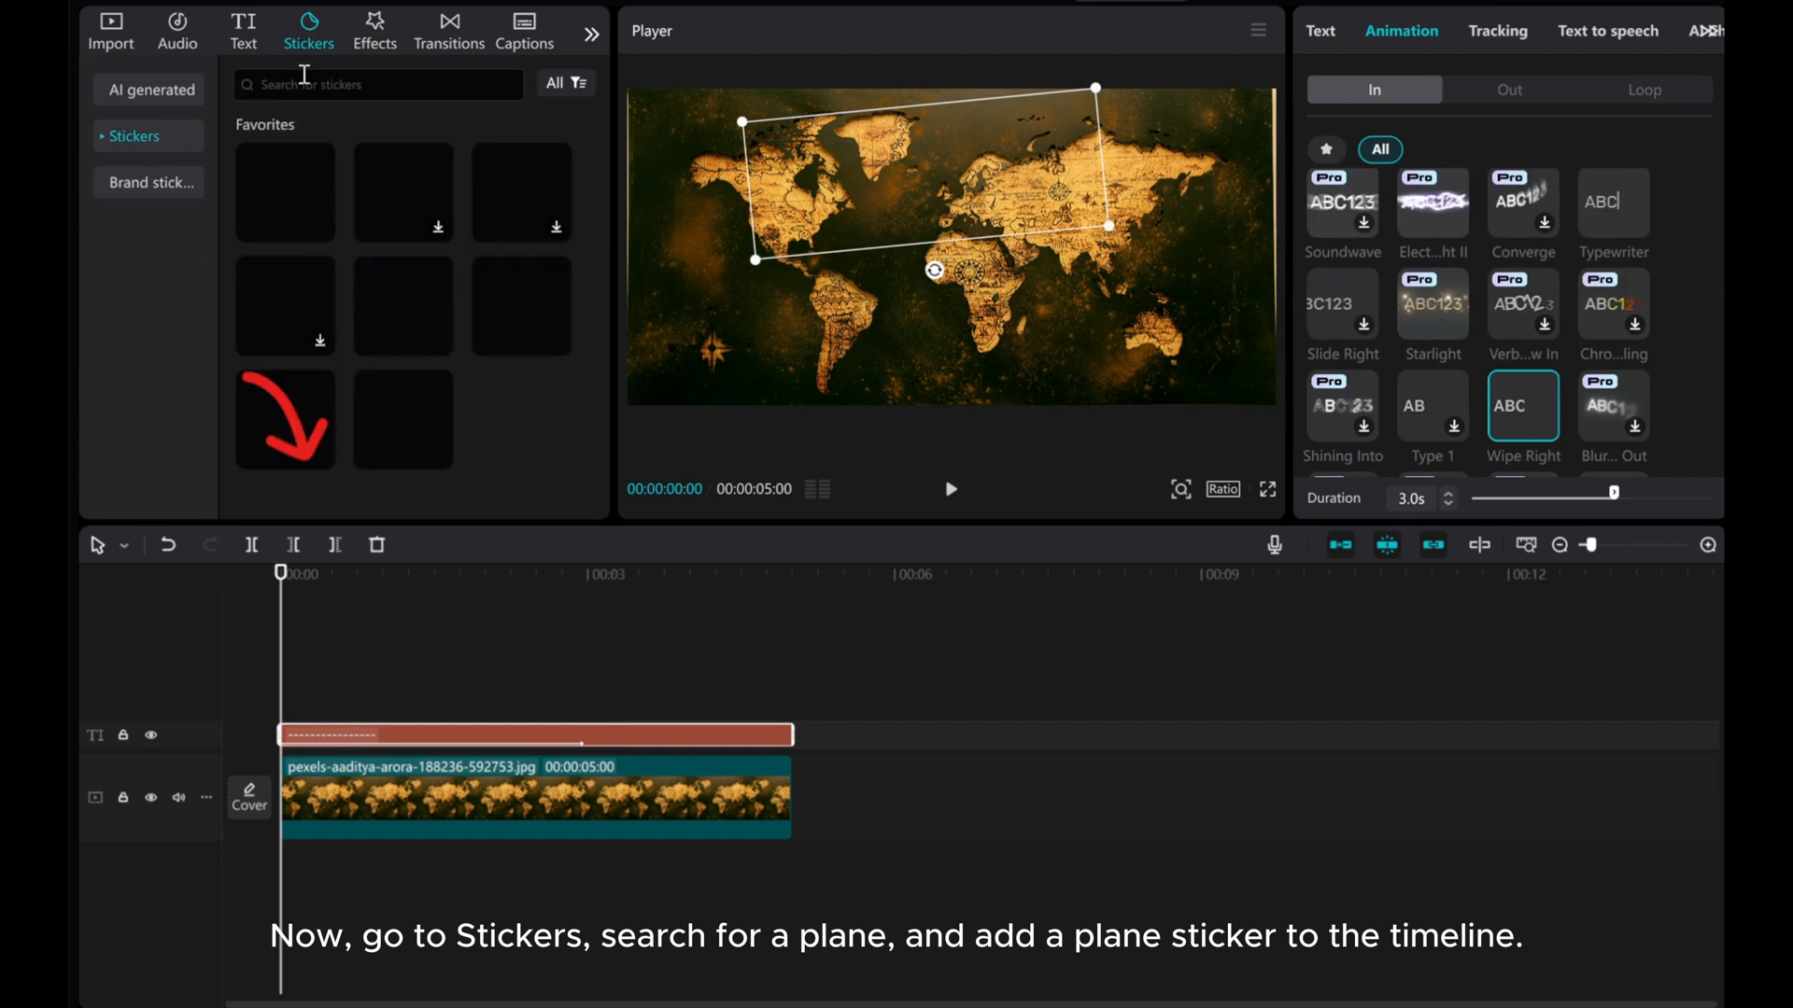
{"action": "type", "text": "plane"}
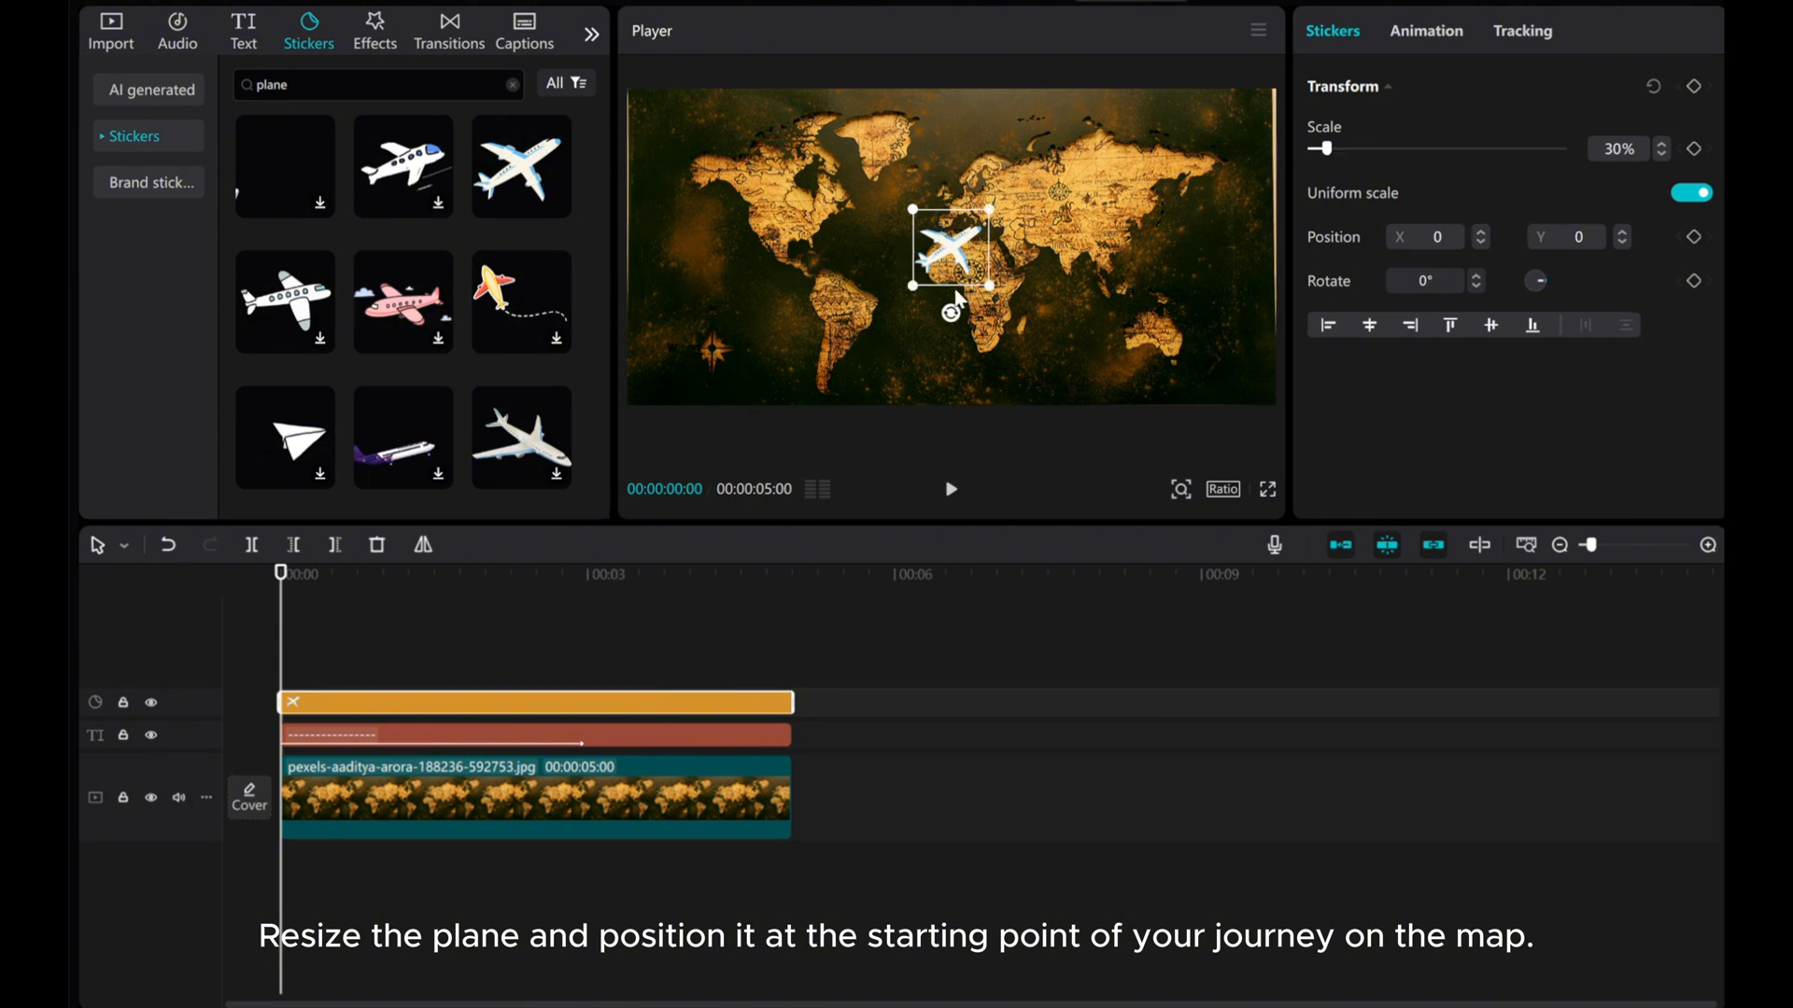
{"action": "left_click_drag", "start_coordinate": [942, 246], "coordinate": [824, 195]}
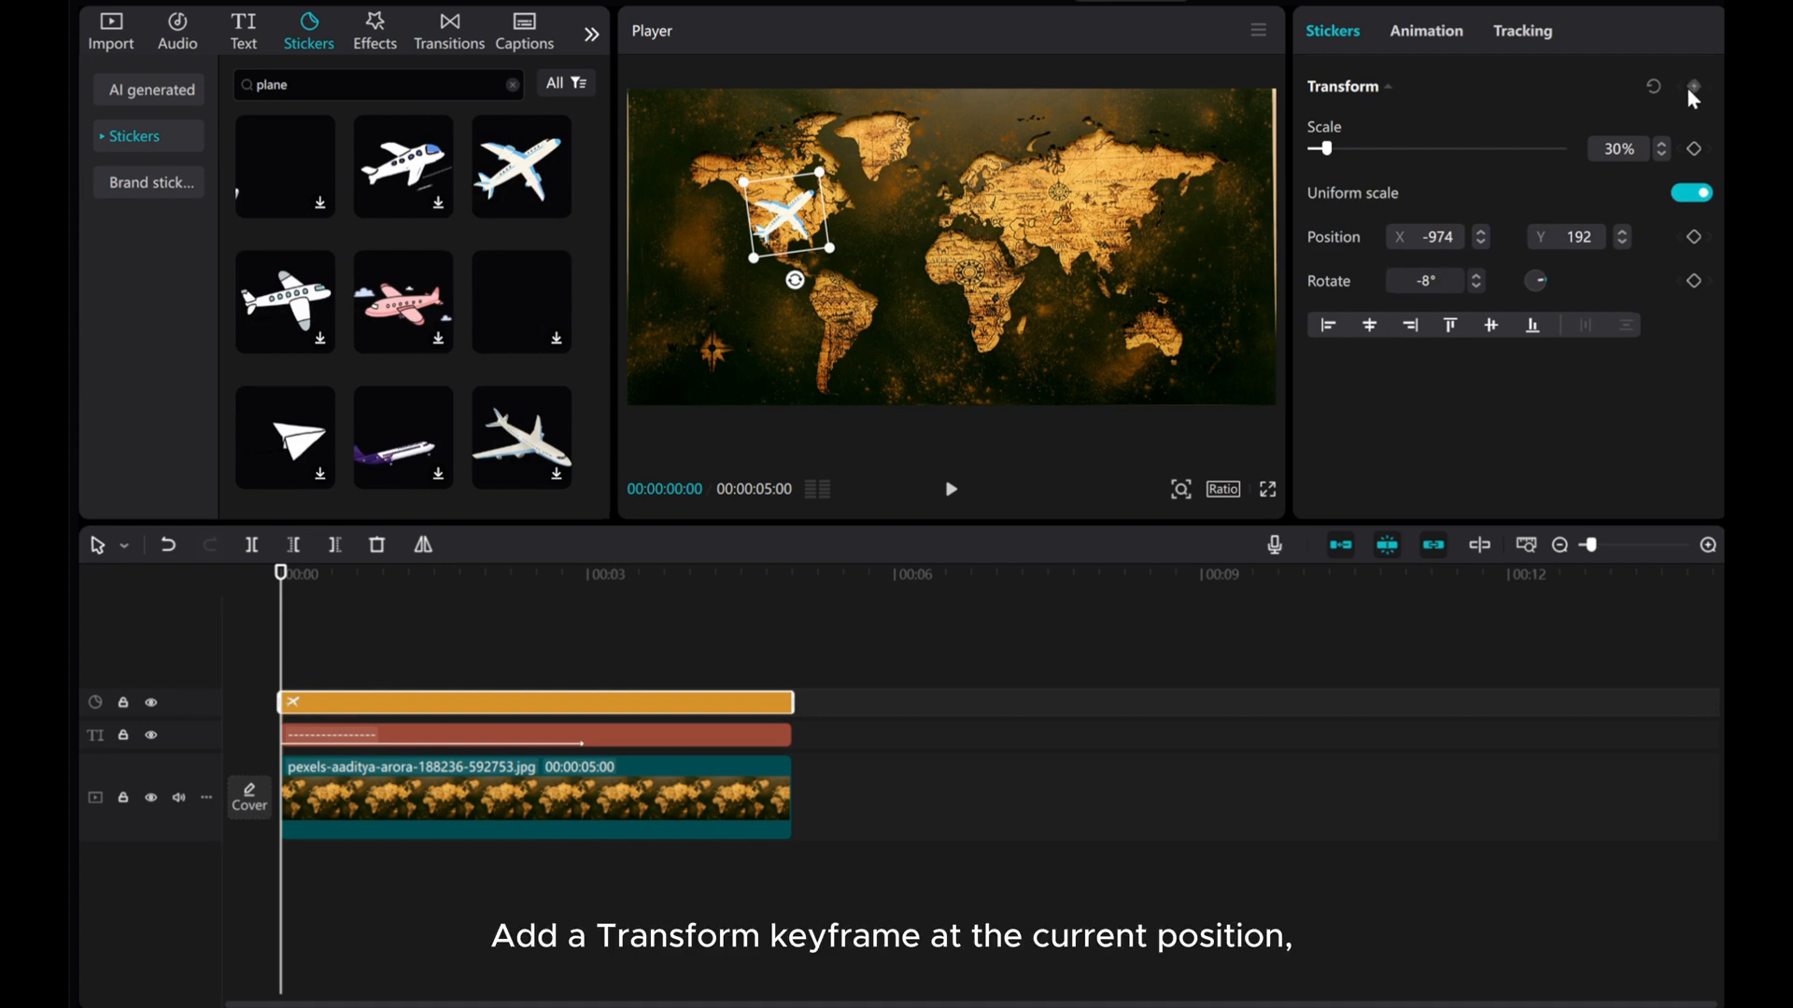
Step: Keyframe the plane's start position, then move it to the arc's far end at about three seconds
{"action": "left_click", "coordinate": [1695, 86]}
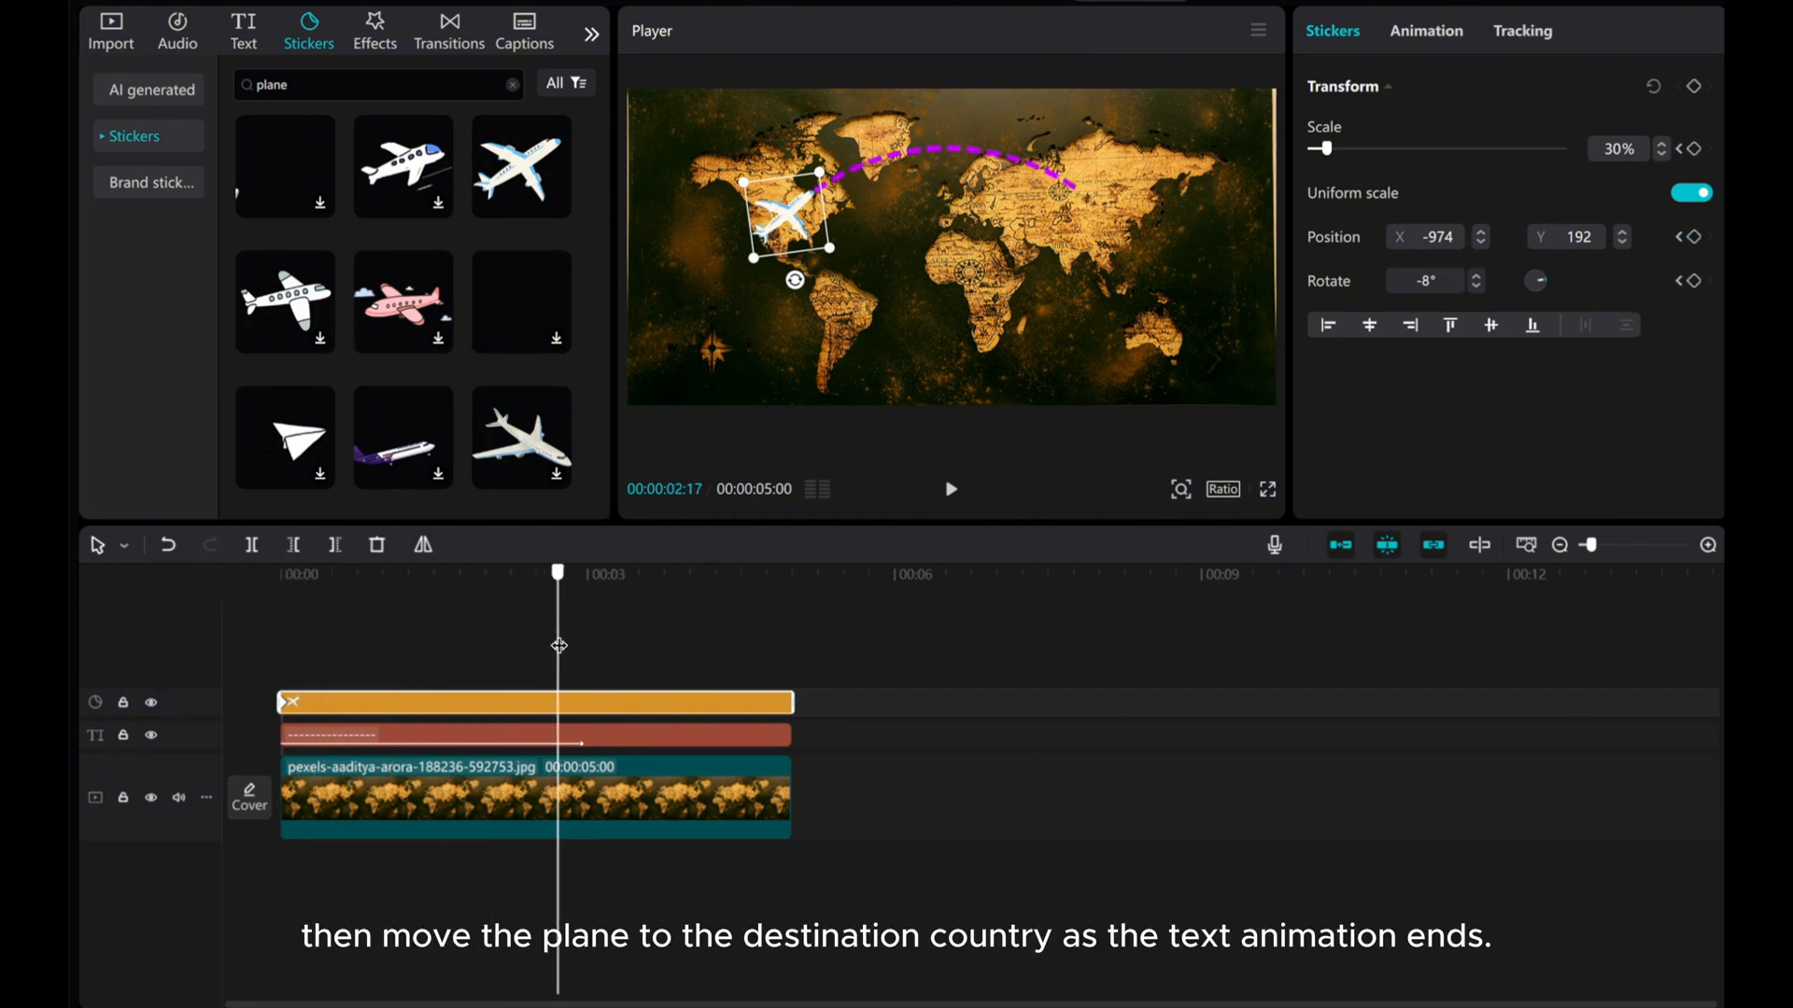
{"action": "left_click_drag", "start_coordinate": [558, 570], "coordinate": [586, 570]}
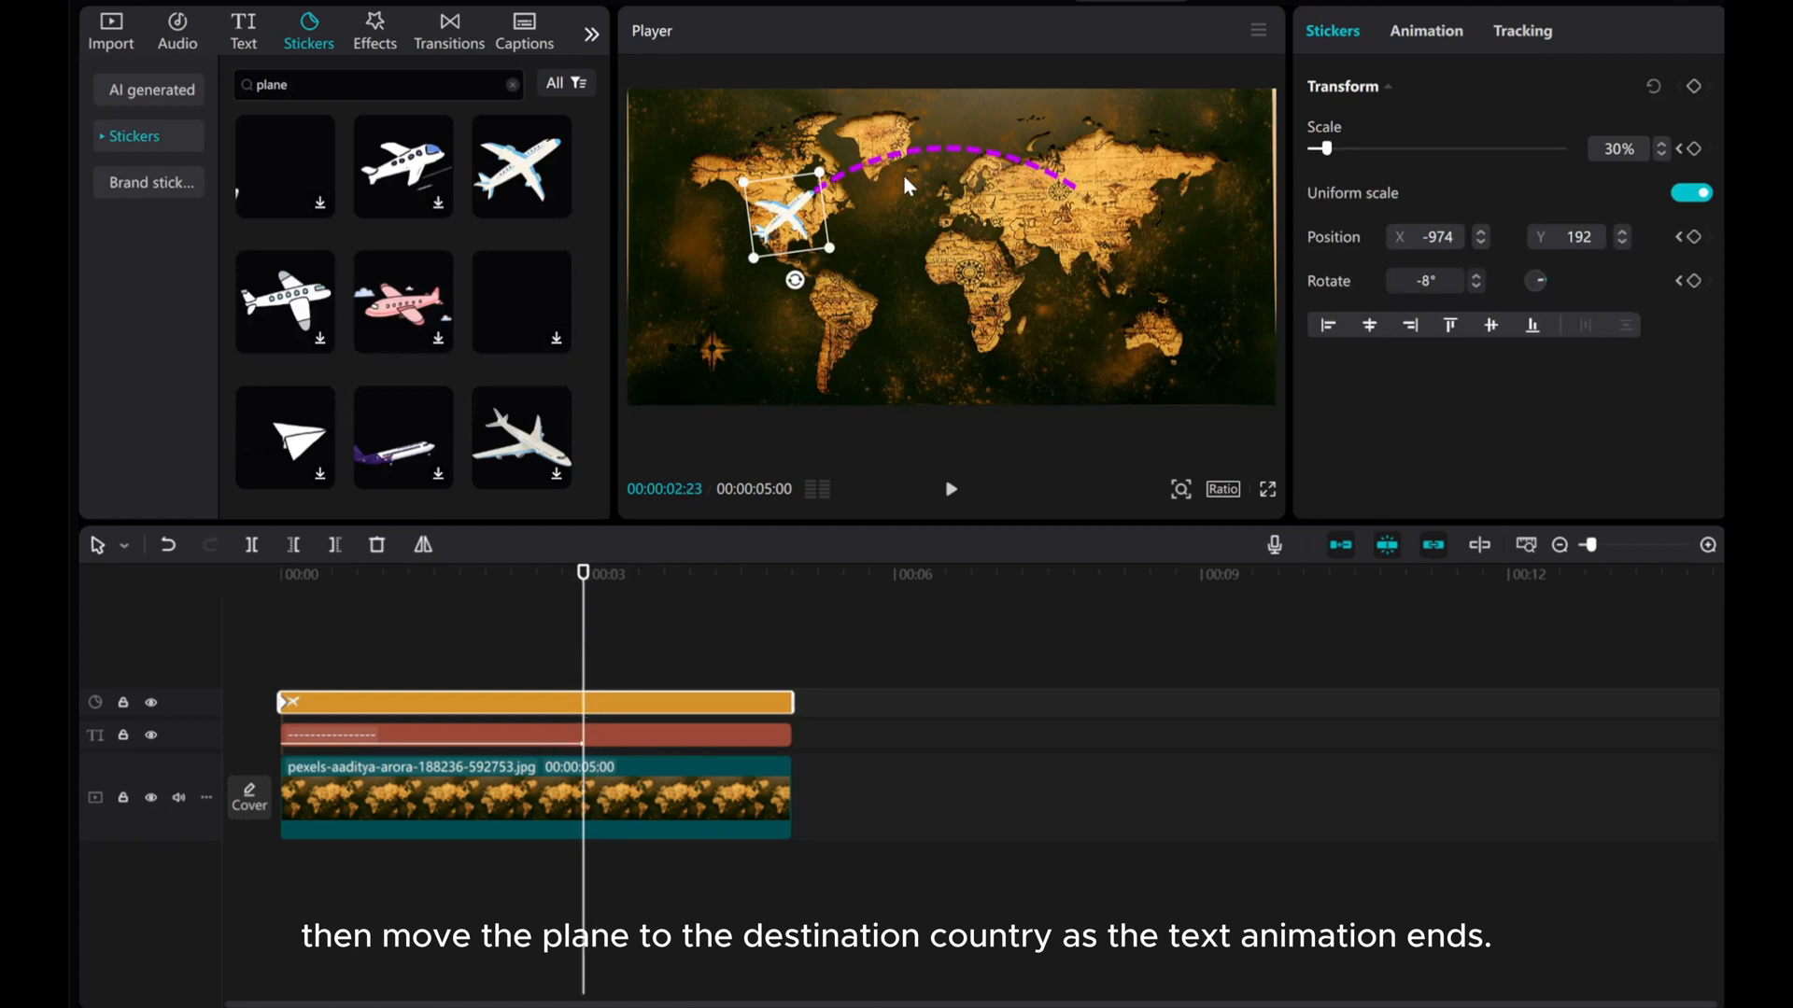
{"action": "left_click_drag", "start_coordinate": [785, 217], "coordinate": [814, 205]}
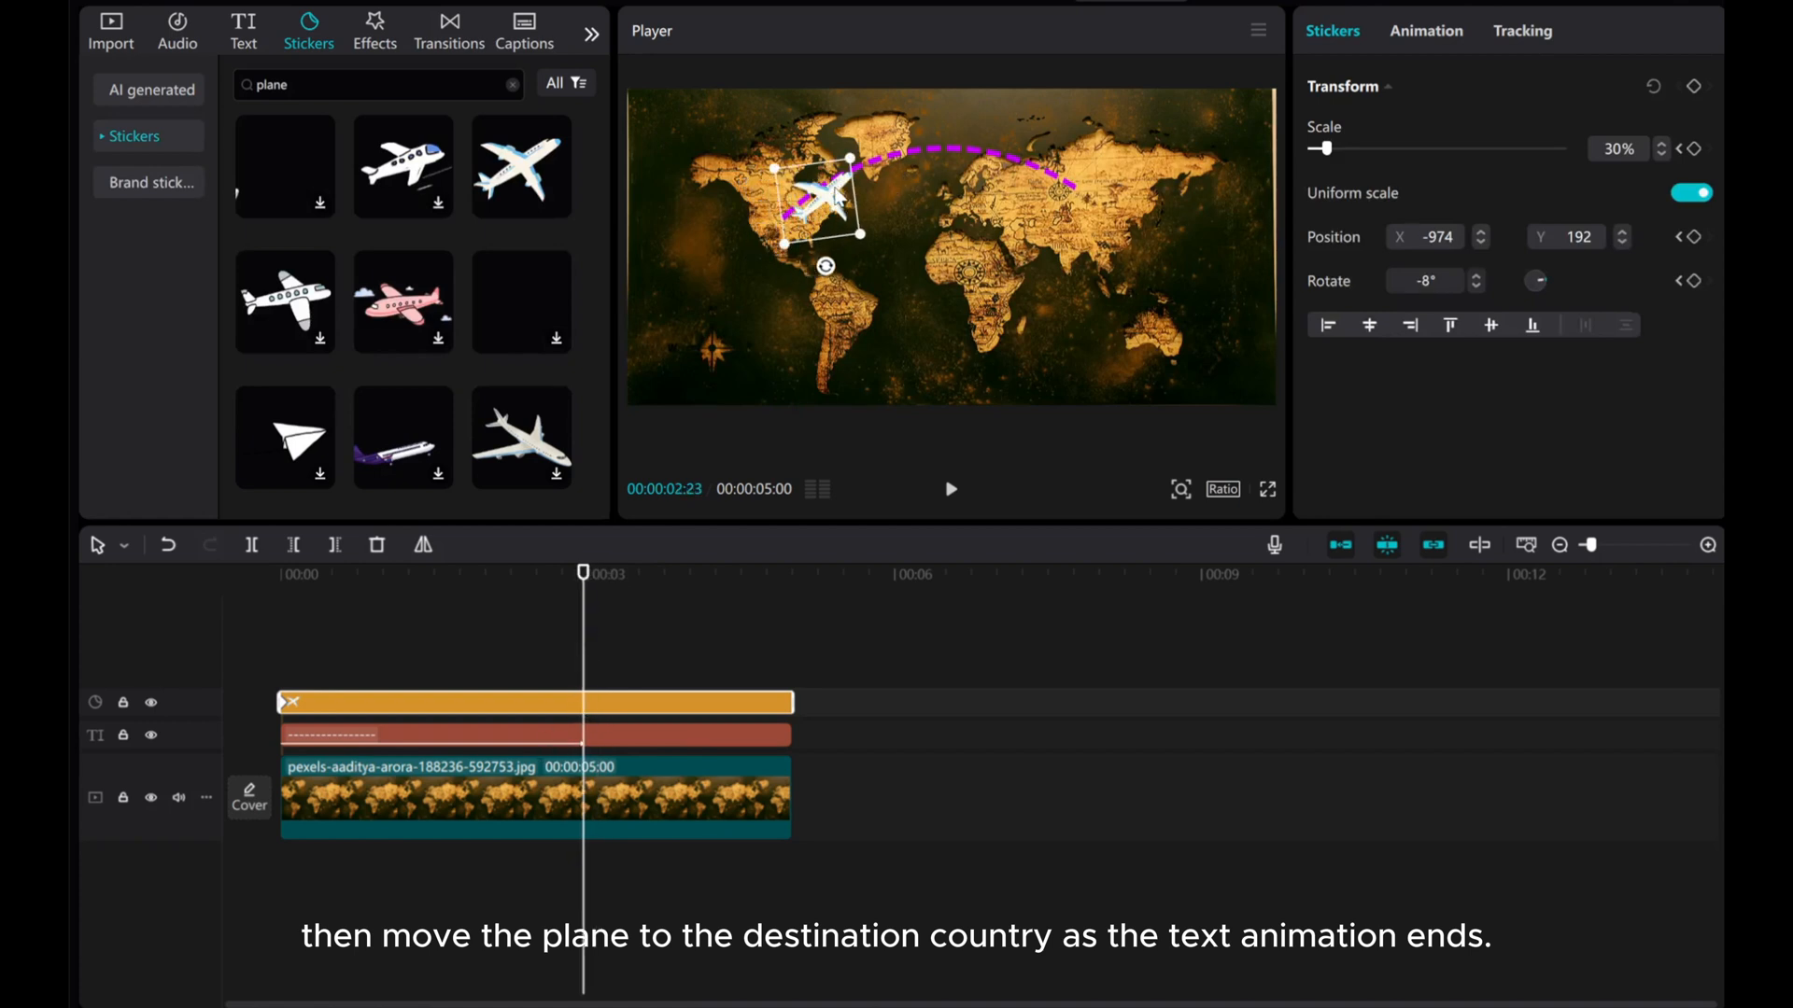
{"action": "left_click_drag", "start_coordinate": [823, 194], "coordinate": [1069, 183]}
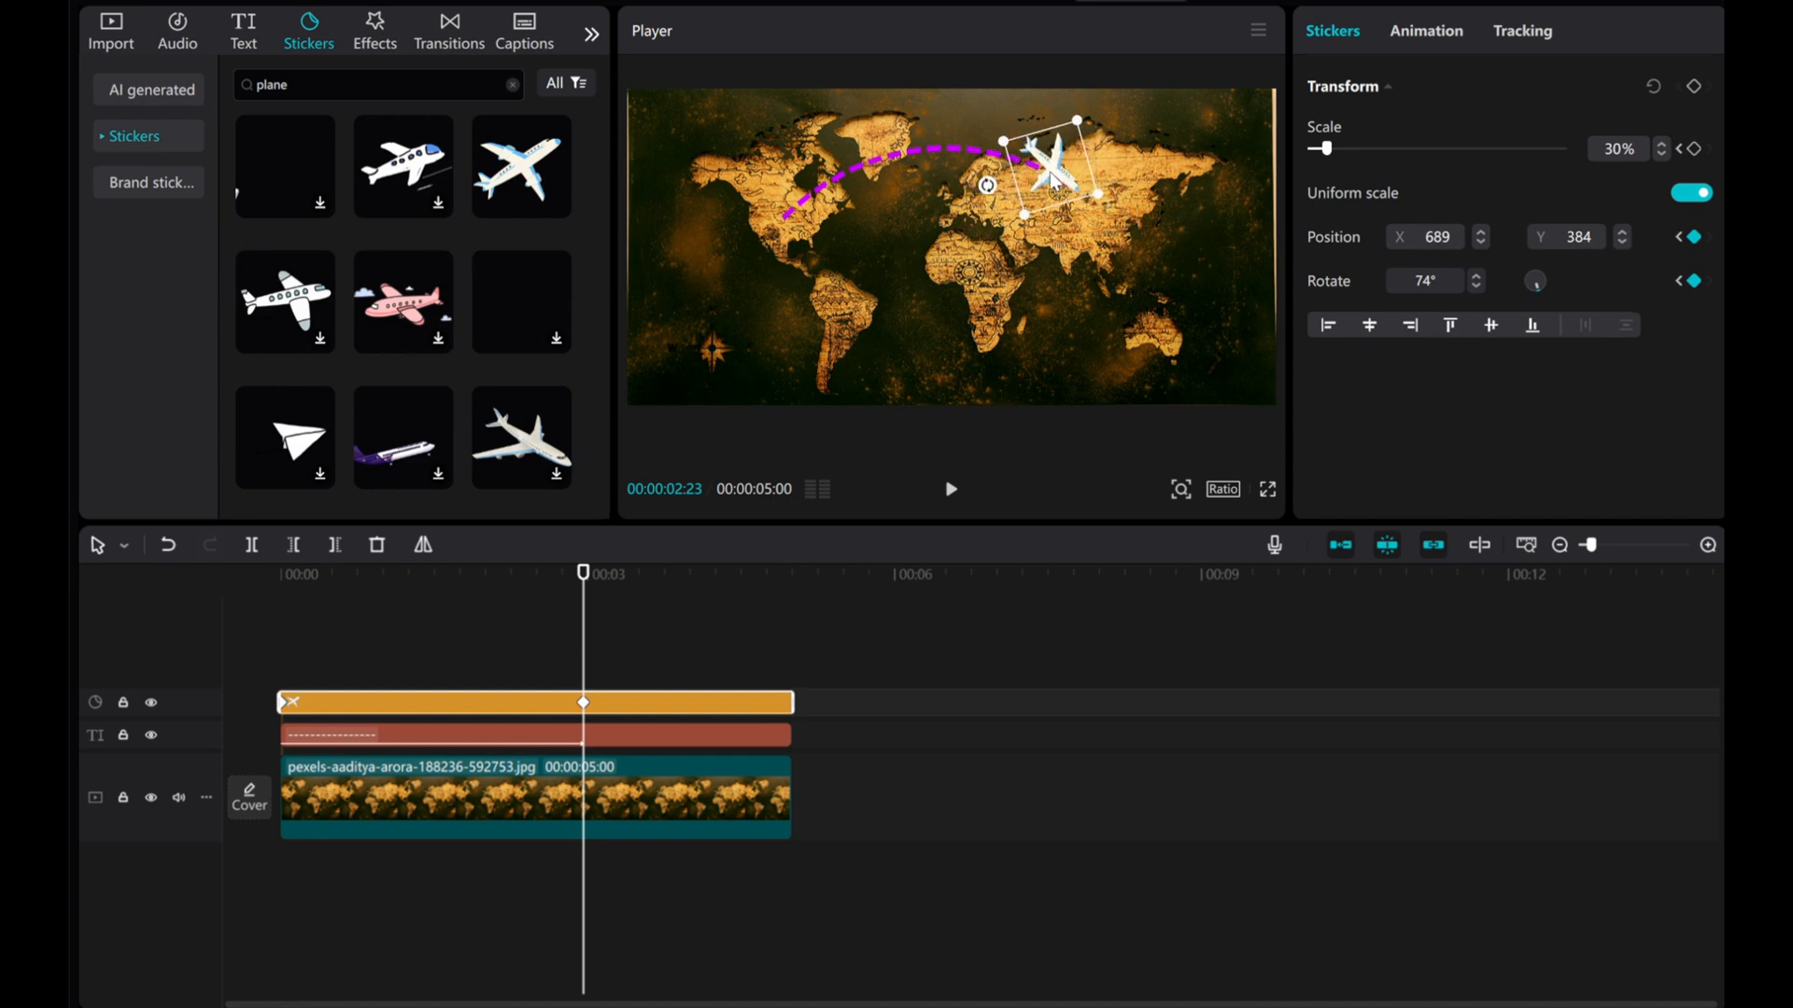
{"action": "left_click_drag", "start_coordinate": [1049, 169], "coordinate": [1037, 188]}
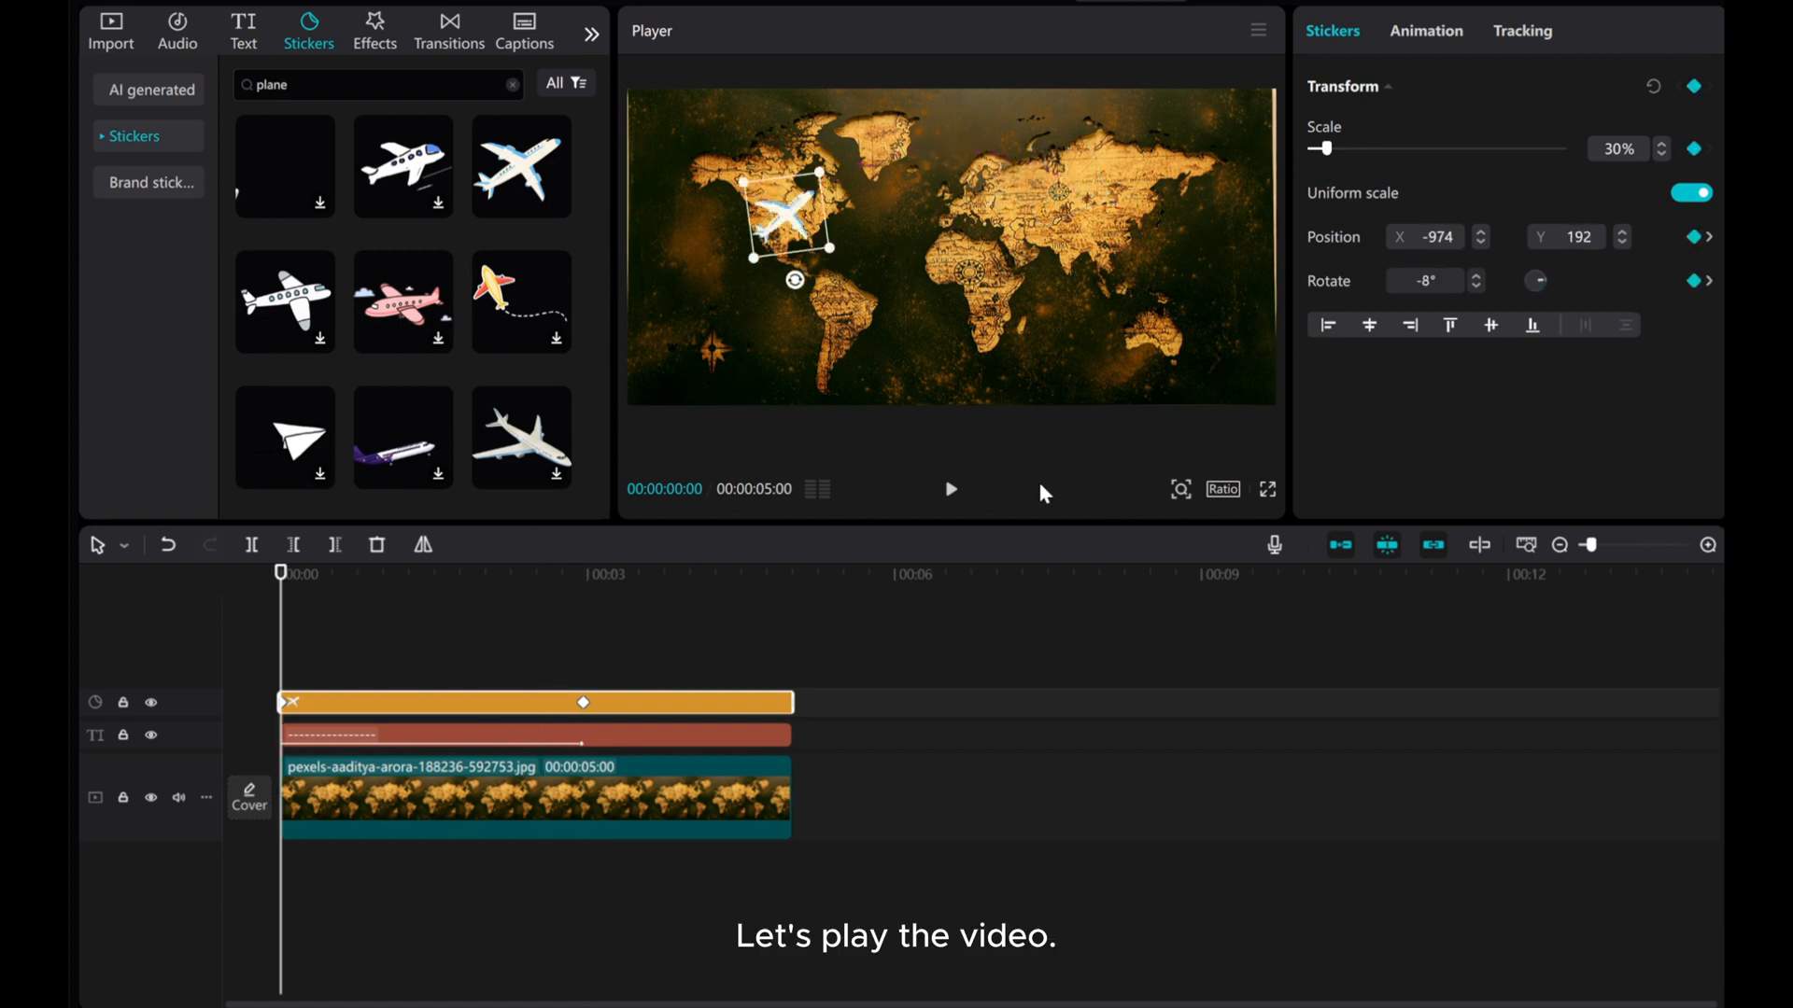
{"action": "left_click", "coordinate": [950, 489]}
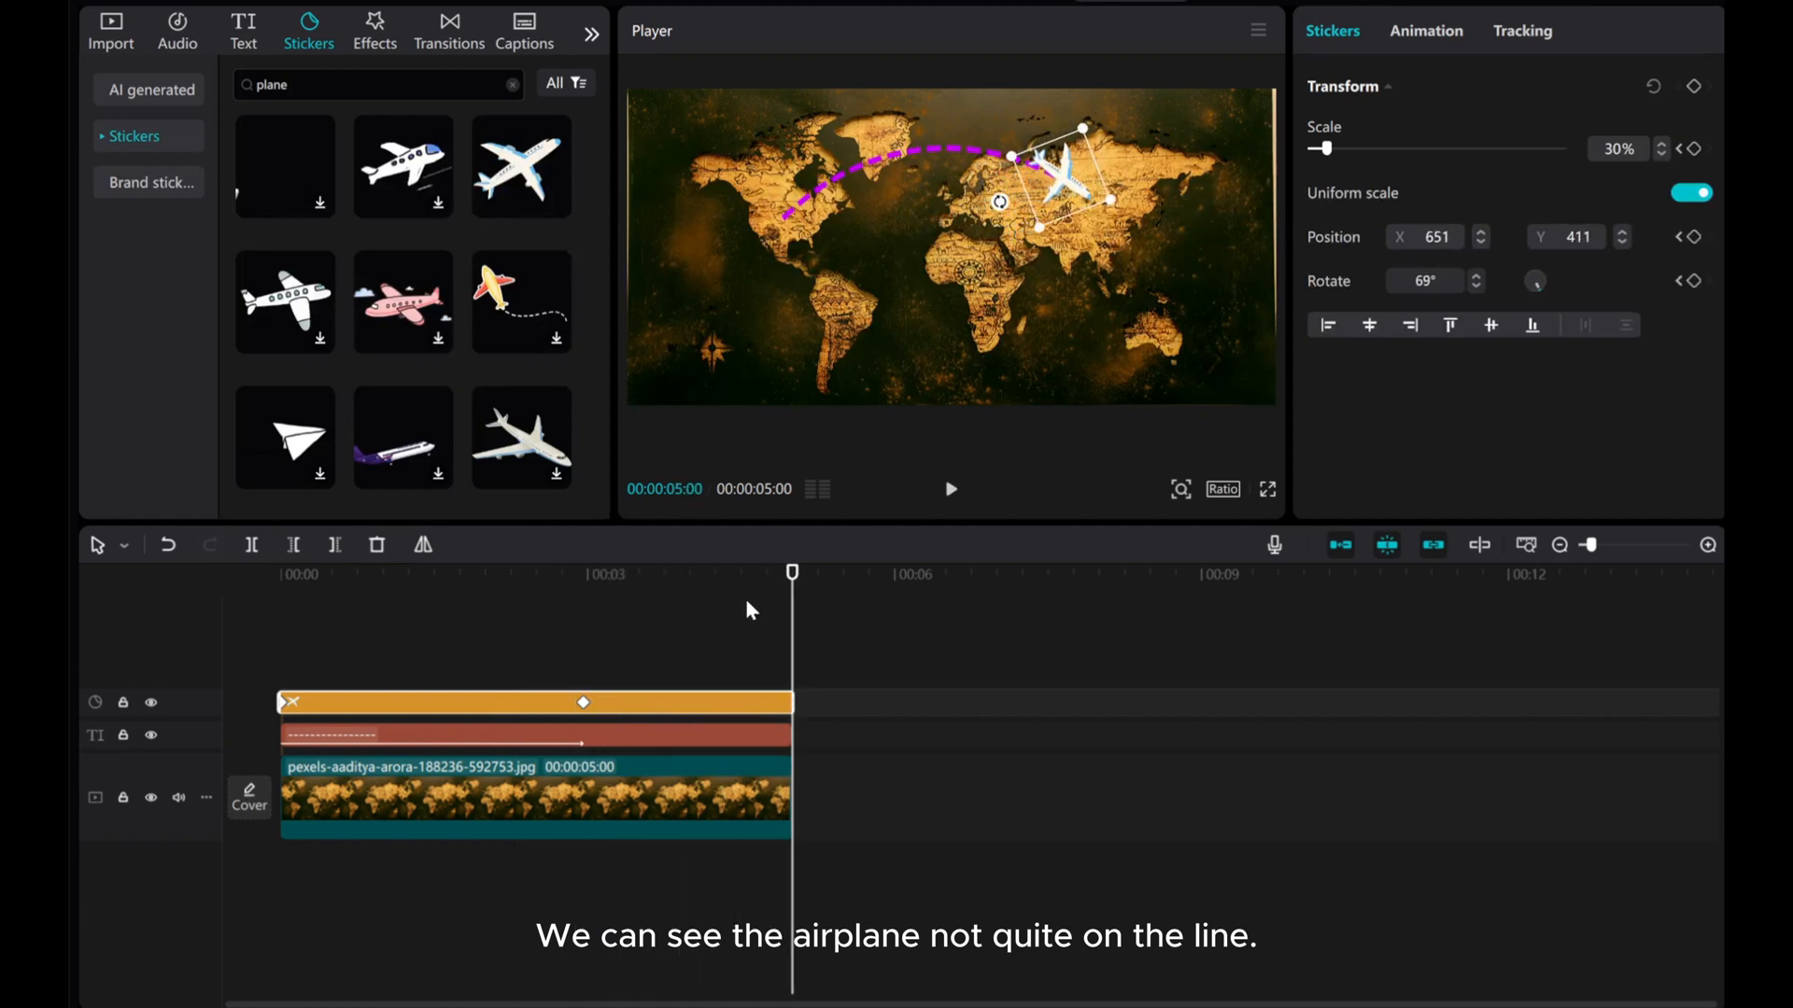
{"action": "mouse_move", "coordinate": [808, 658]}
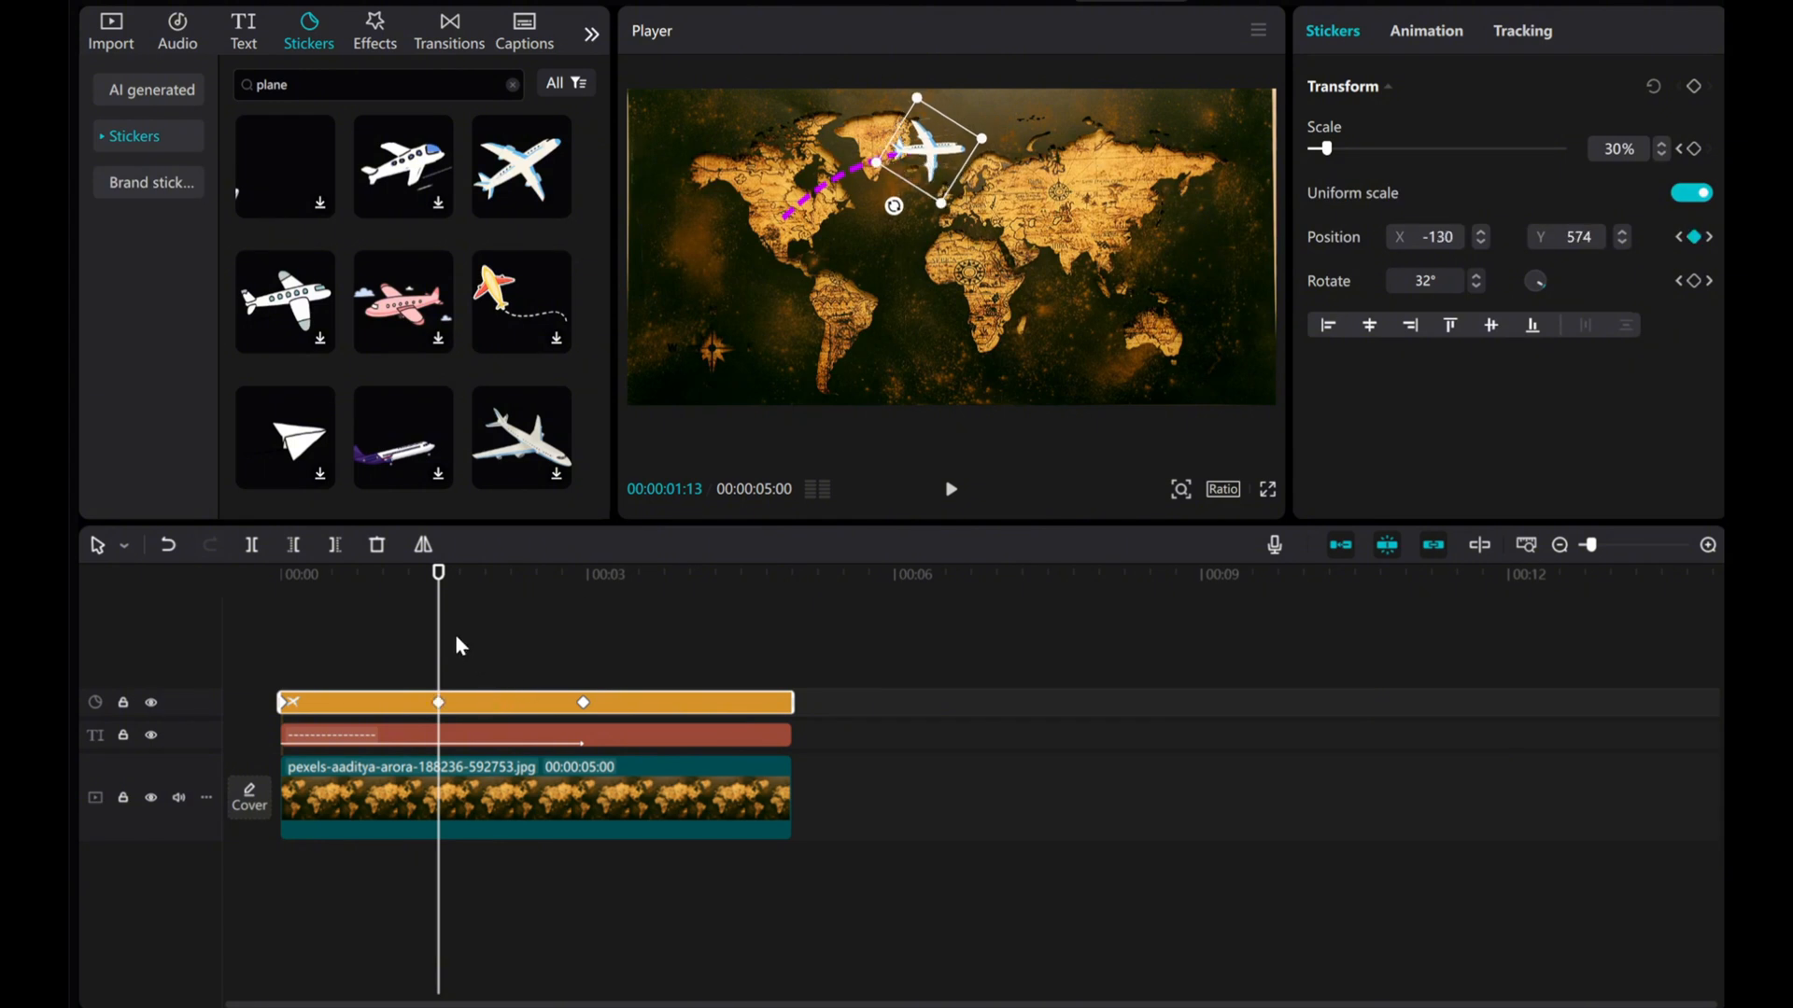
{"action": "left_click", "coordinate": [280, 573]}
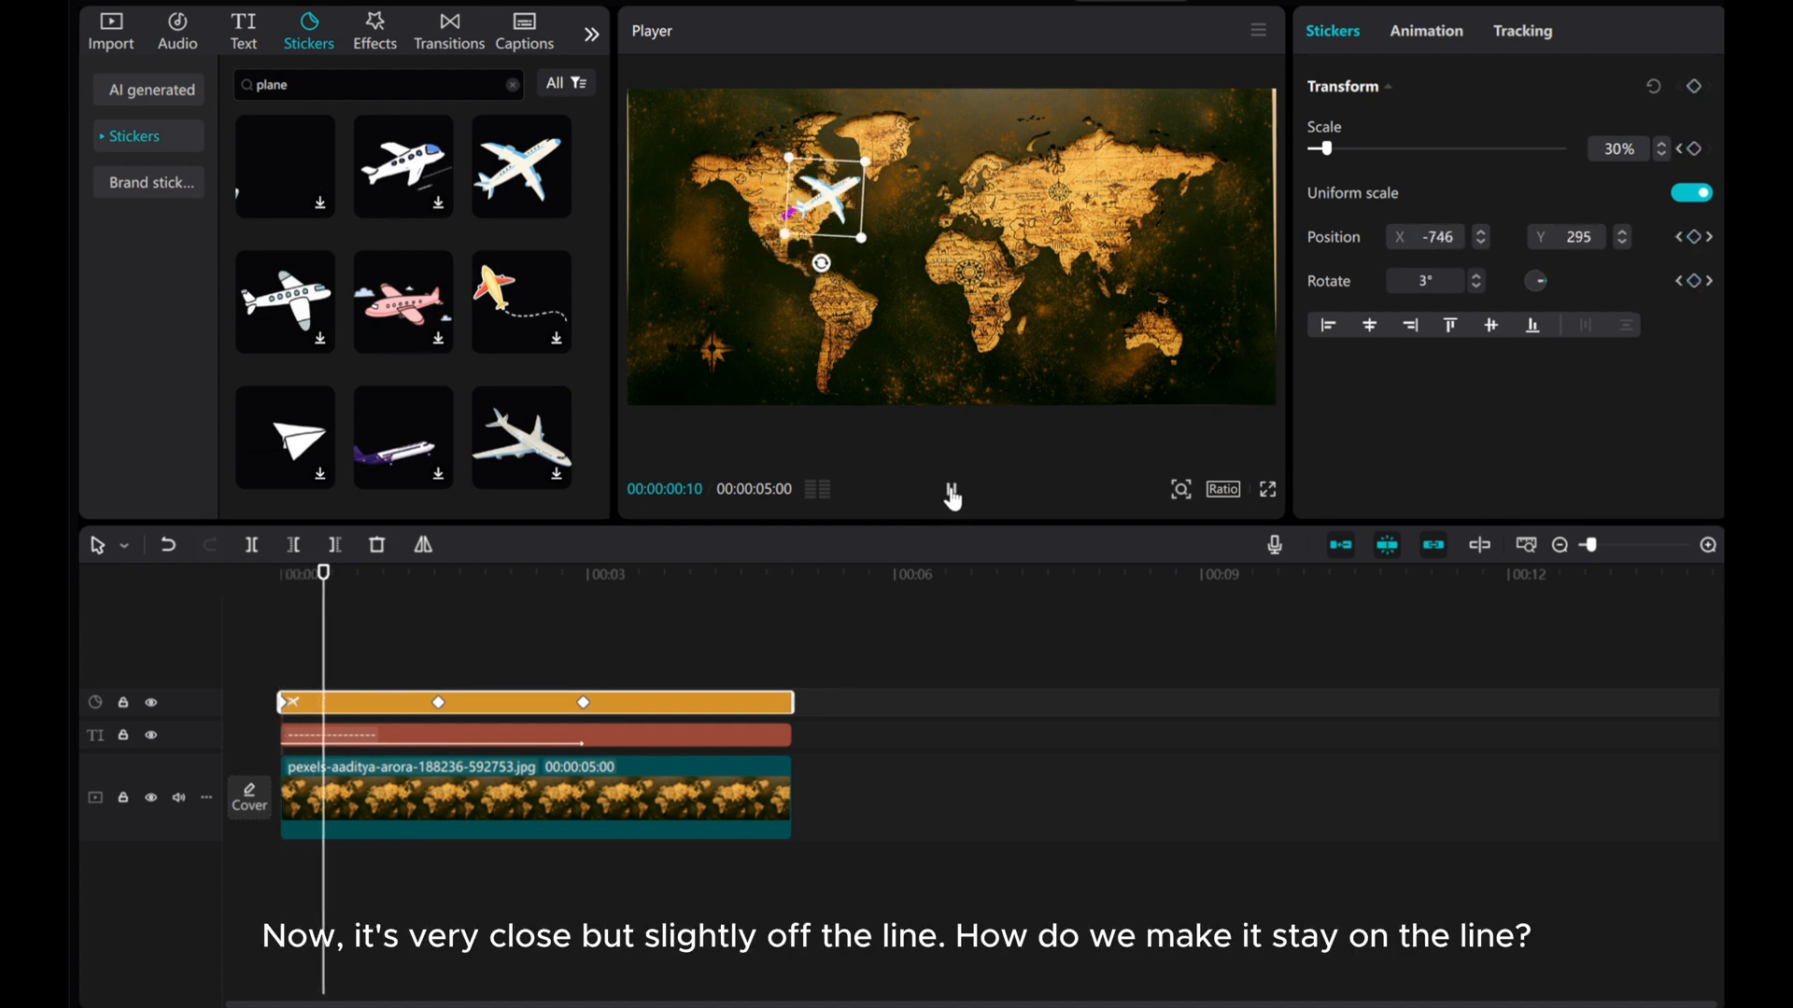
{"action": "left_click", "coordinate": [950, 489]}
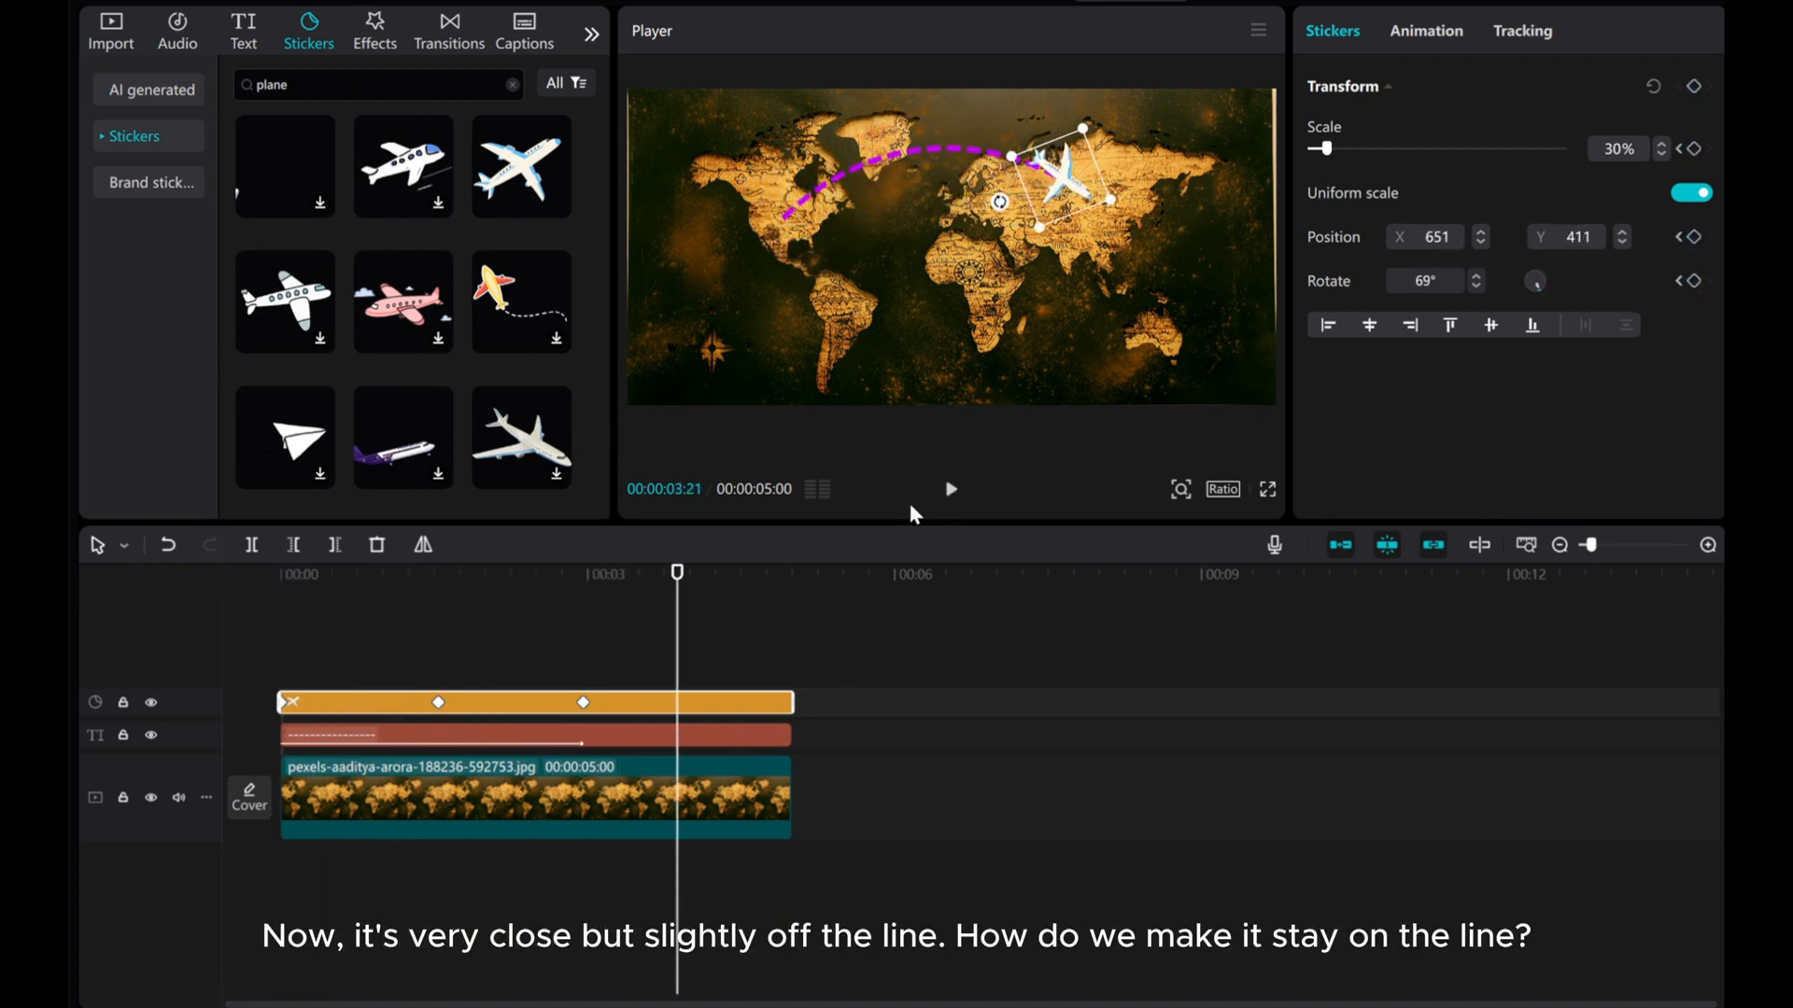
{"action": "left_click_drag", "start_coordinate": [676, 573], "coordinate": [508, 572]}
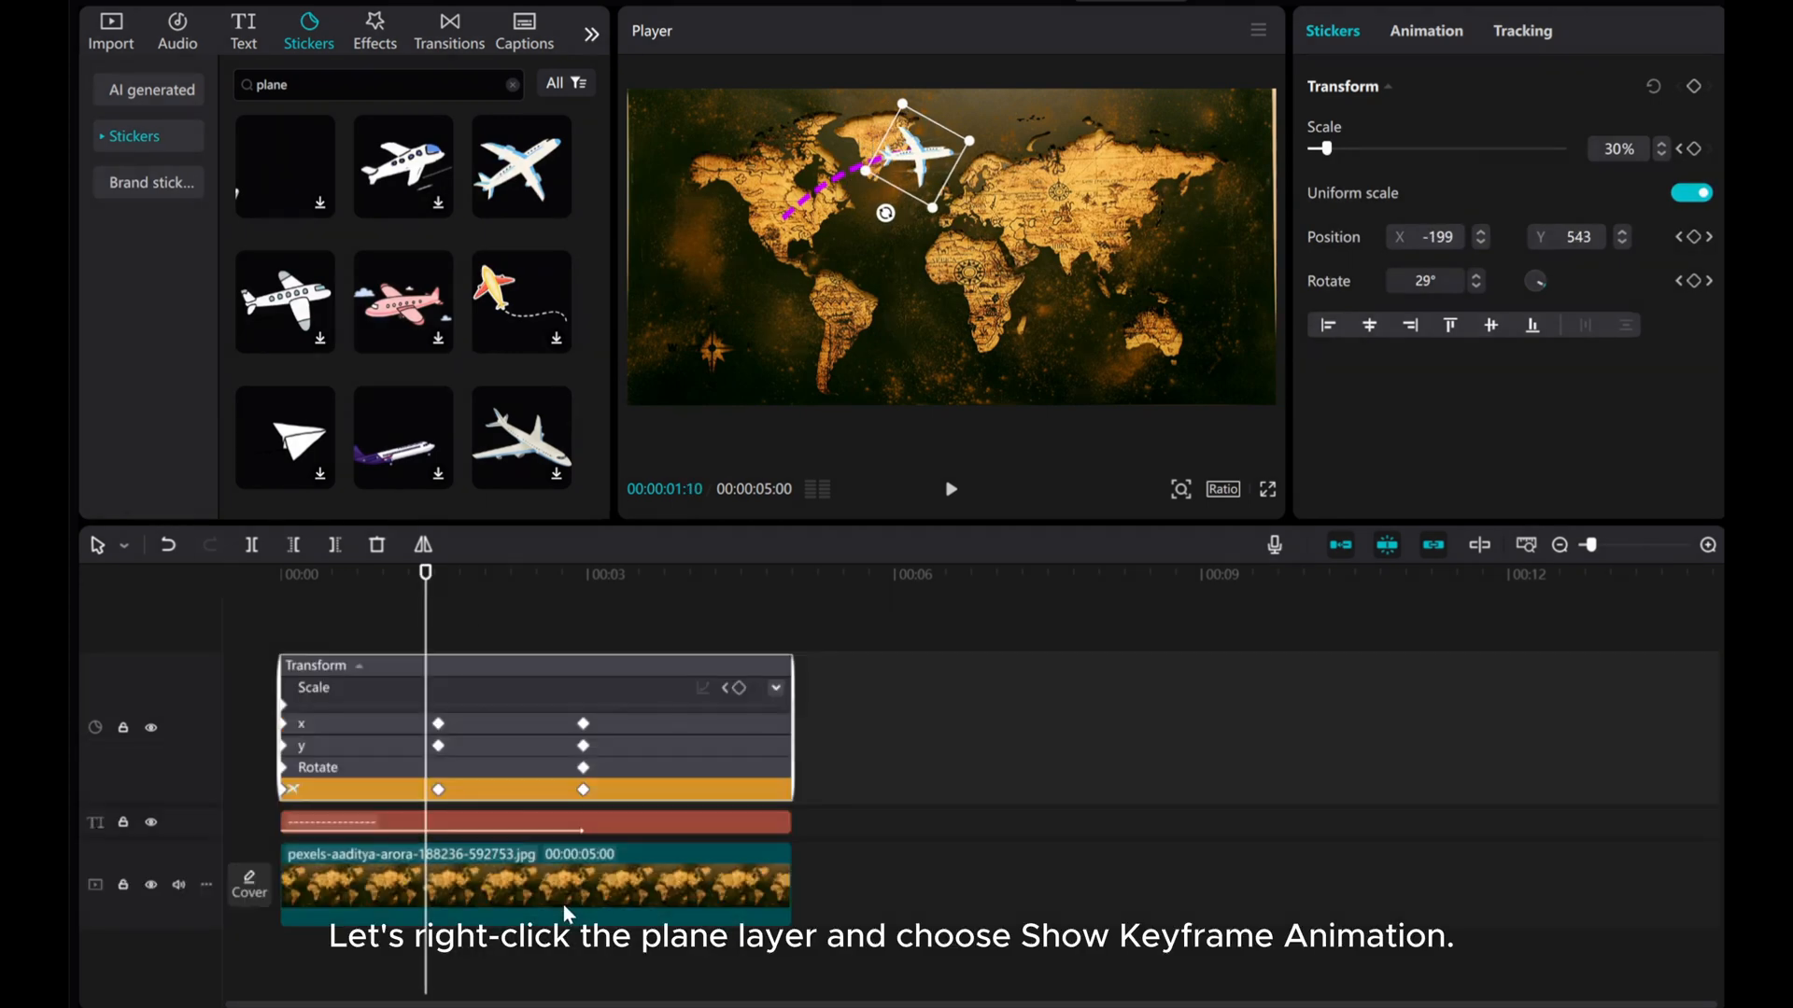
Step: Give the plane's middle y-position keyframe an auto curve and reshape its handles to follow the arc
{"action": "double_click", "coordinate": [300, 745]}
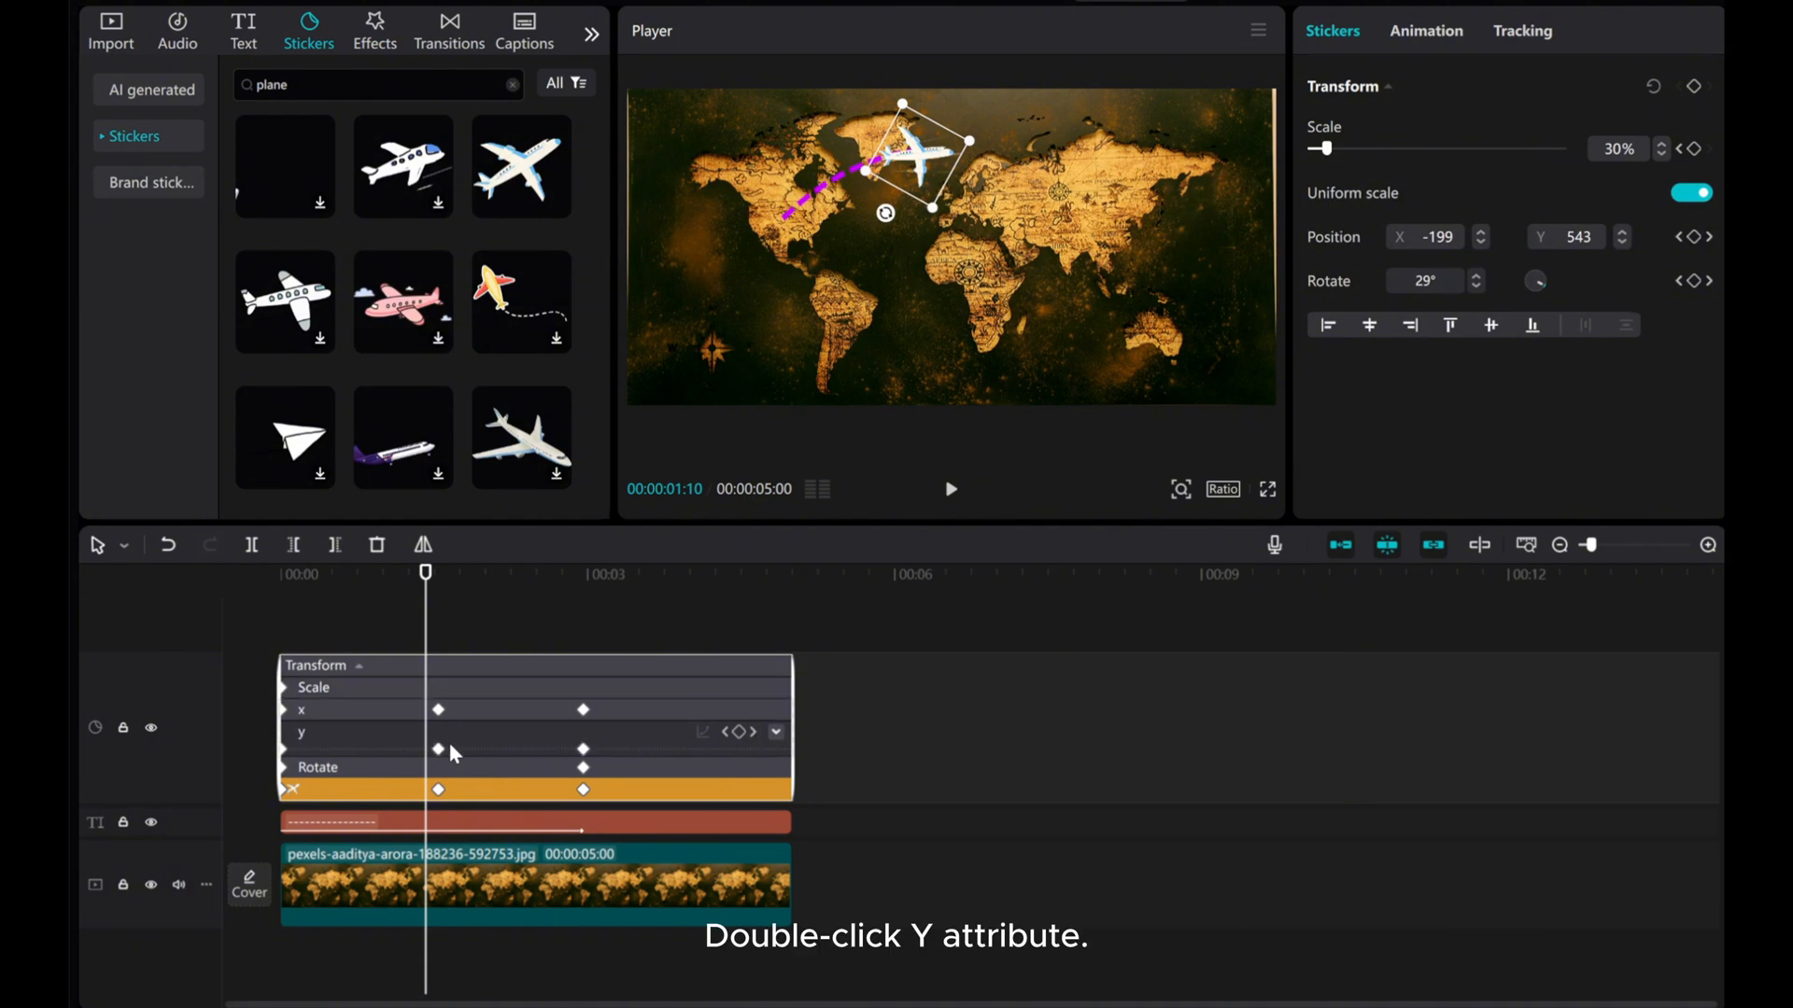
{"action": "double_click", "coordinate": [301, 733]}
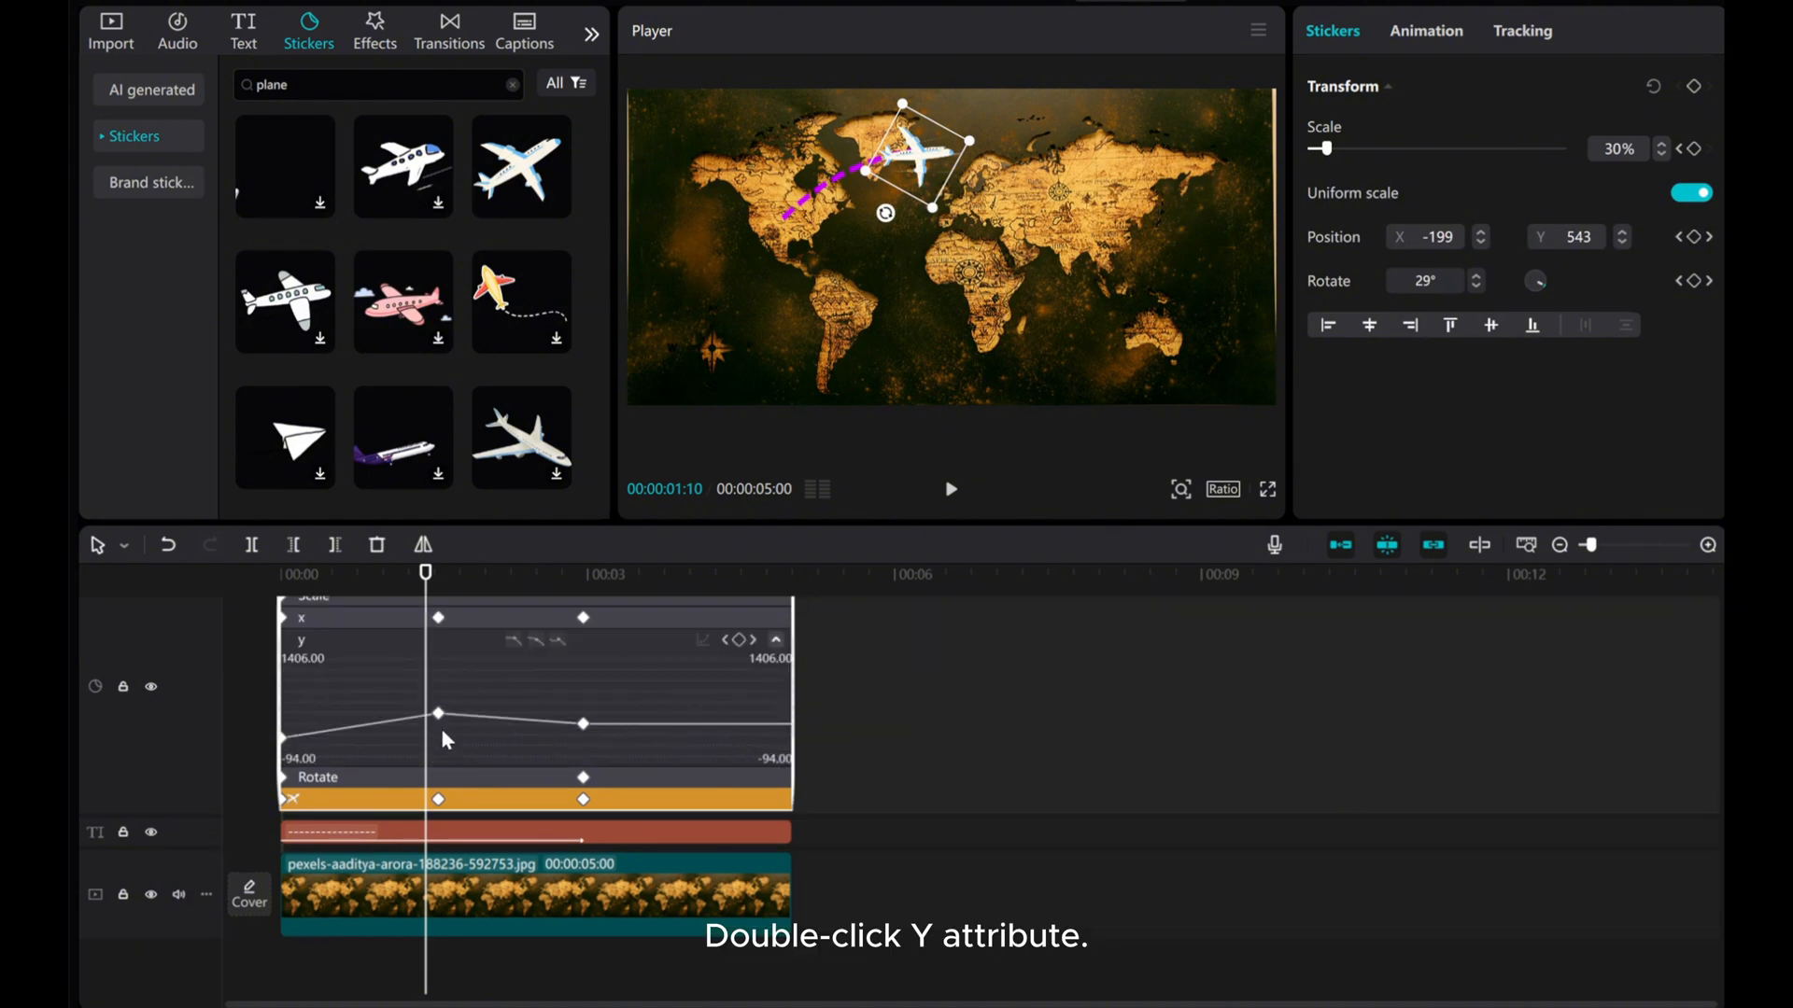
{"action": "left_click", "coordinate": [439, 712]}
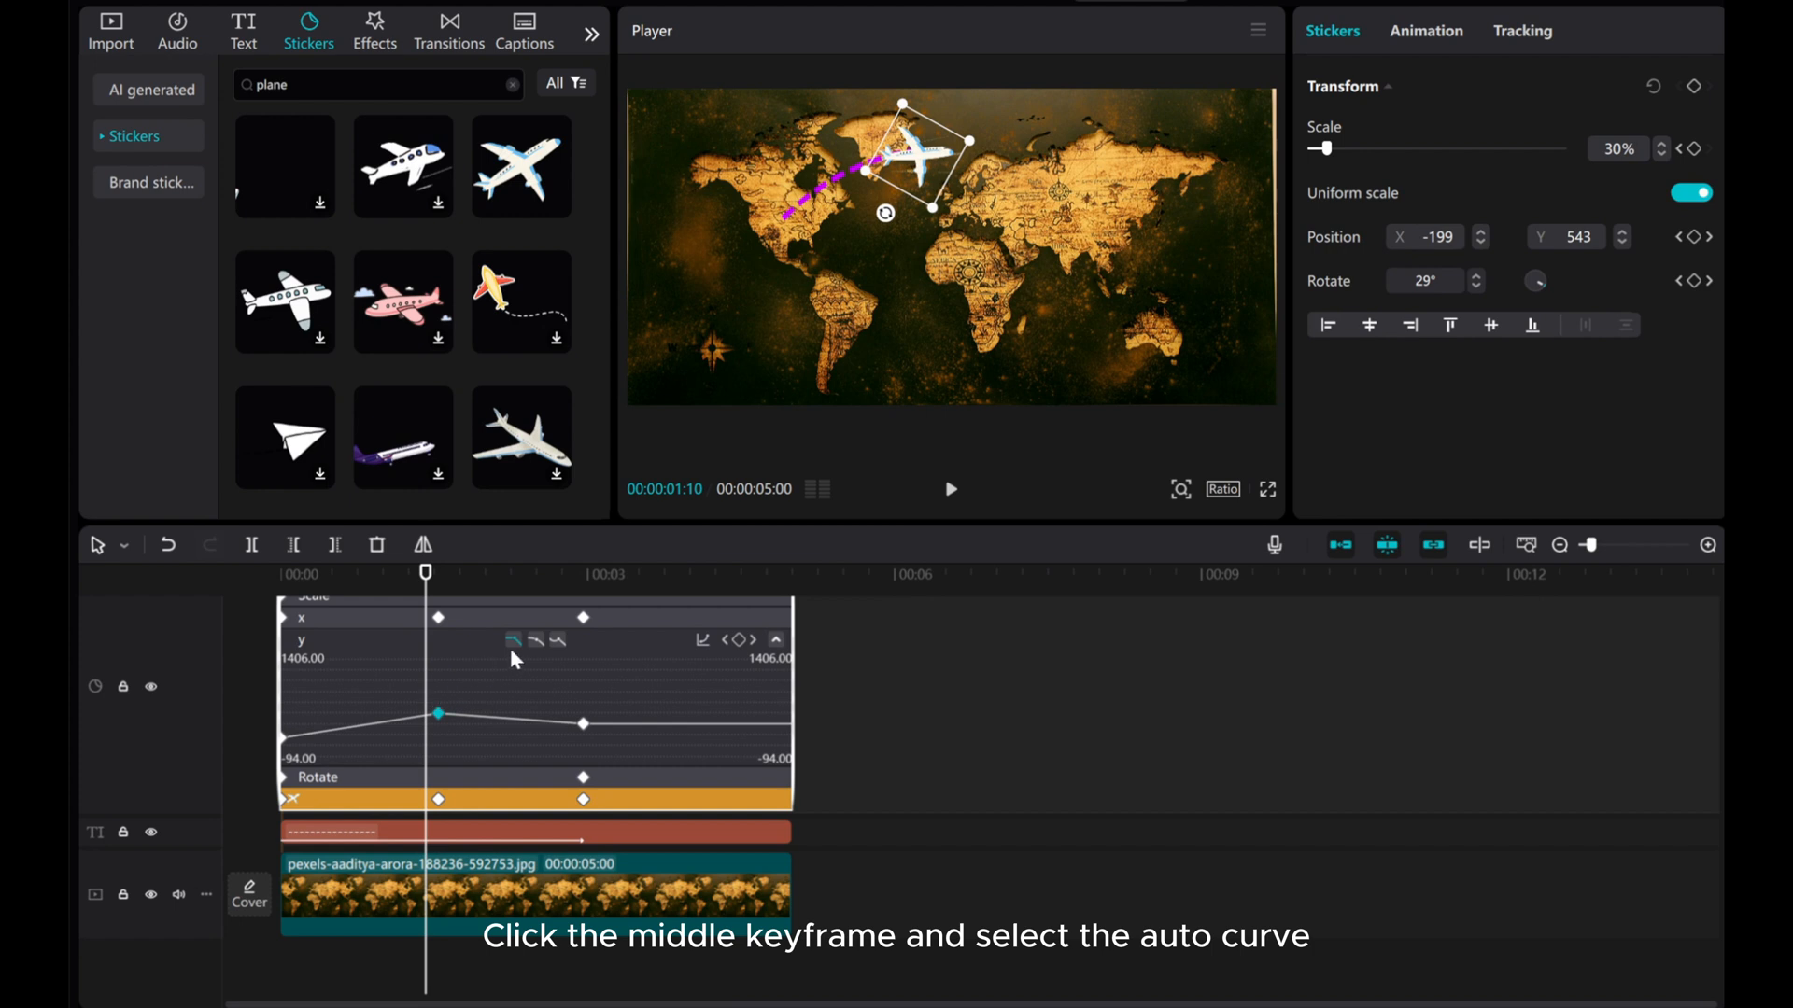
{"action": "left_click", "coordinate": [535, 641]}
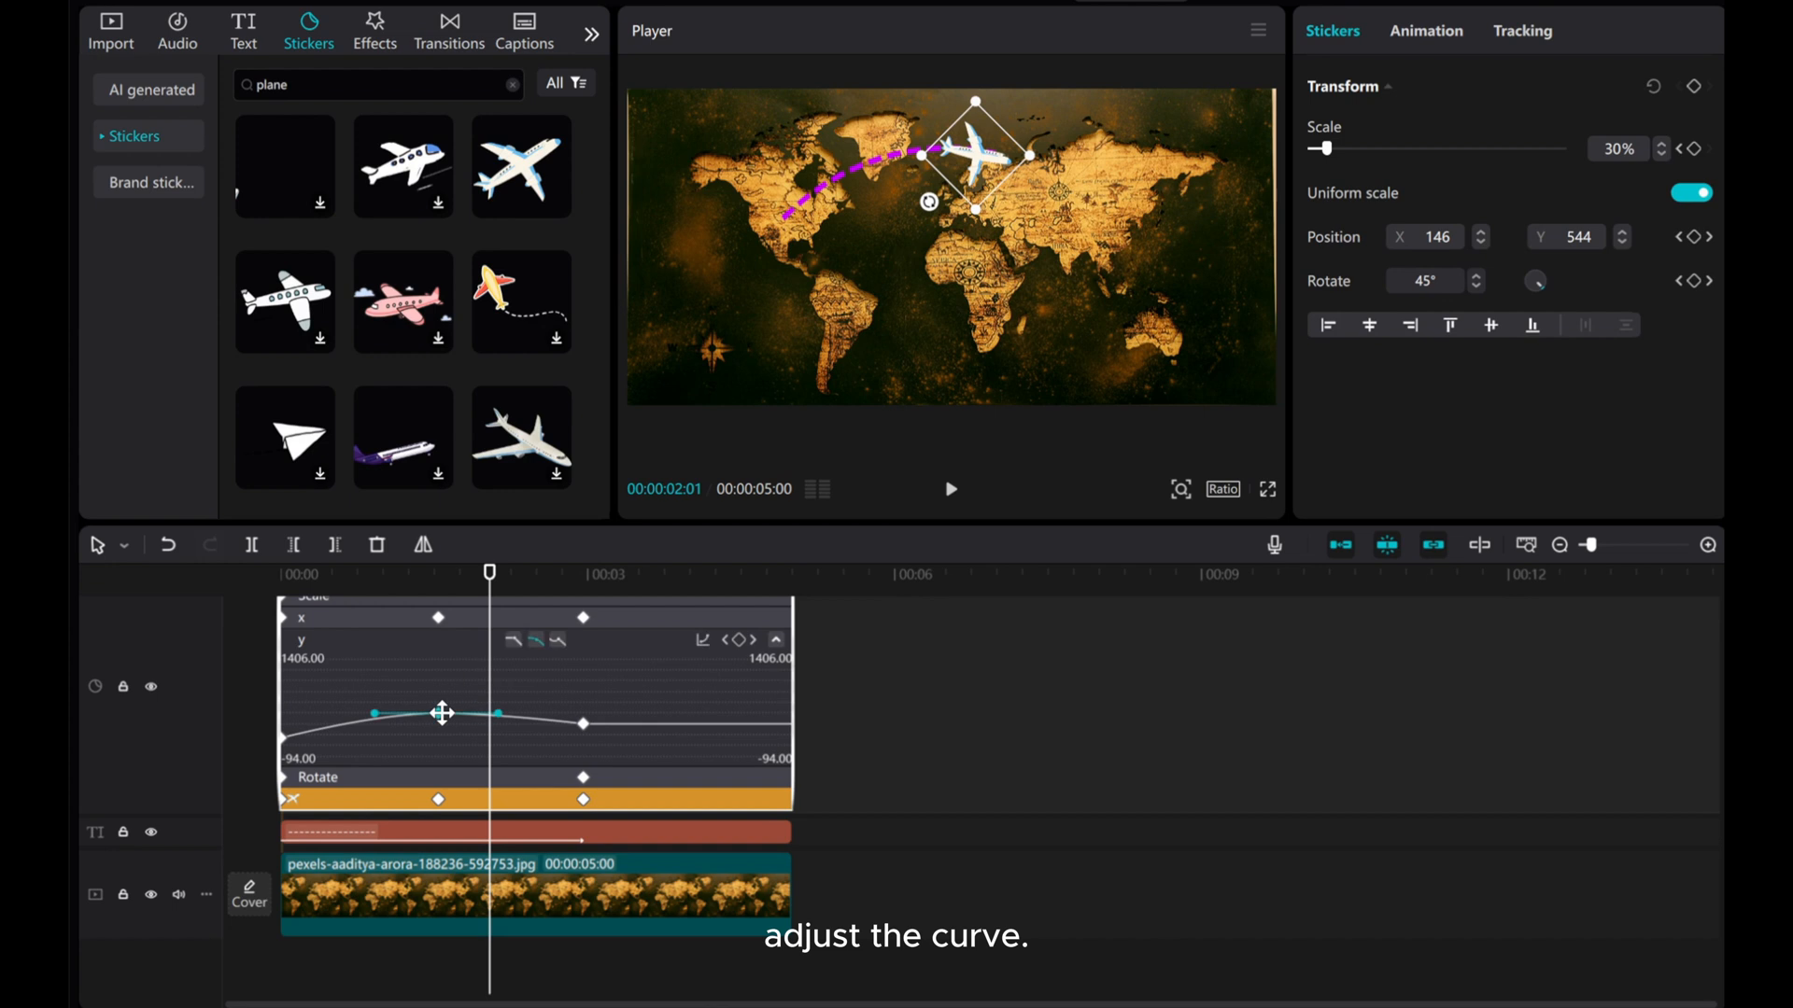
{"action": "left_click_drag", "start_coordinate": [443, 712], "coordinate": [494, 717]}
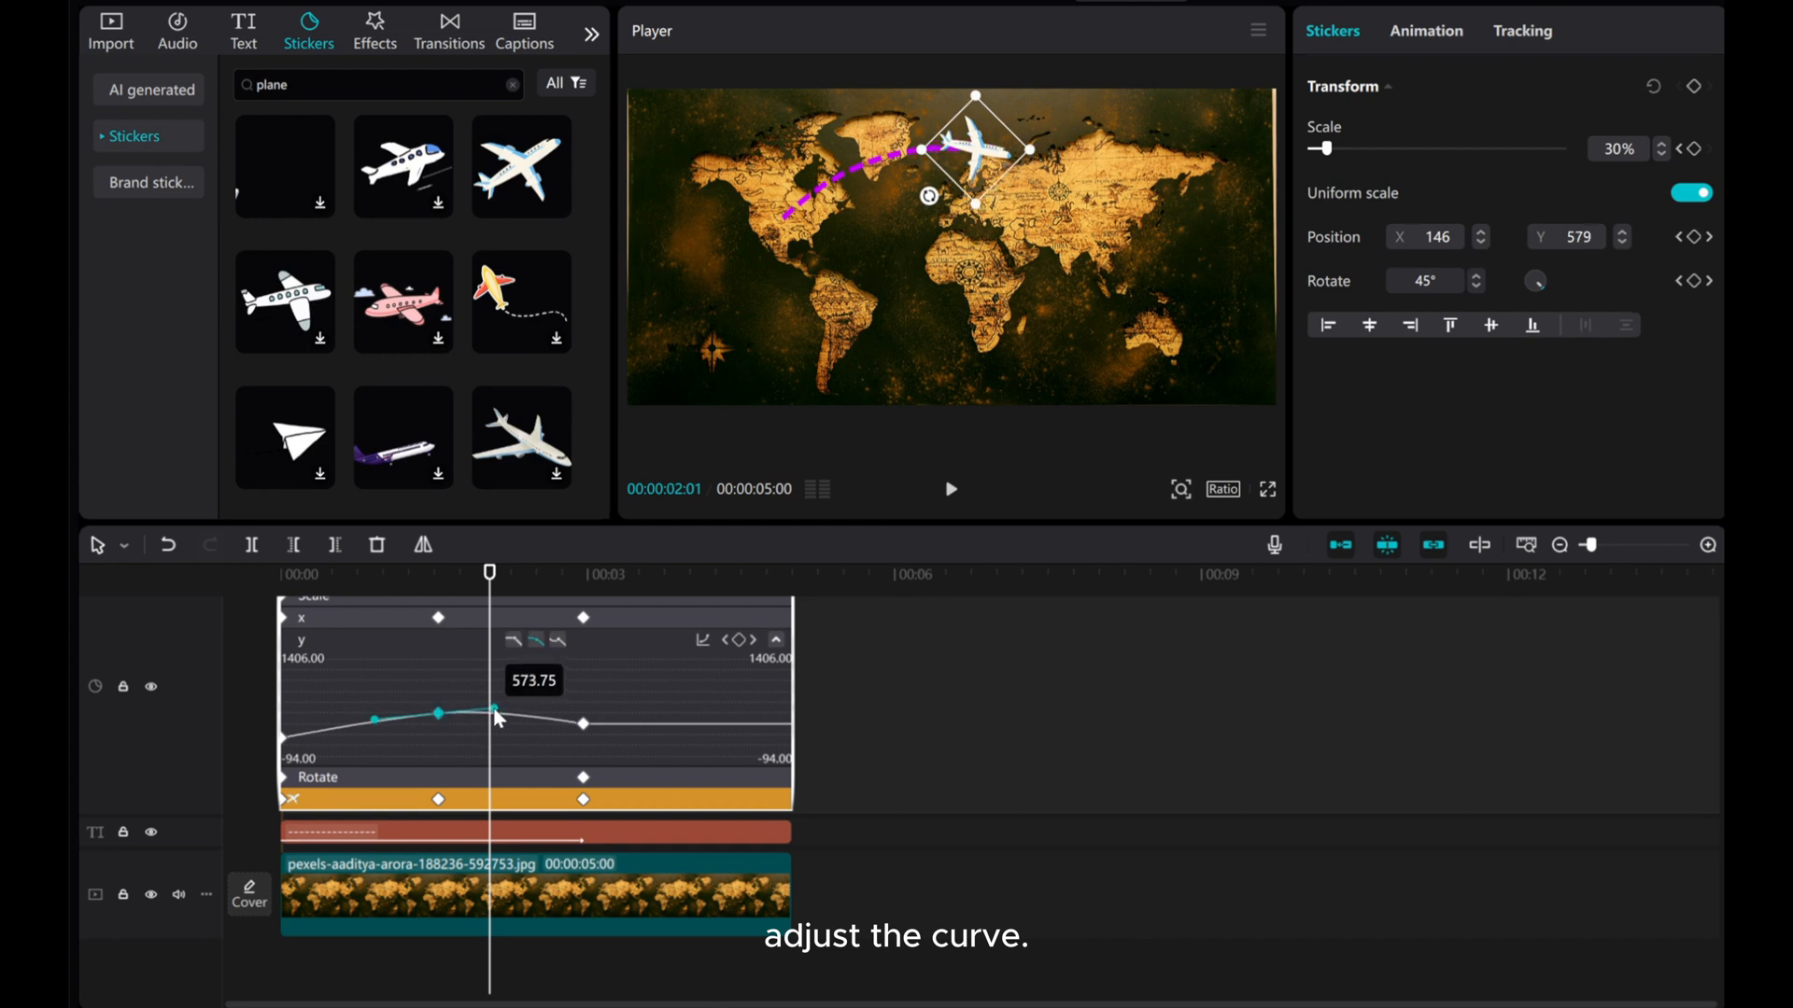
{"action": "left_click_drag", "start_coordinate": [495, 712], "coordinate": [495, 717]}
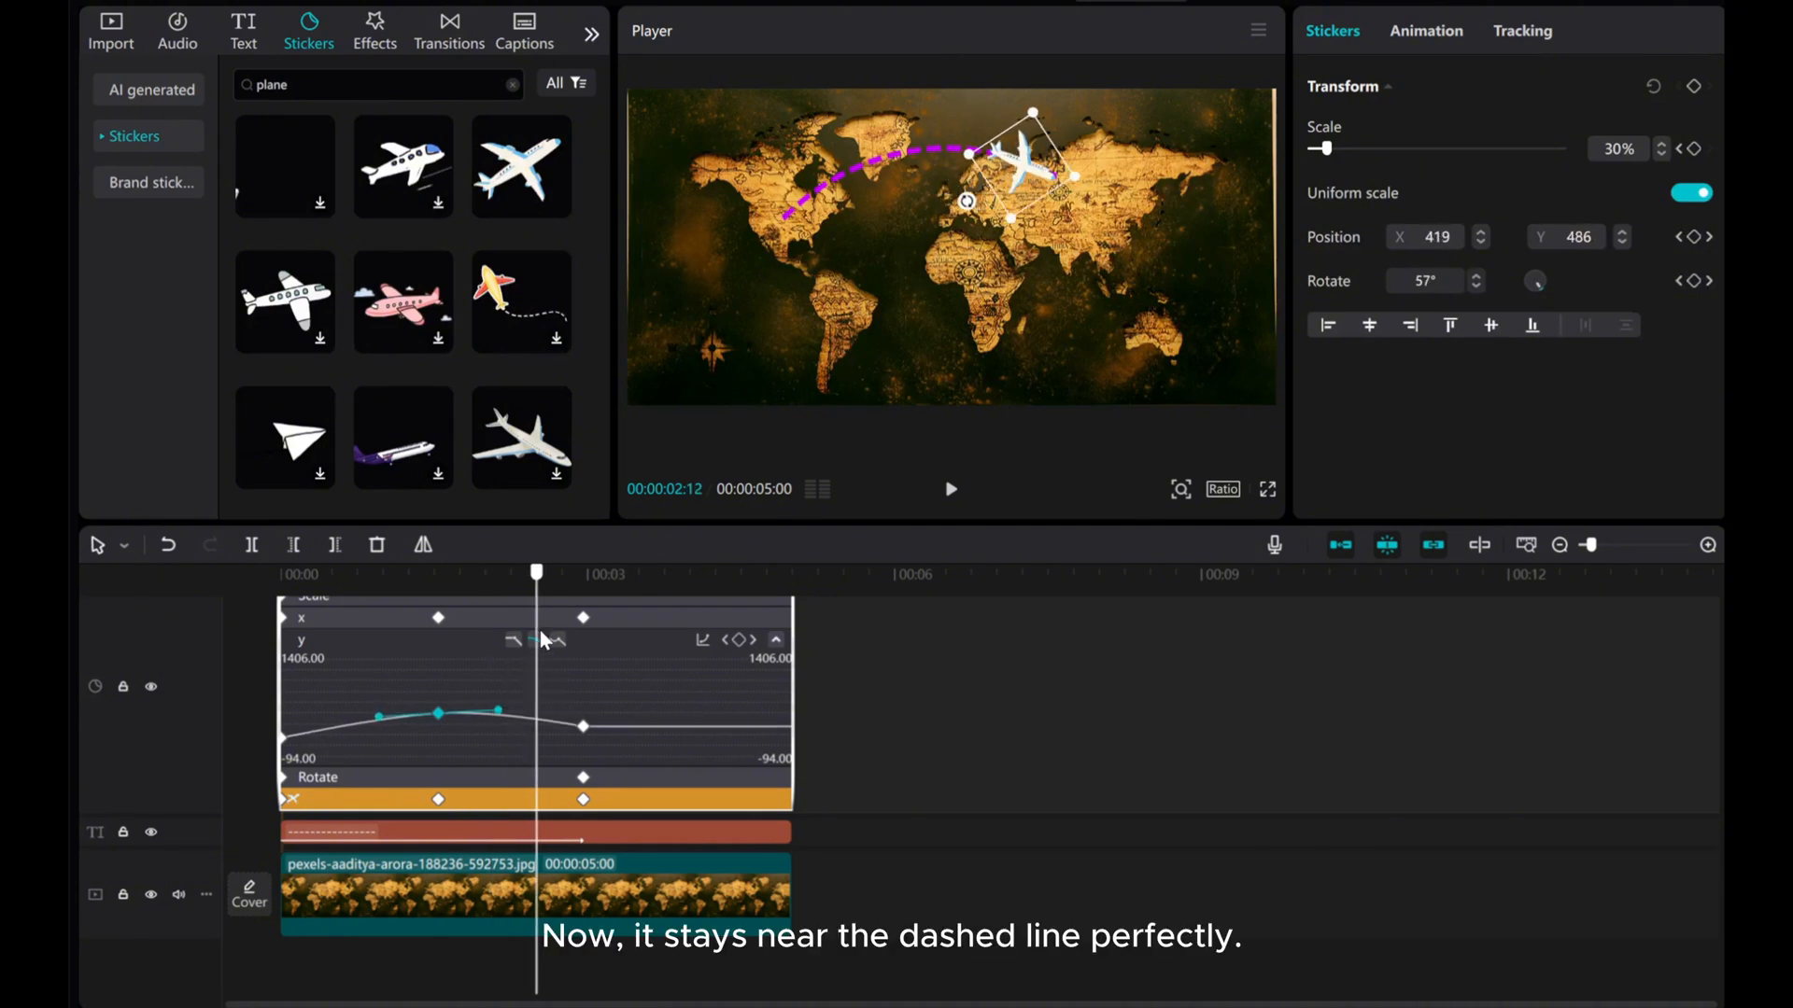
{"action": "left_click", "coordinate": [282, 571]}
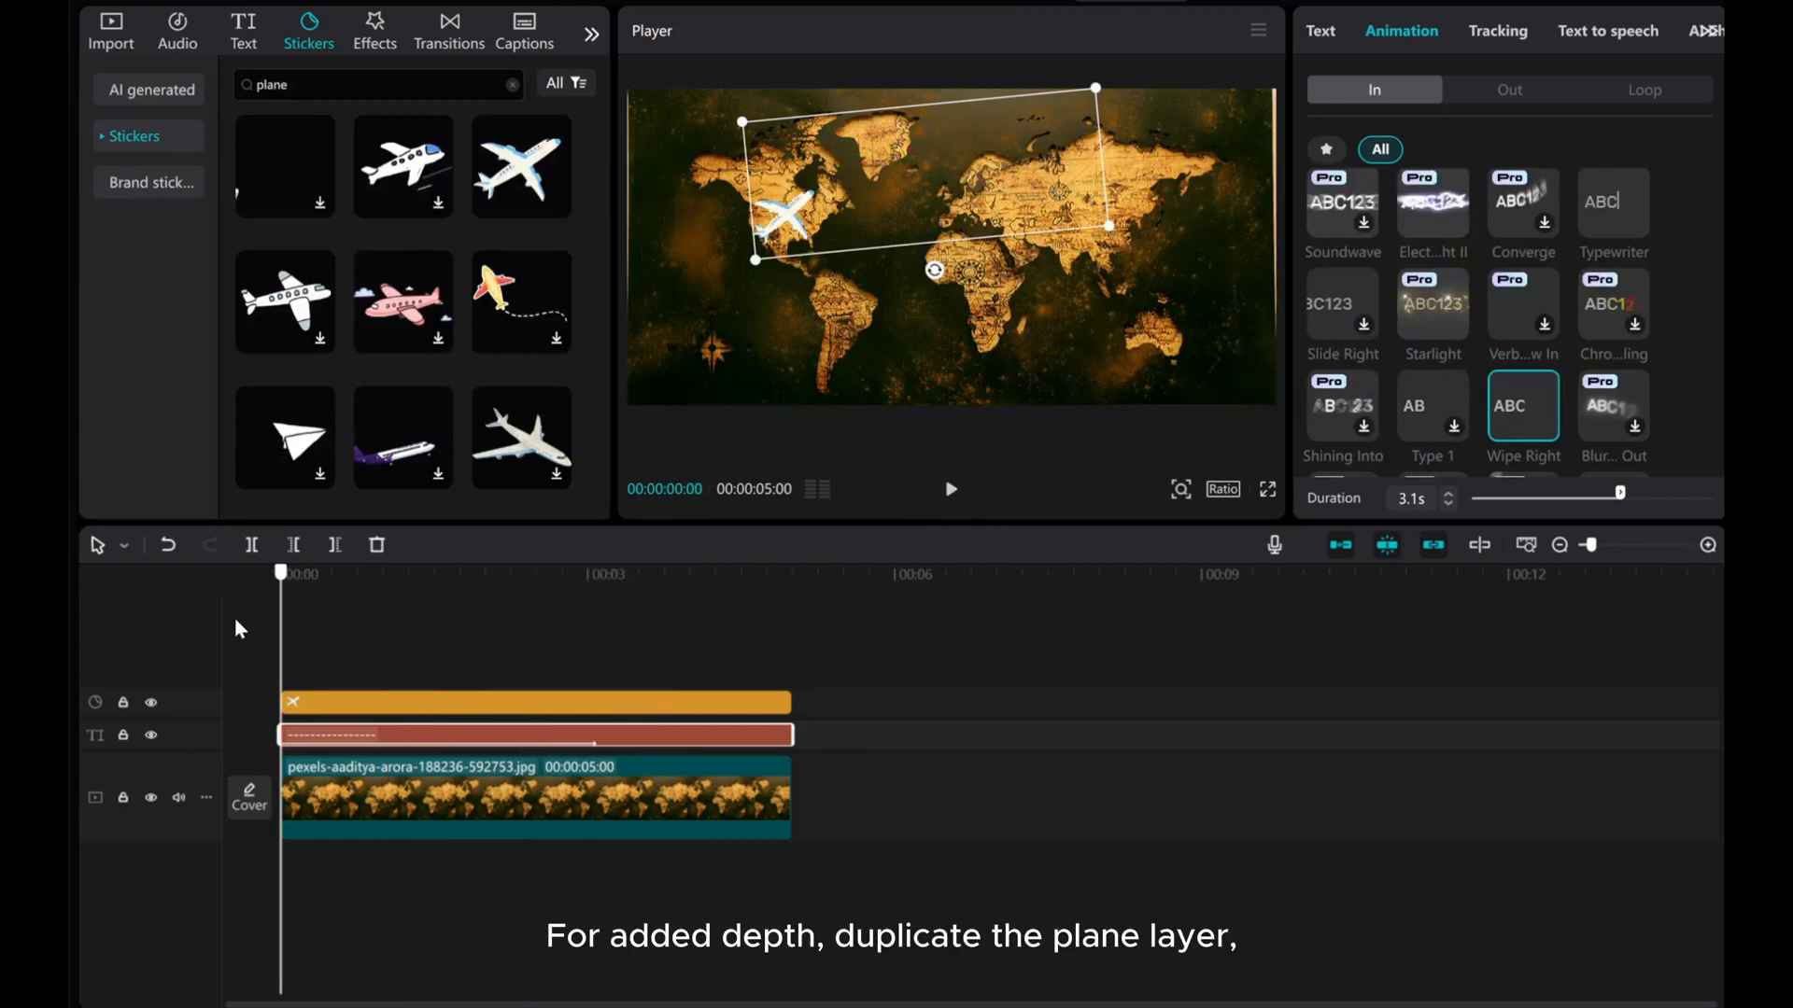
{"action": "mouse_move", "coordinate": [289, 636]}
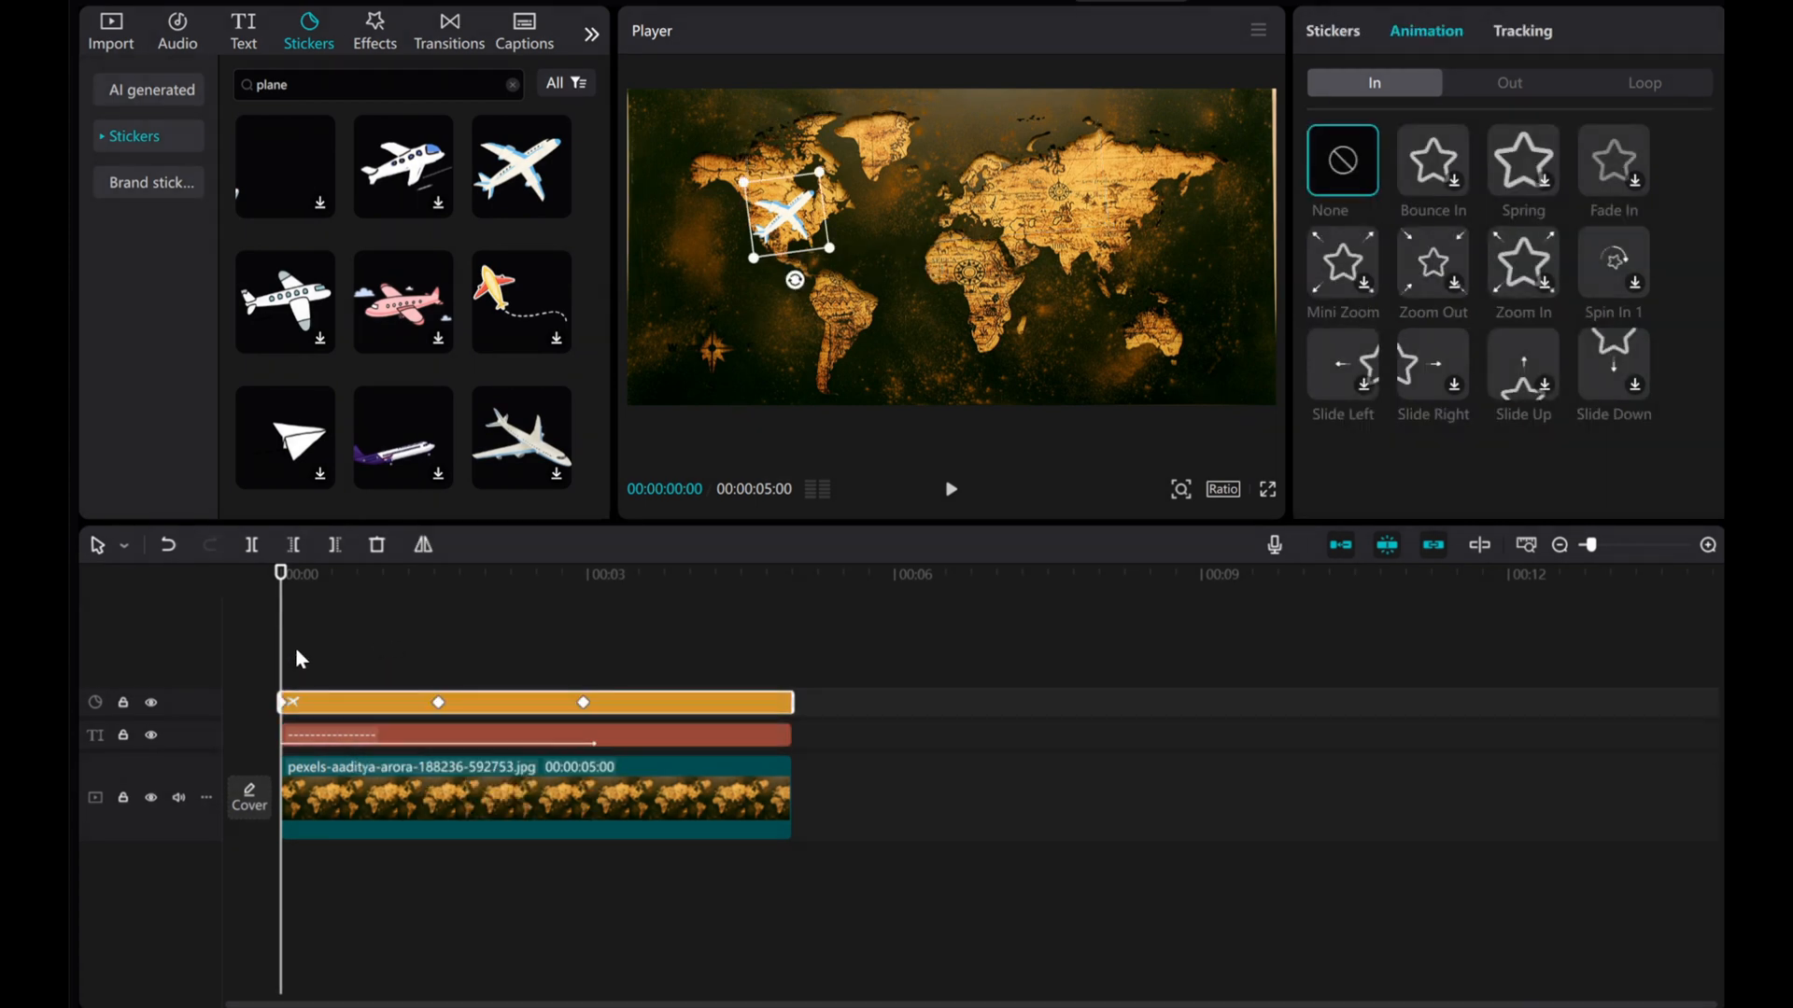
Step: Paste a copy of the plane onto a new track and convert it to a compound clip
{"action": "right_click", "coordinate": [318, 679]}
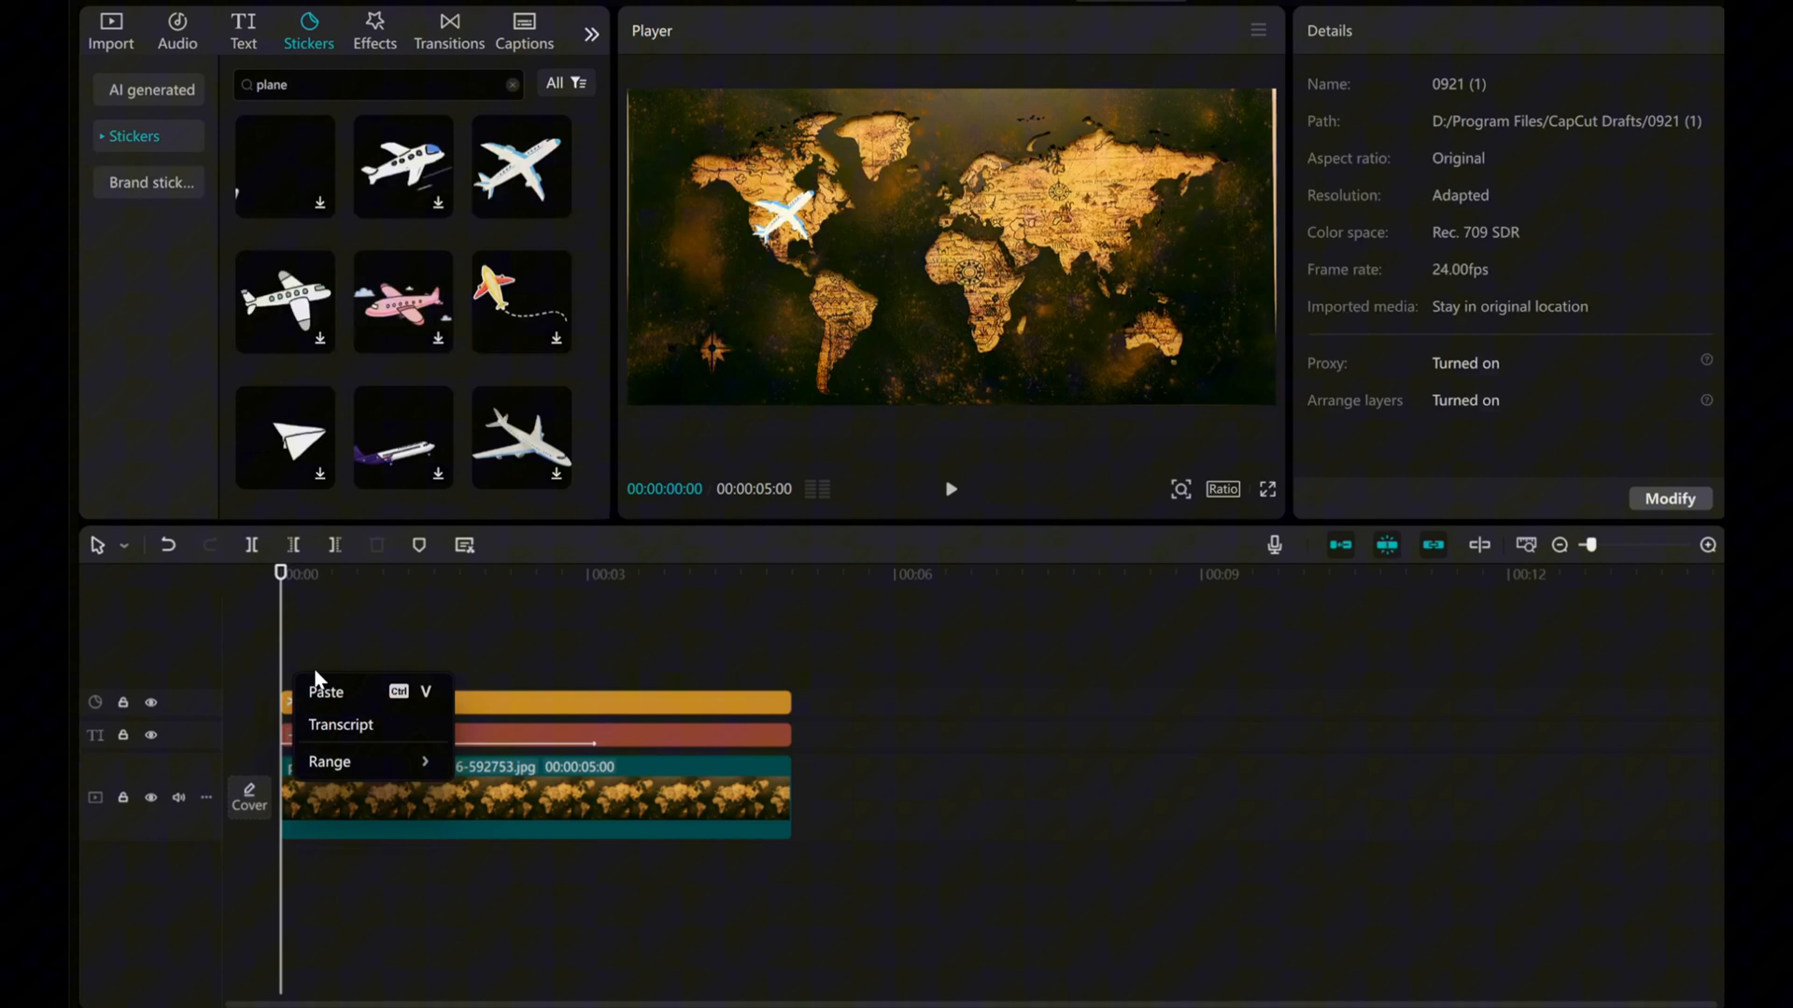
{"action": "left_click", "coordinate": [325, 692]}
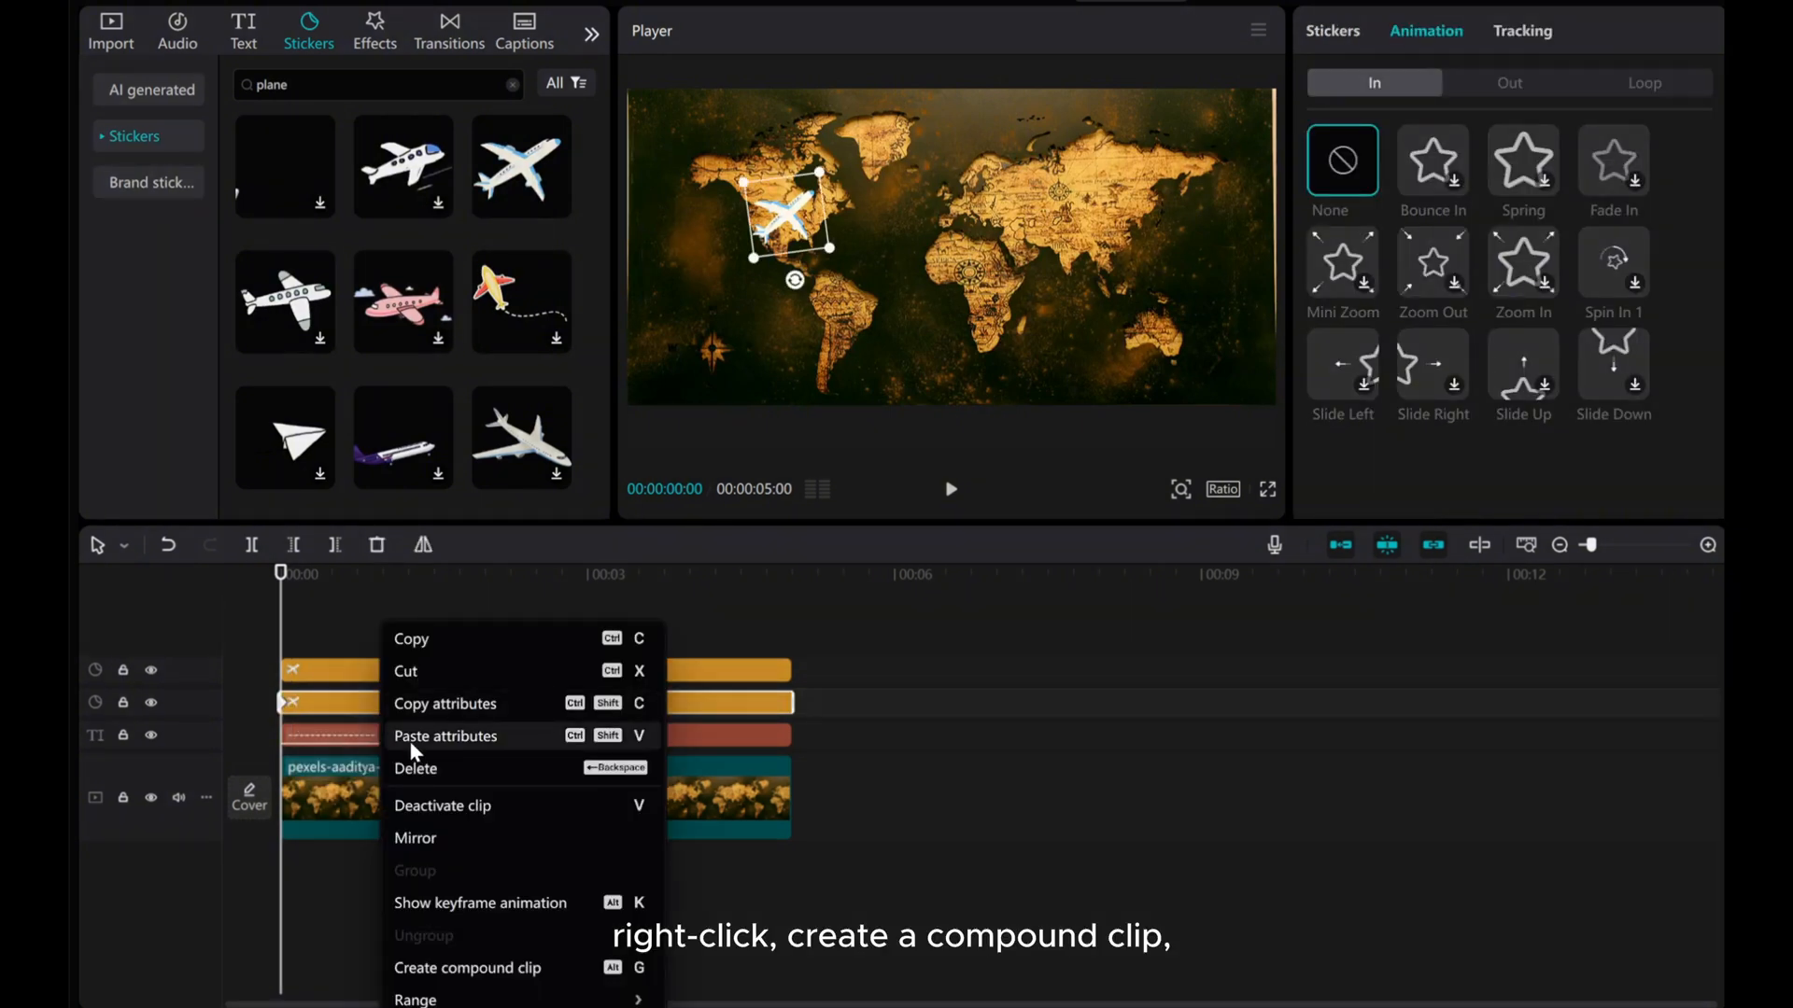
{"action": "mouse_move", "coordinate": [474, 968]}
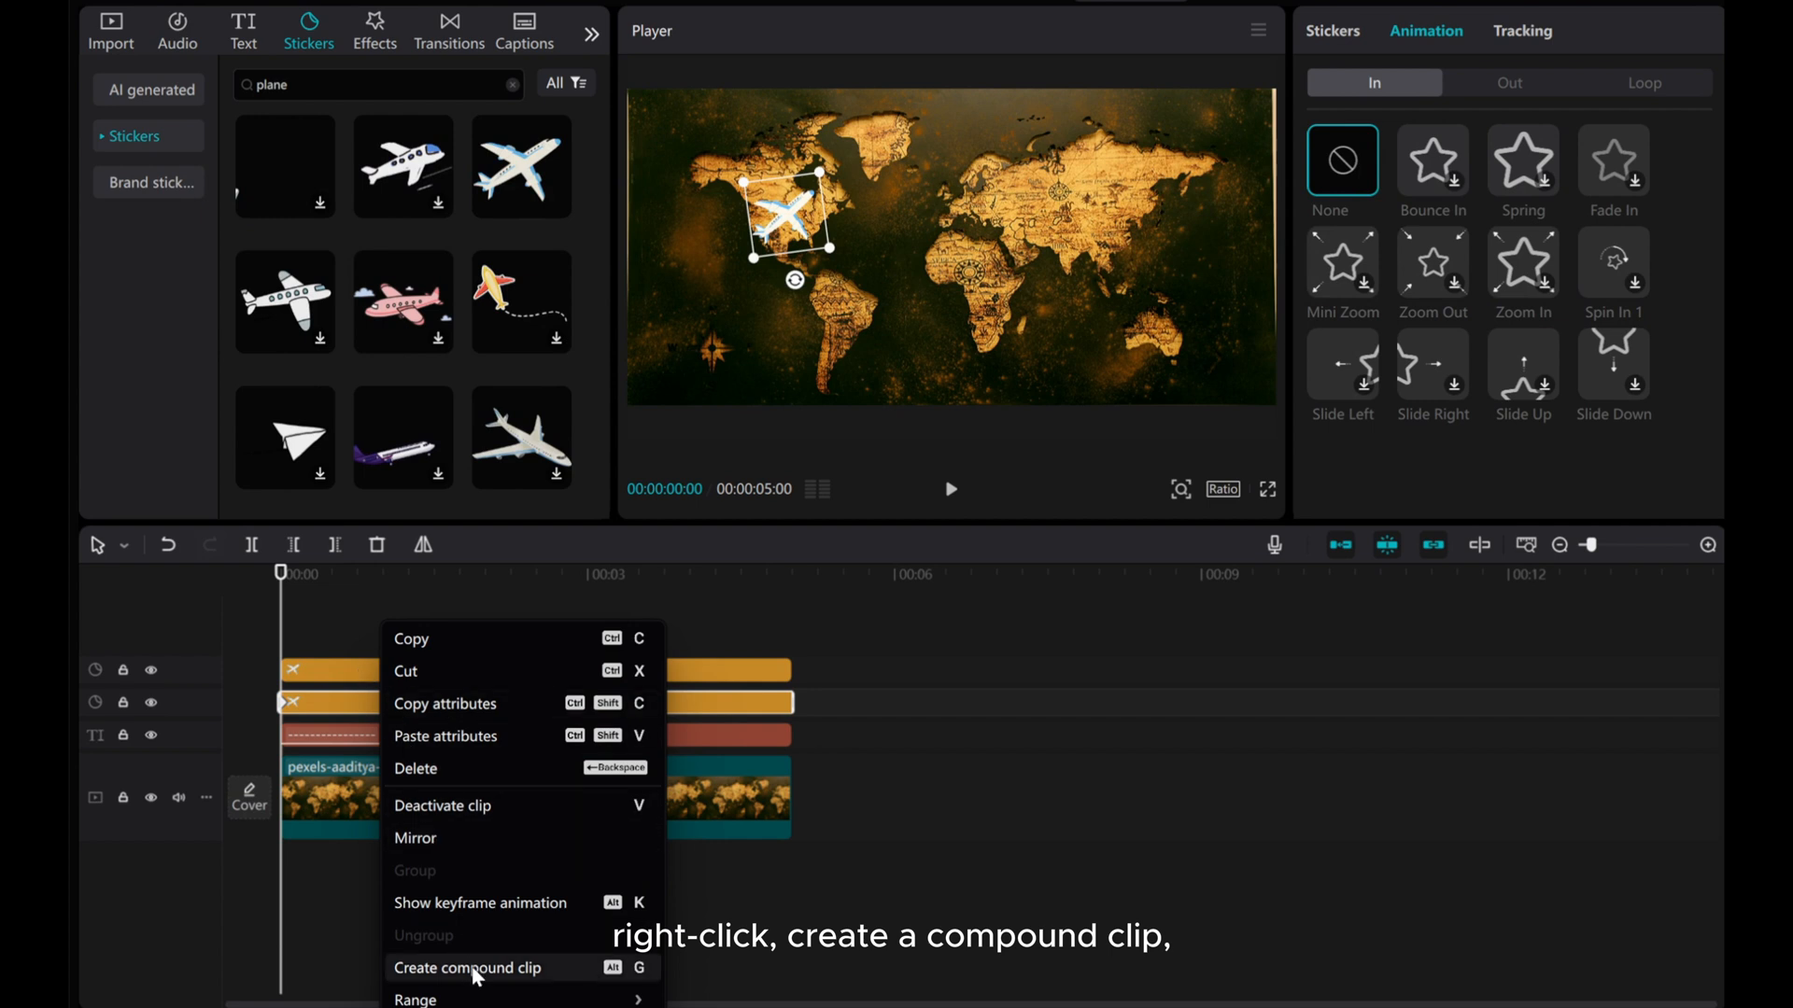
{"action": "left_click", "coordinate": [468, 968]}
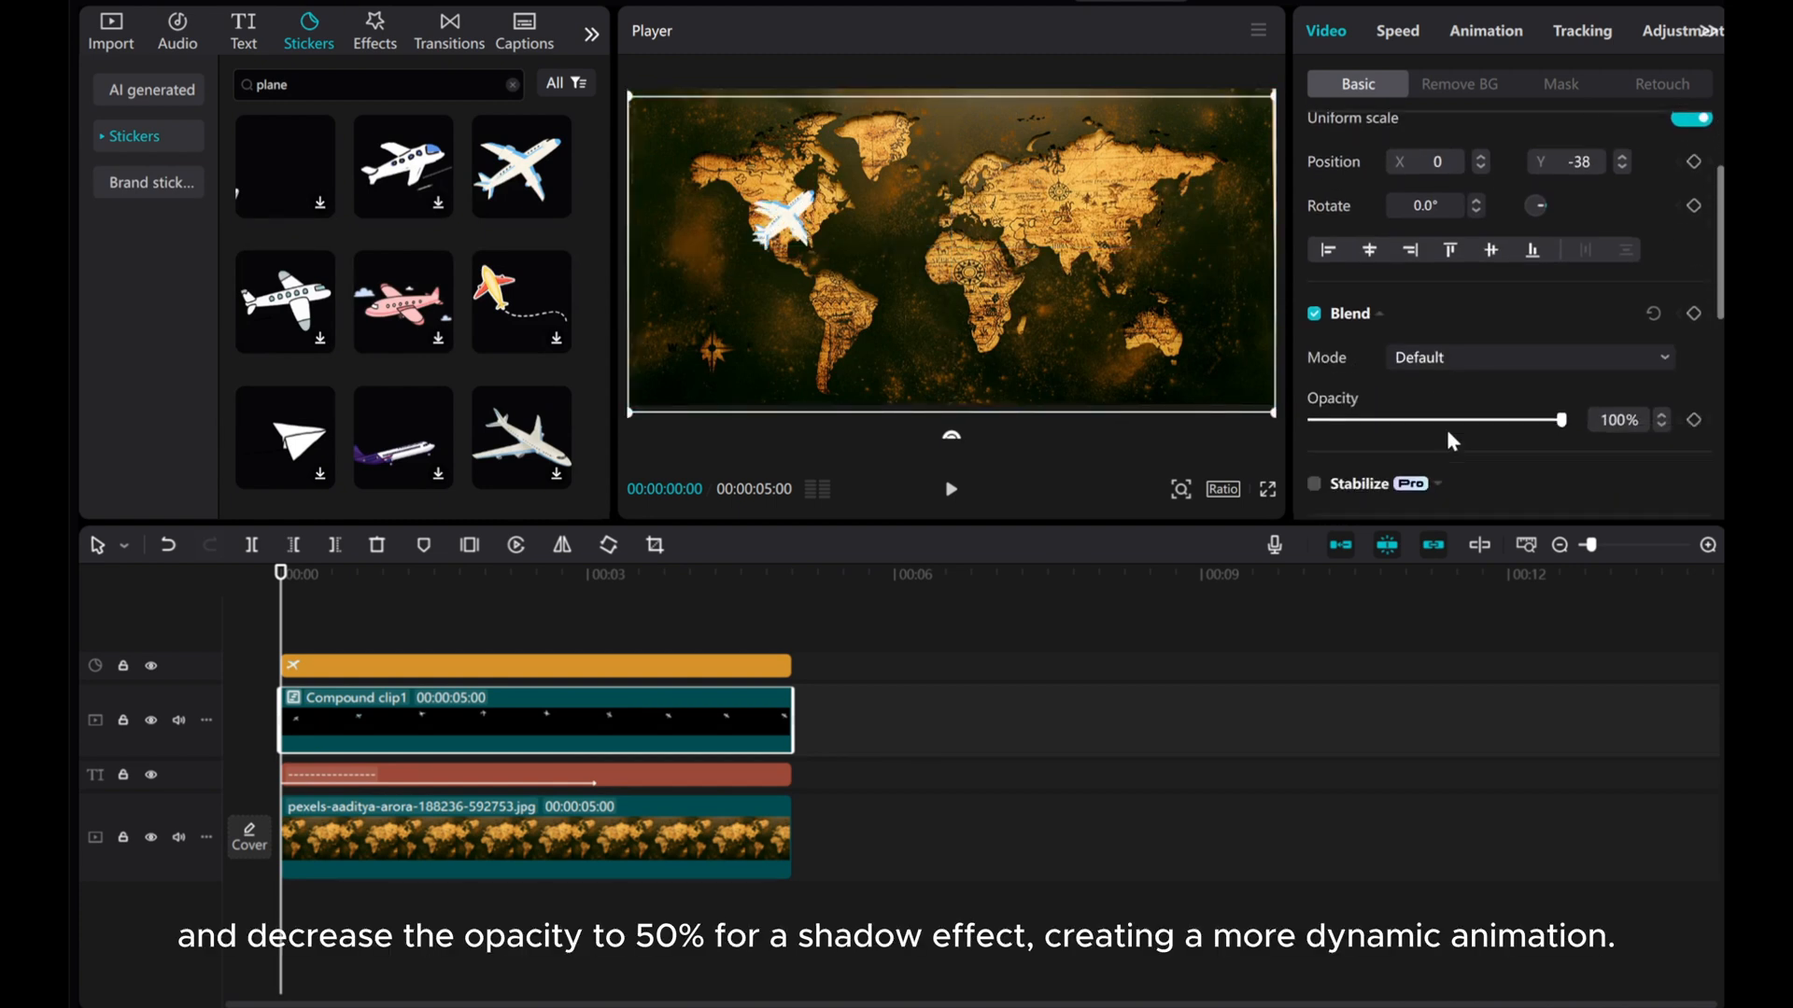
Step: Lower the plane copy's Blend opacity to 50% and play the preview
{"action": "left_click_drag", "start_coordinate": [1552, 419], "coordinate": [1463, 388]}
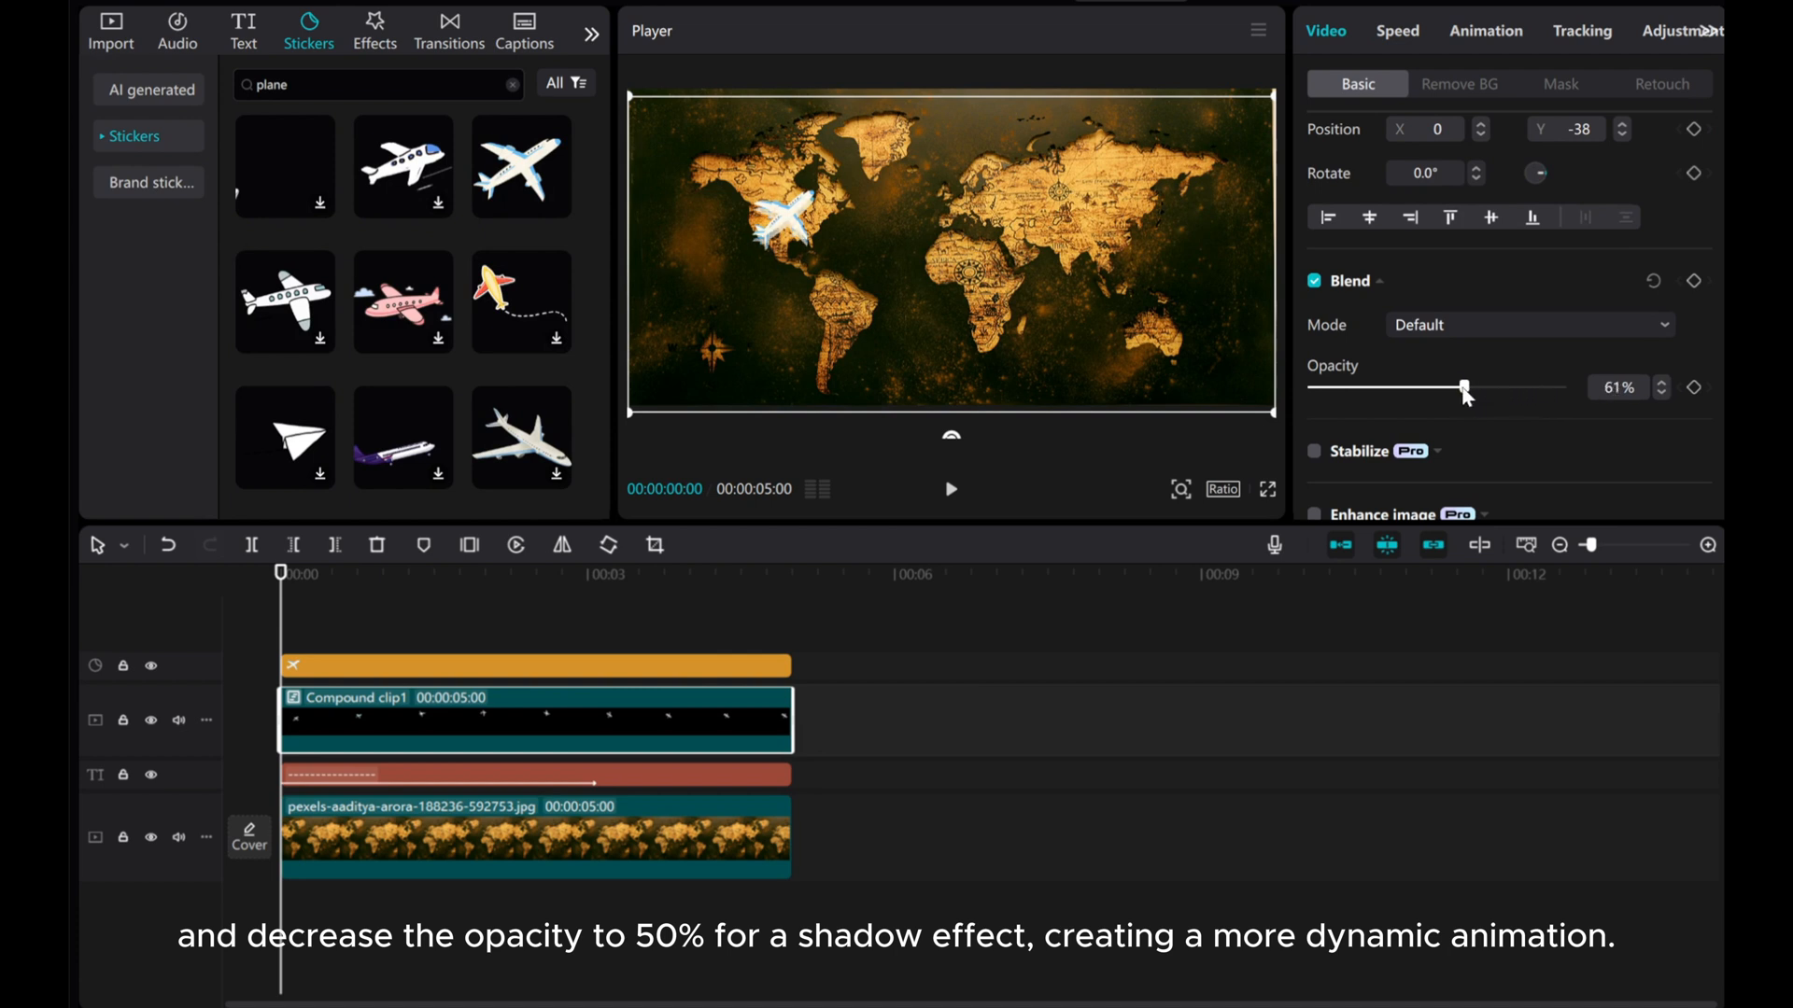
{"action": "left_click_drag", "start_coordinate": [1461, 387], "coordinate": [1441, 387]}
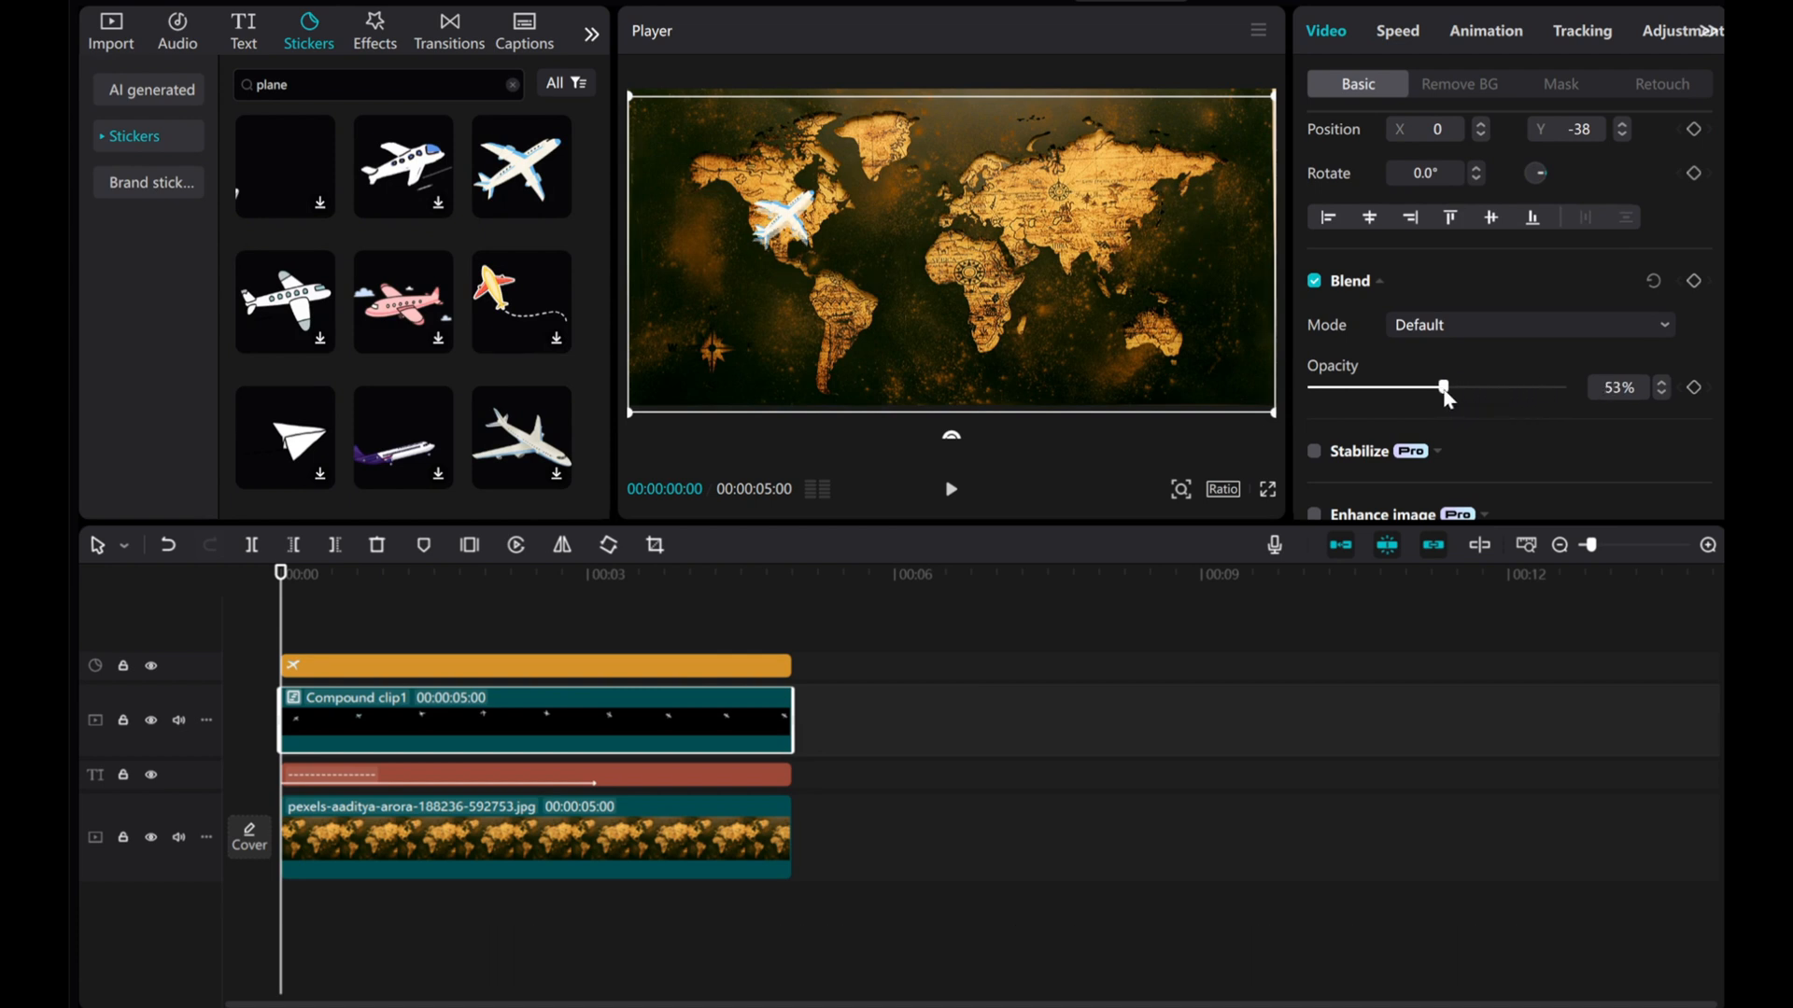
{"action": "left_click_drag", "start_coordinate": [1442, 387], "coordinate": [1438, 388]}
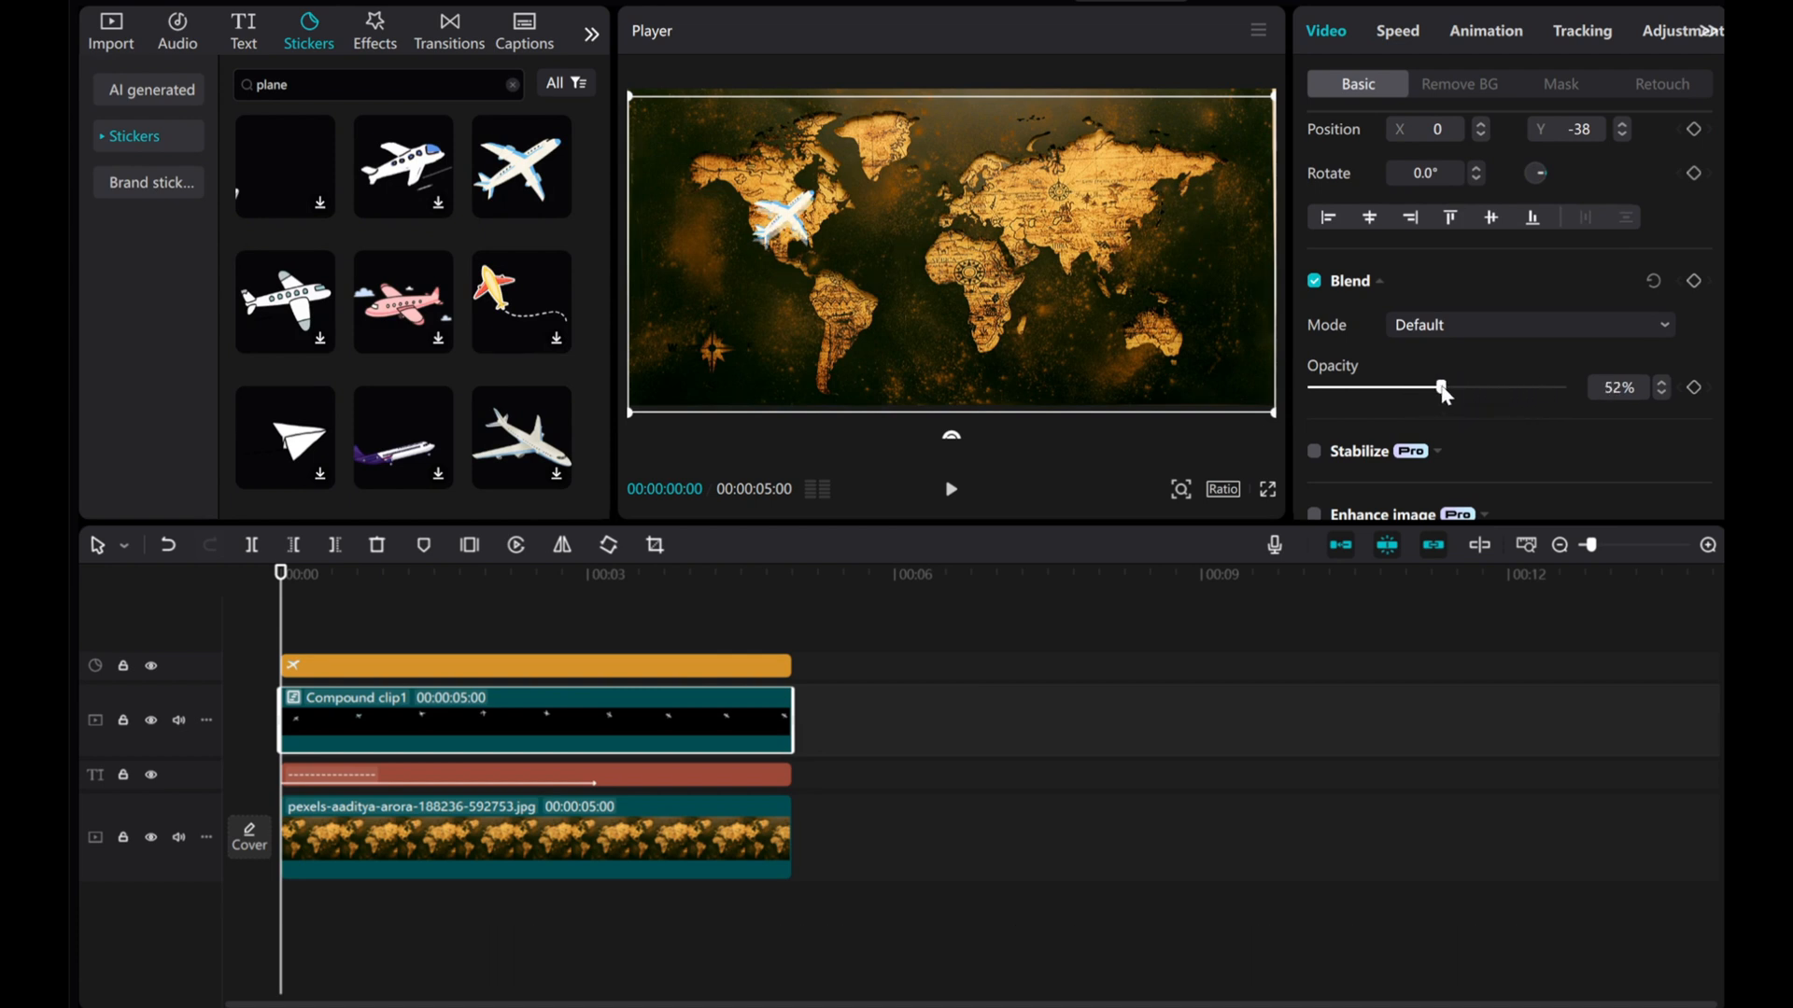
{"action": "left_click_drag", "start_coordinate": [1442, 388], "coordinate": [1437, 389]}
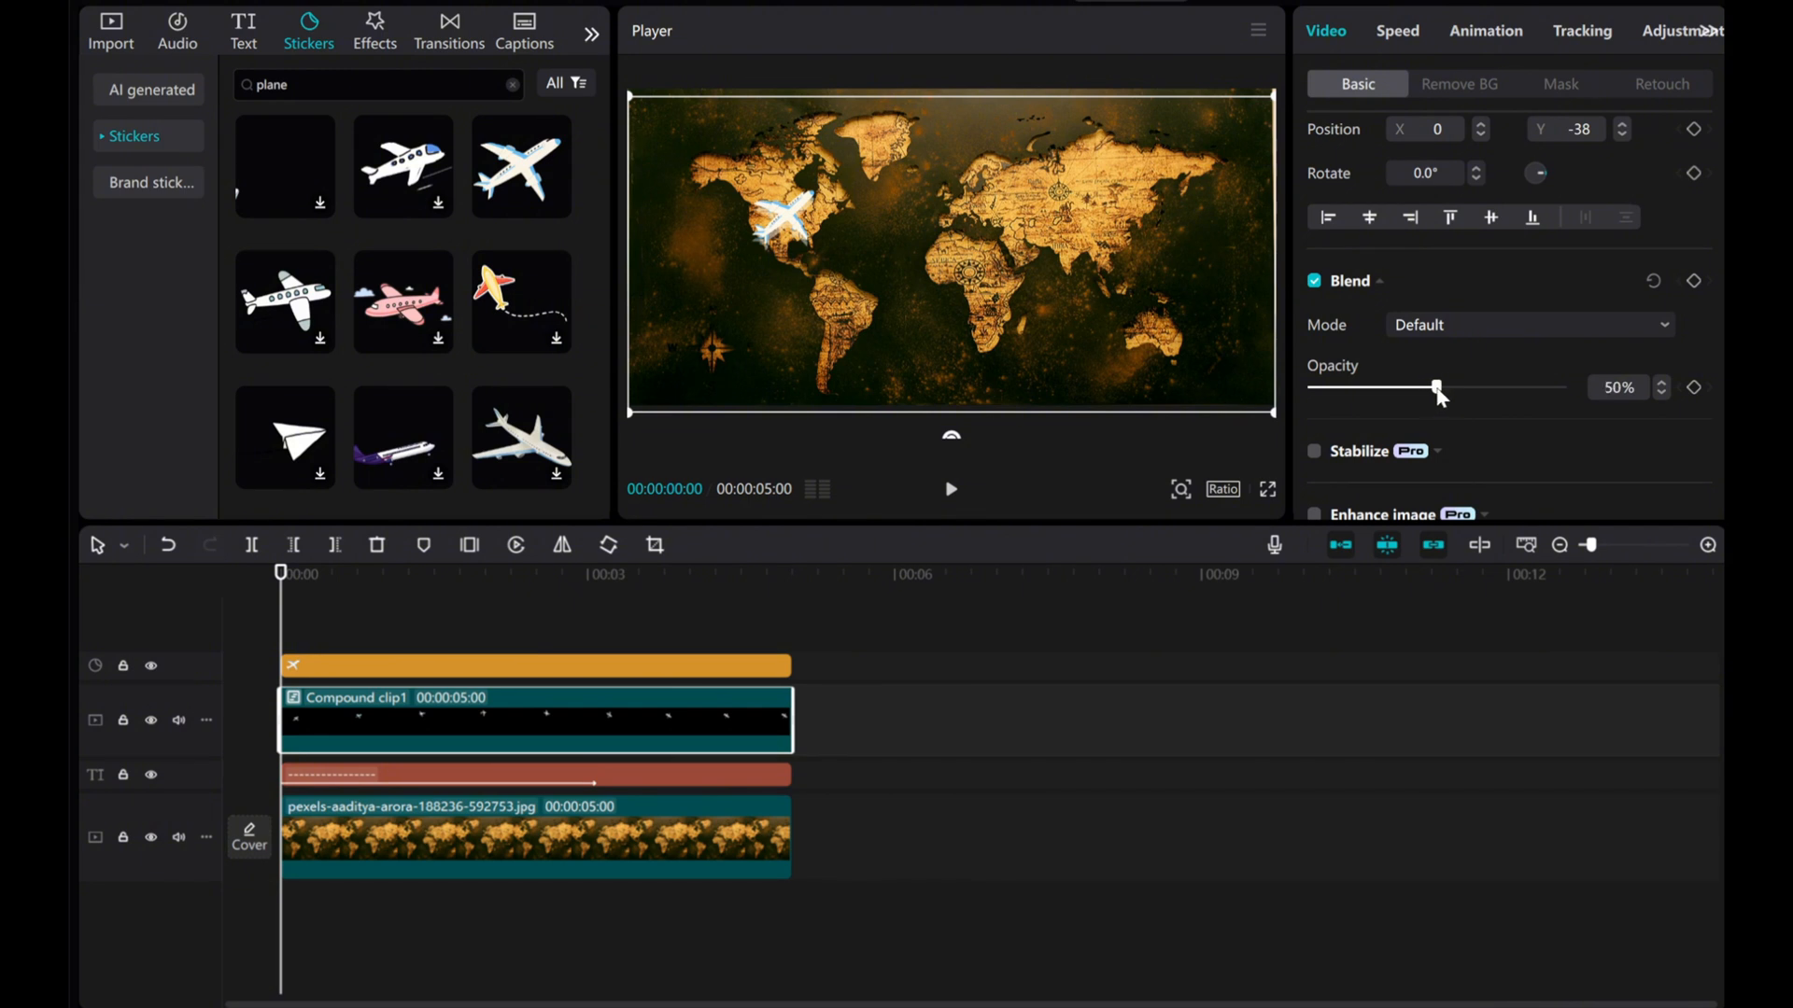
{"action": "left_click", "coordinate": [149, 720]}
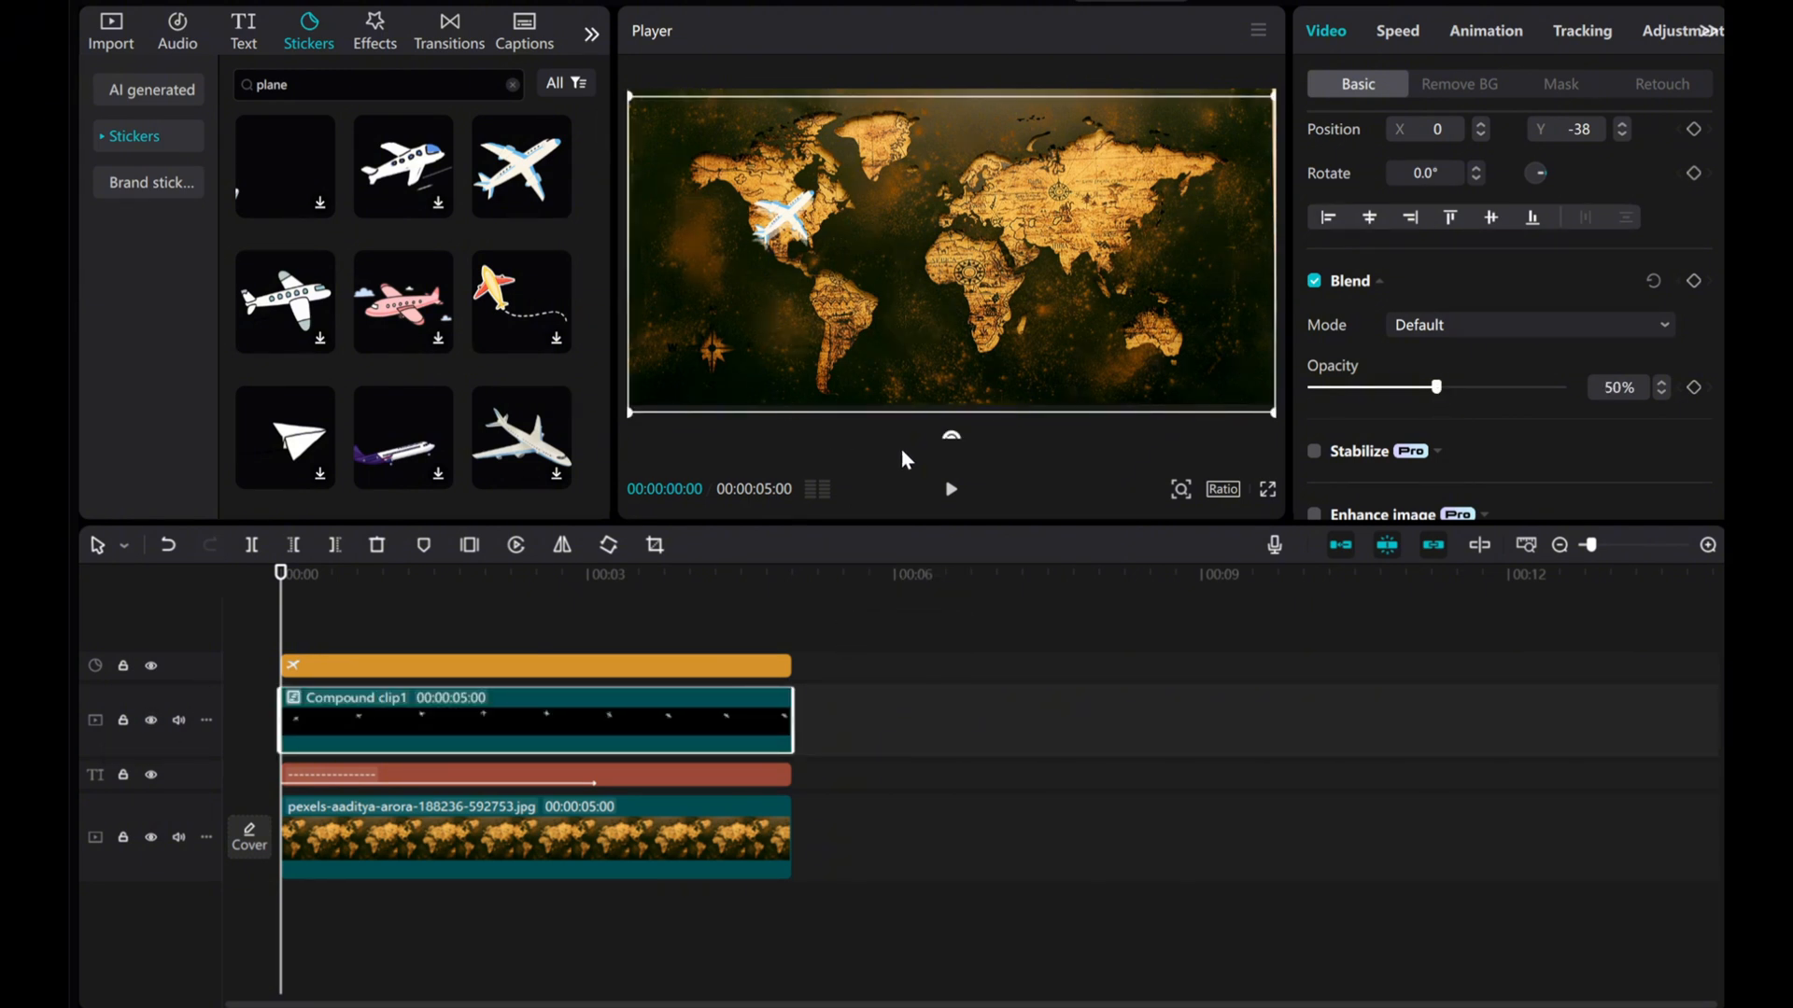
{"action": "left_click", "coordinate": [950, 489]}
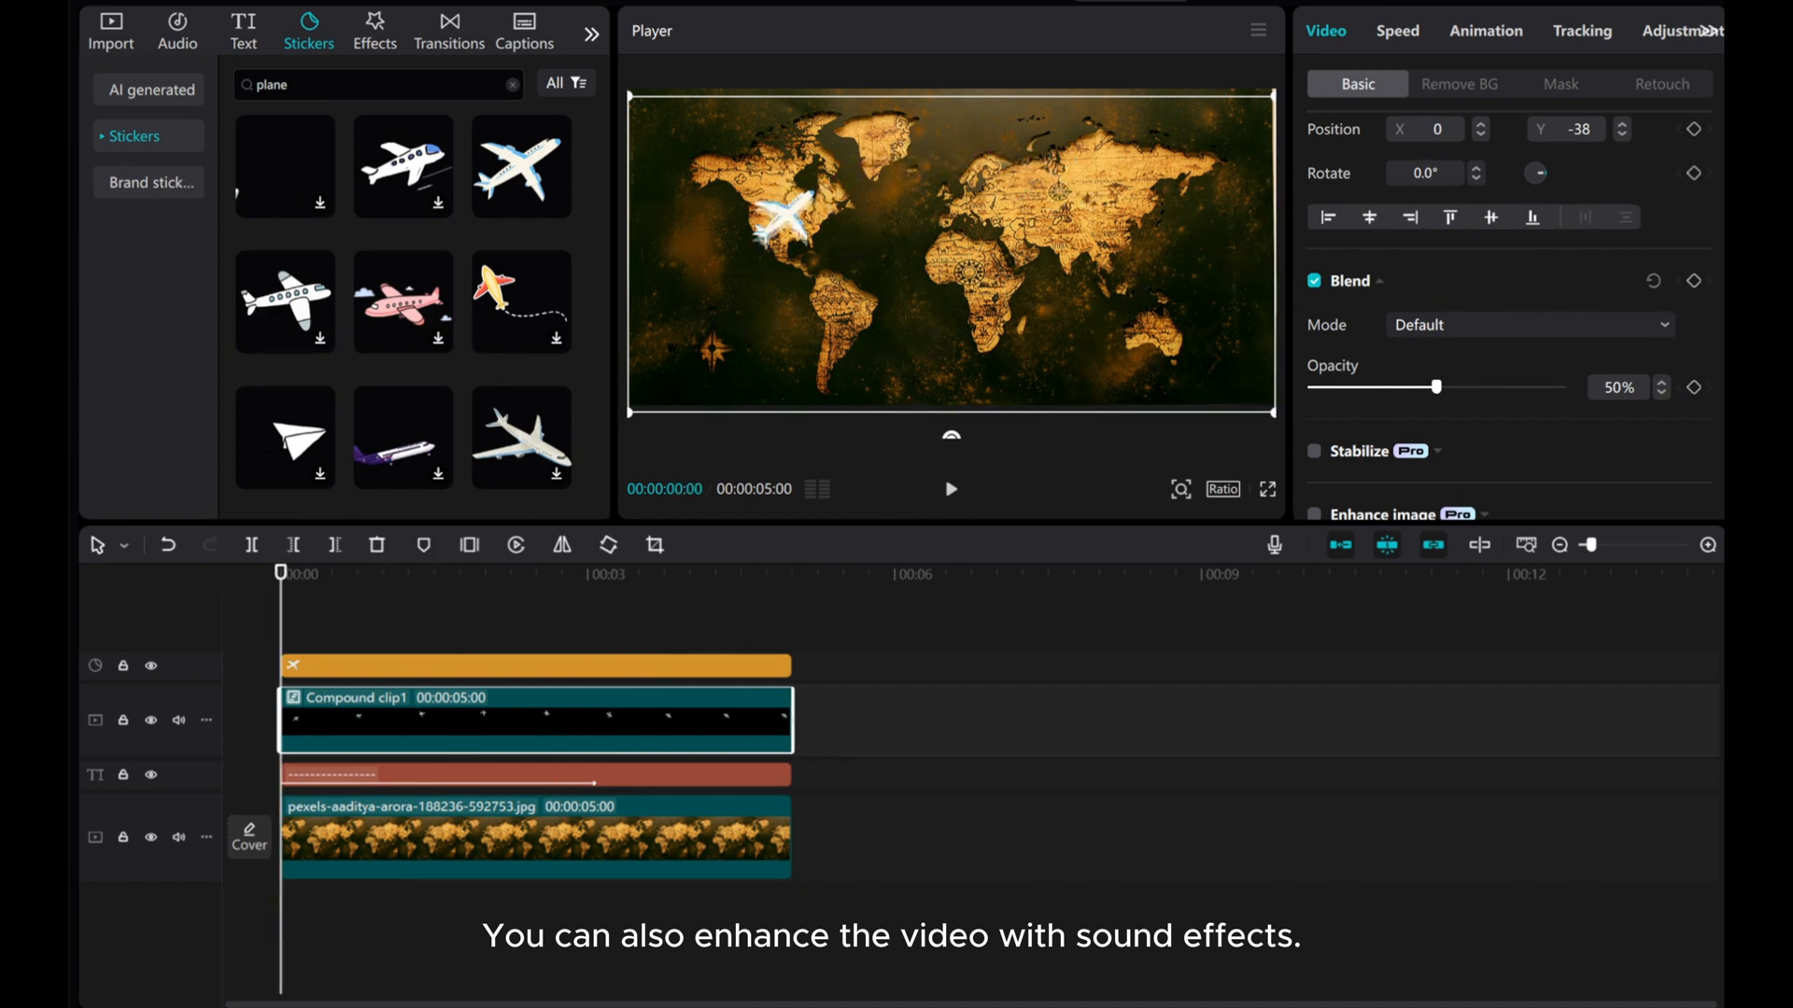
Step: Search the Audio sound effects library for 'plane' to find a plane sound
{"action": "left_click", "coordinate": [176, 23]}
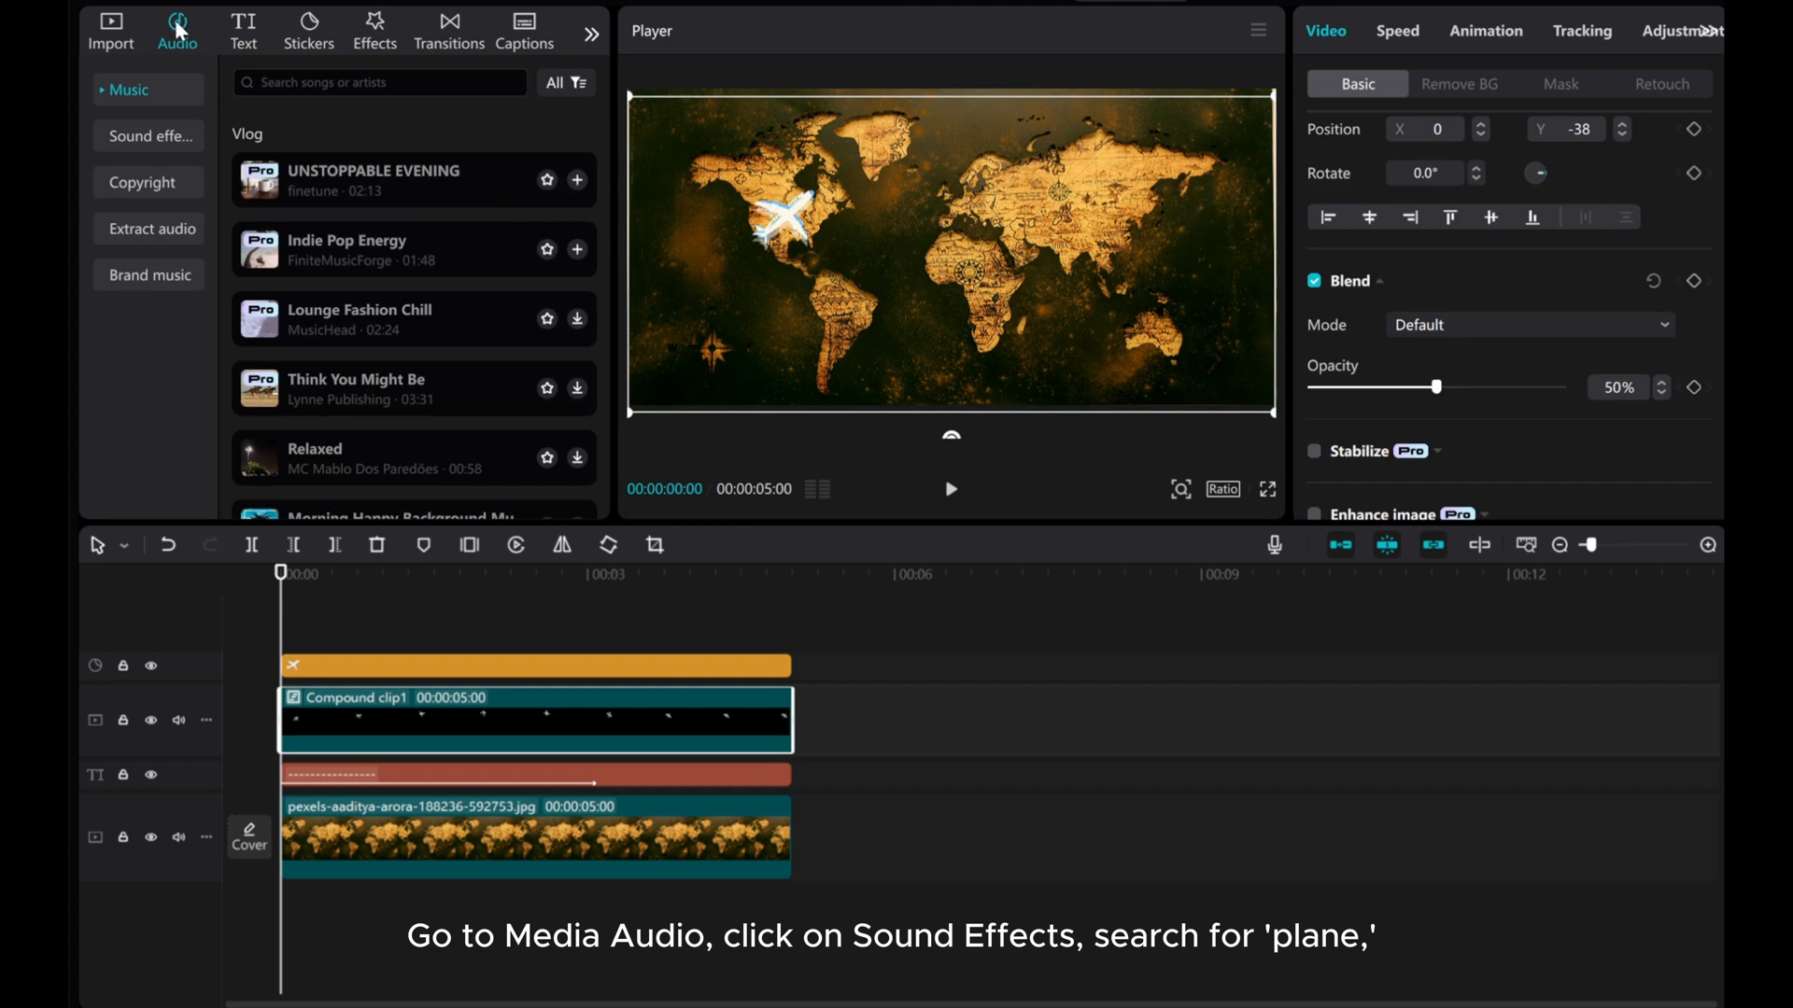
{"action": "left_click", "coordinate": [148, 136]}
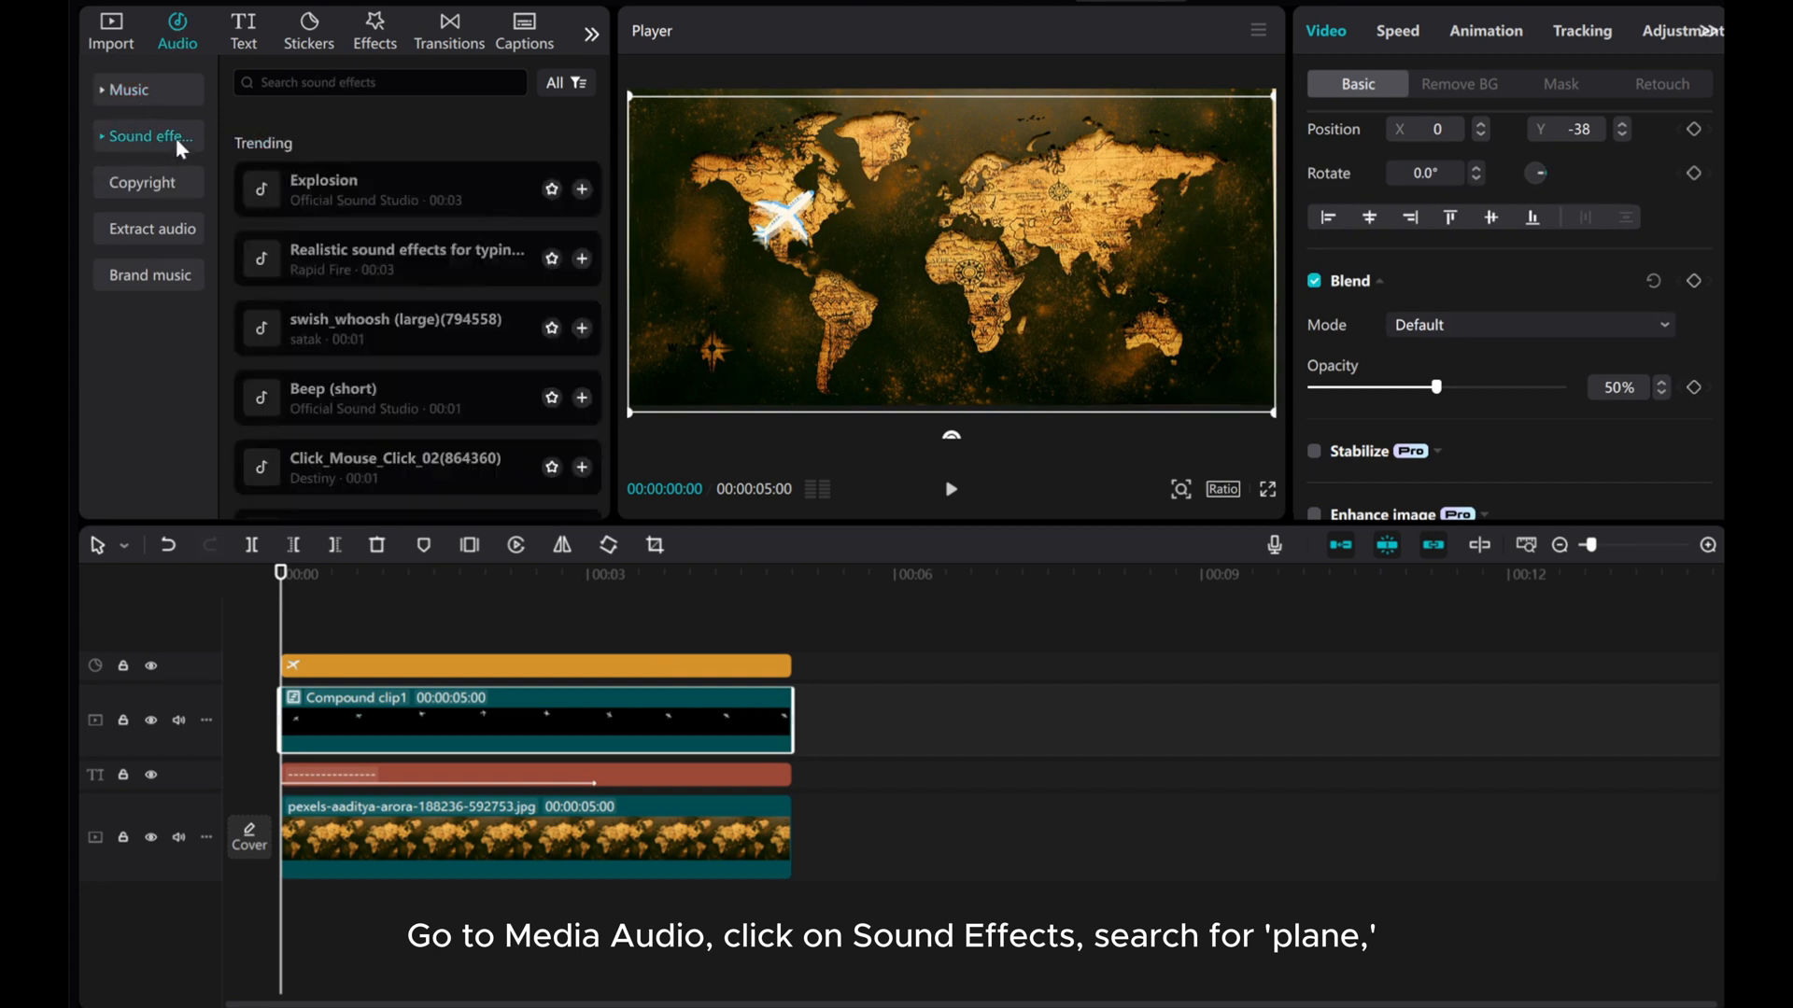
{"action": "type", "text": "plane"}
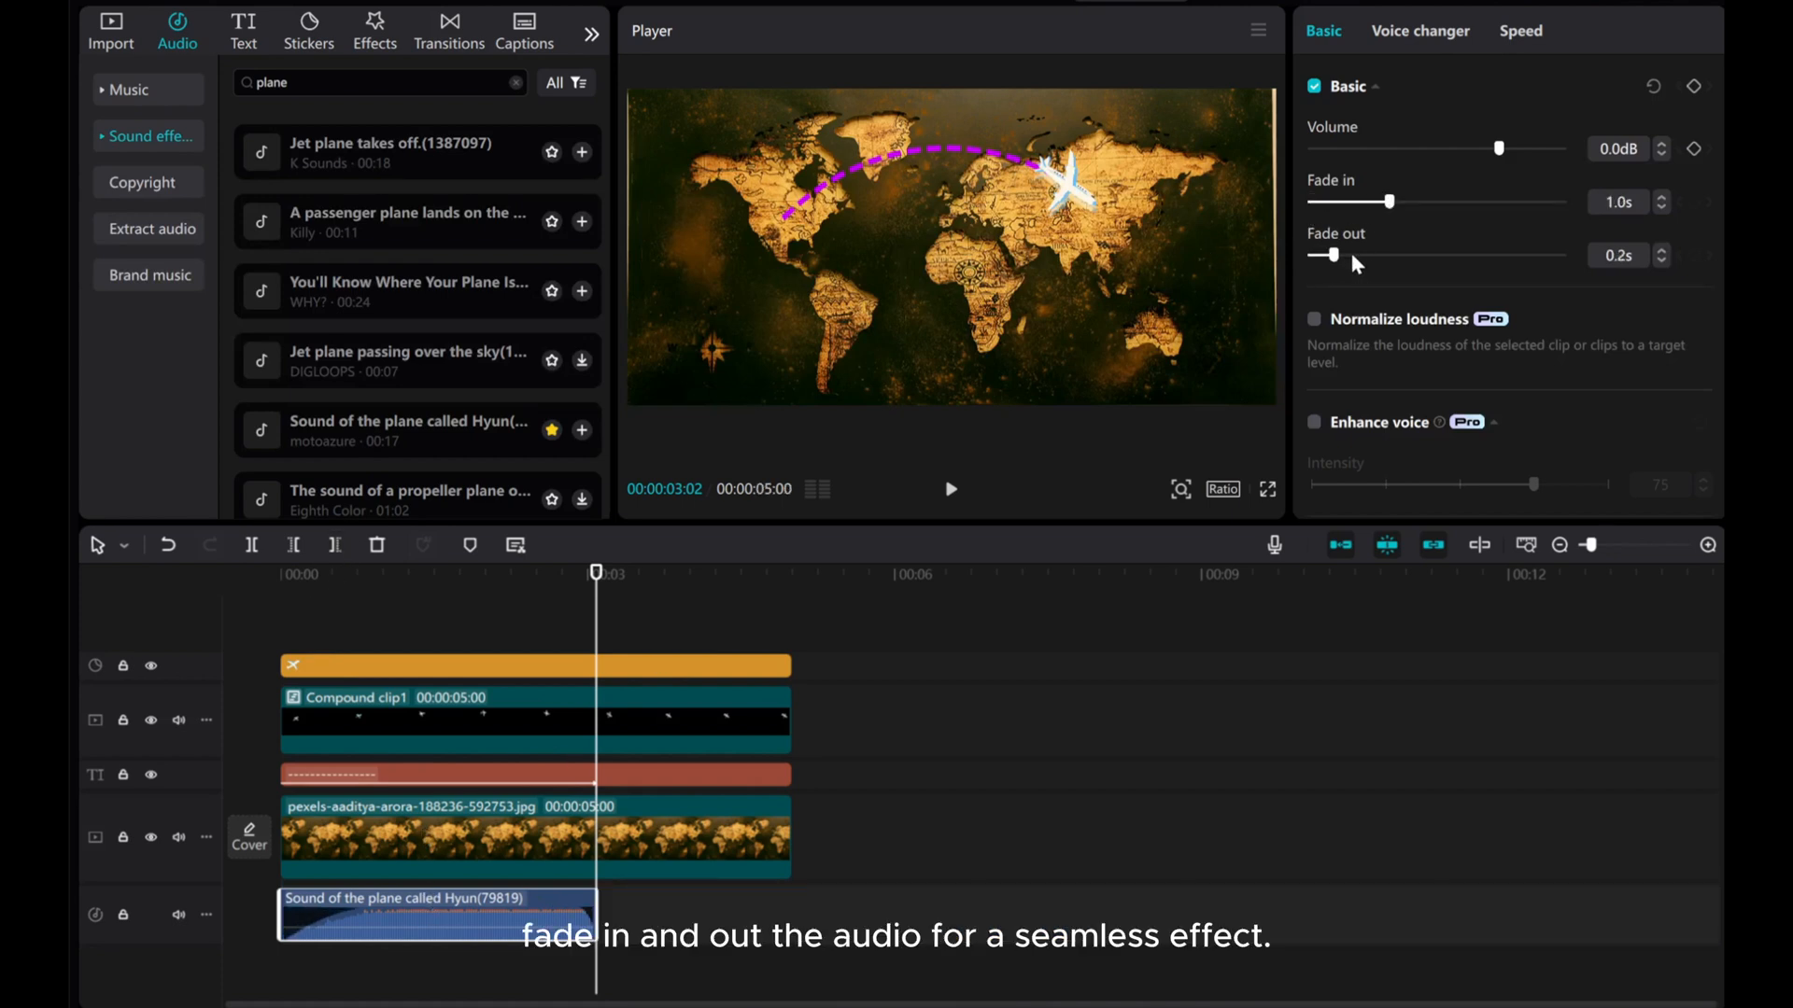
Step: Set the plane sound's fade in and fade out to 0.5s, then play back the animation
{"action": "left_click_drag", "start_coordinate": [1323, 254], "coordinate": [1384, 255]}
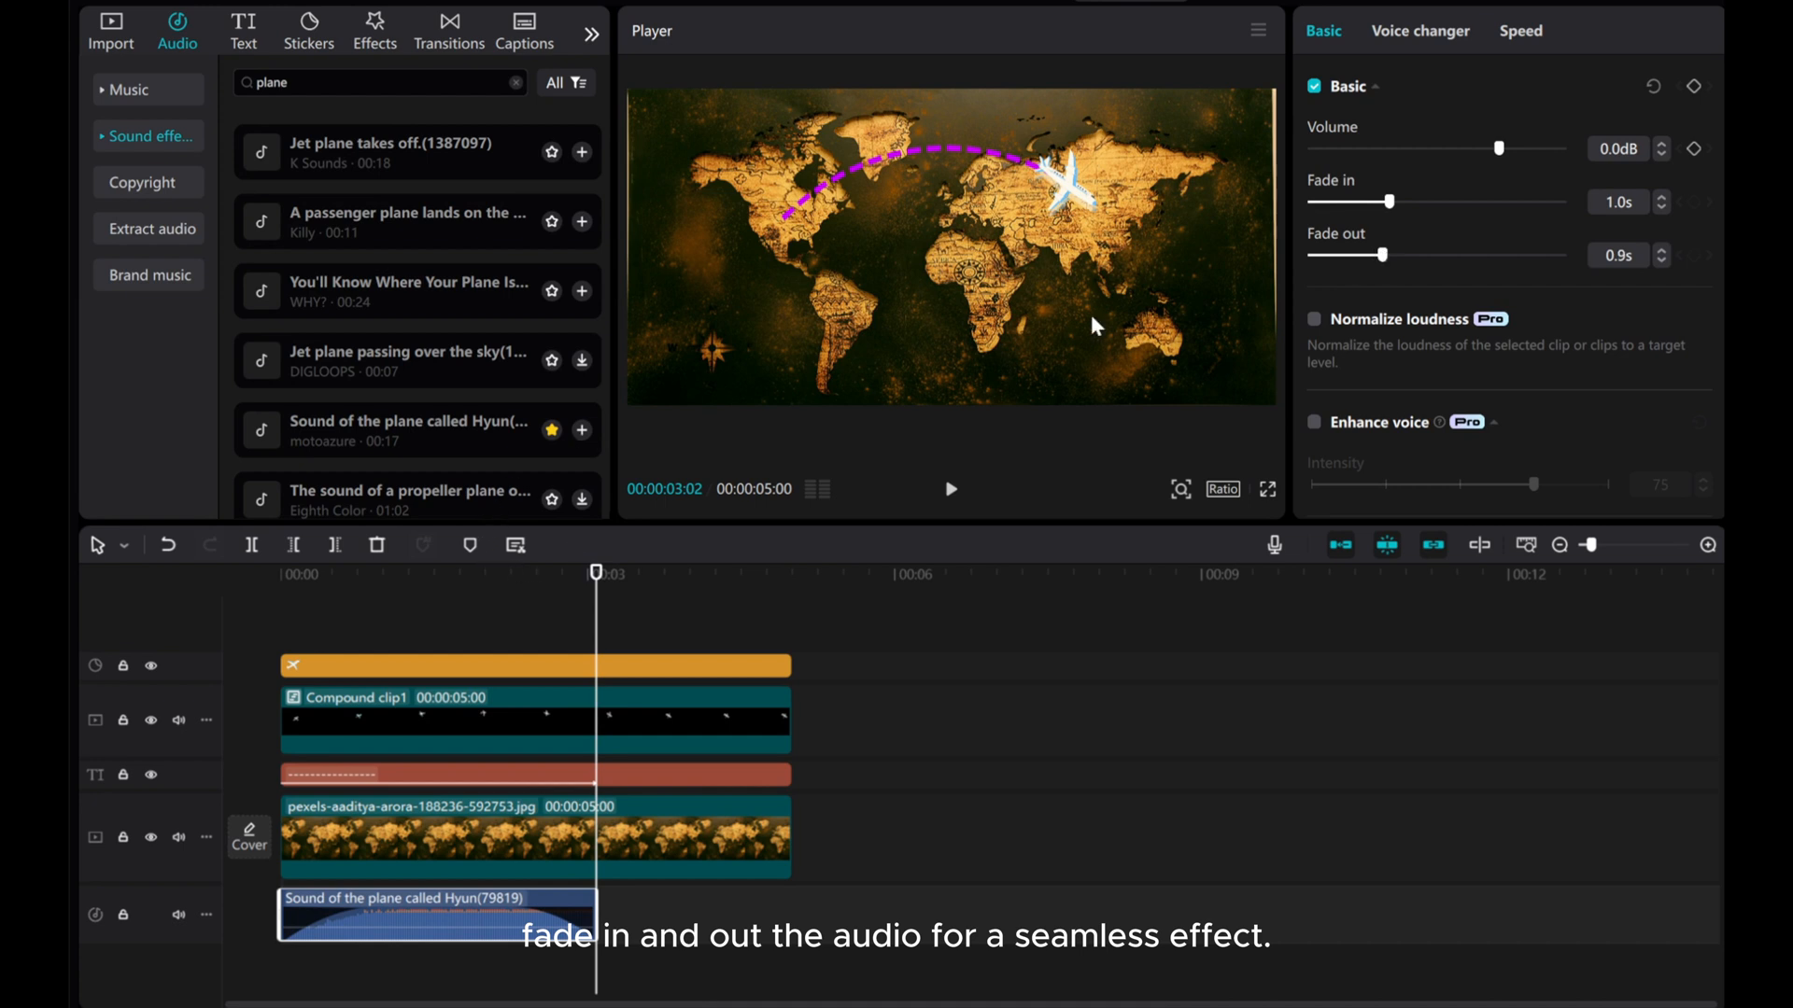
{"action": "left_click_drag", "start_coordinate": [1391, 202], "coordinate": [1349, 201]}
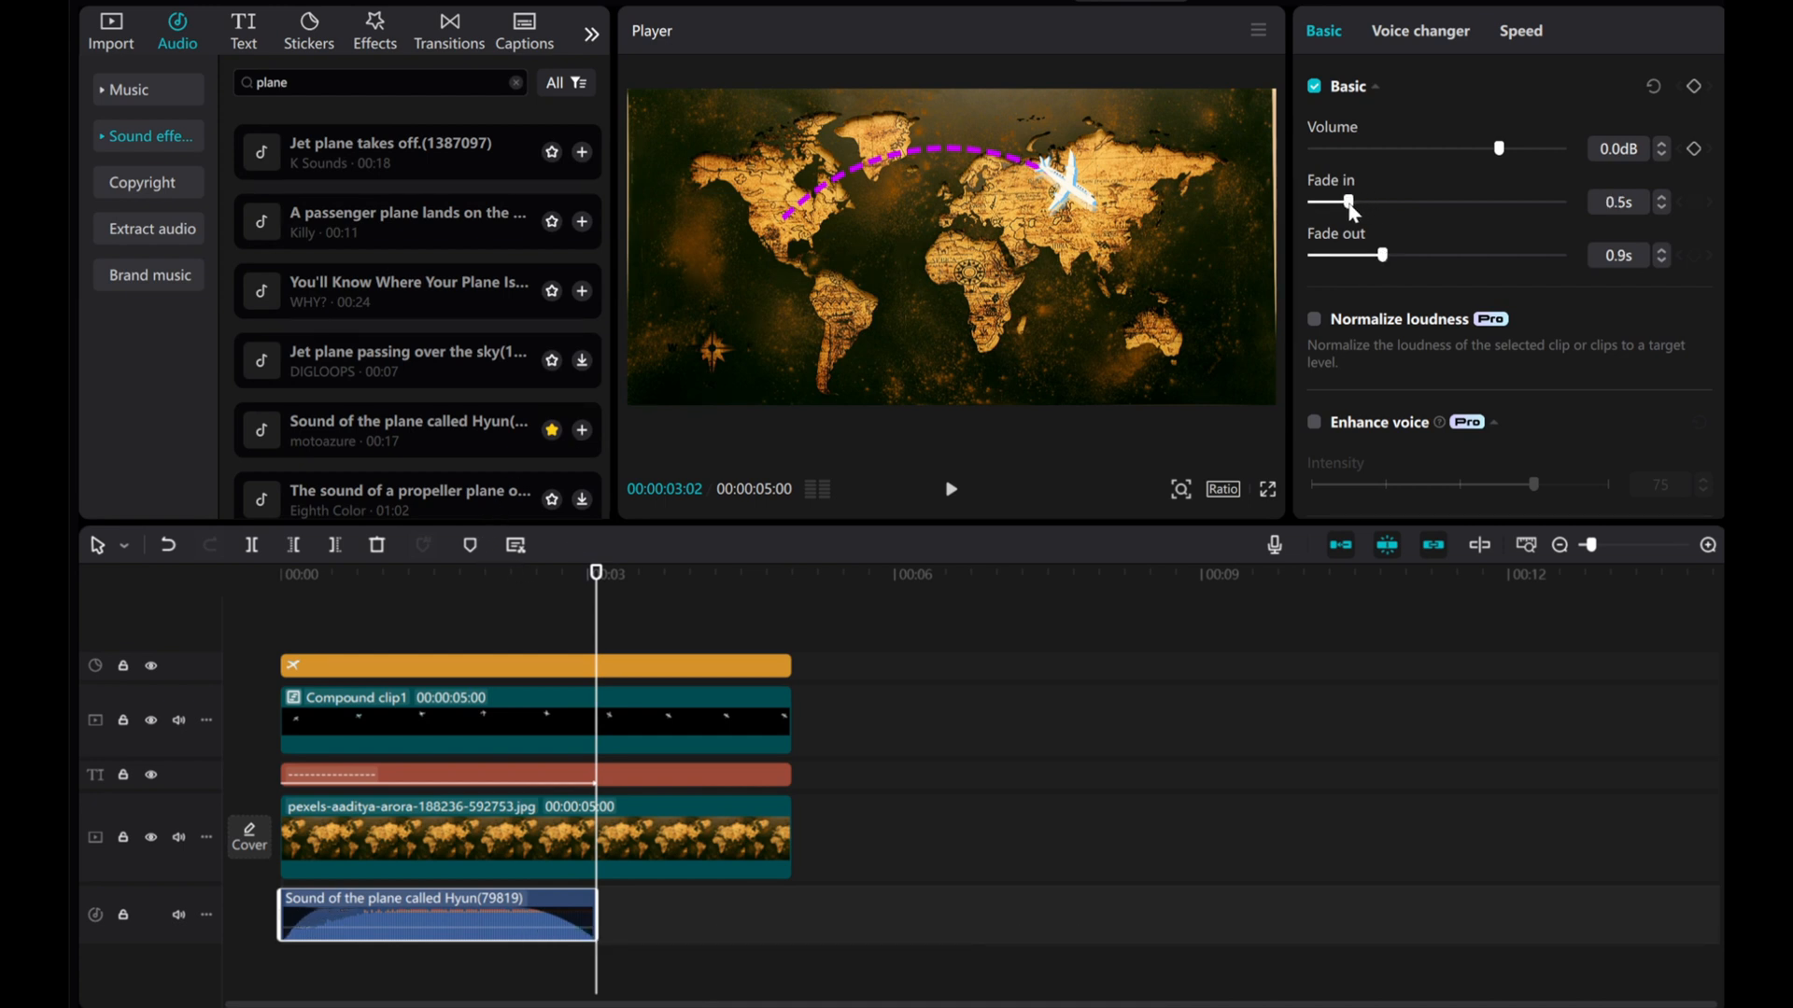
{"action": "left_click_drag", "start_coordinate": [1381, 255], "coordinate": [1337, 255]}
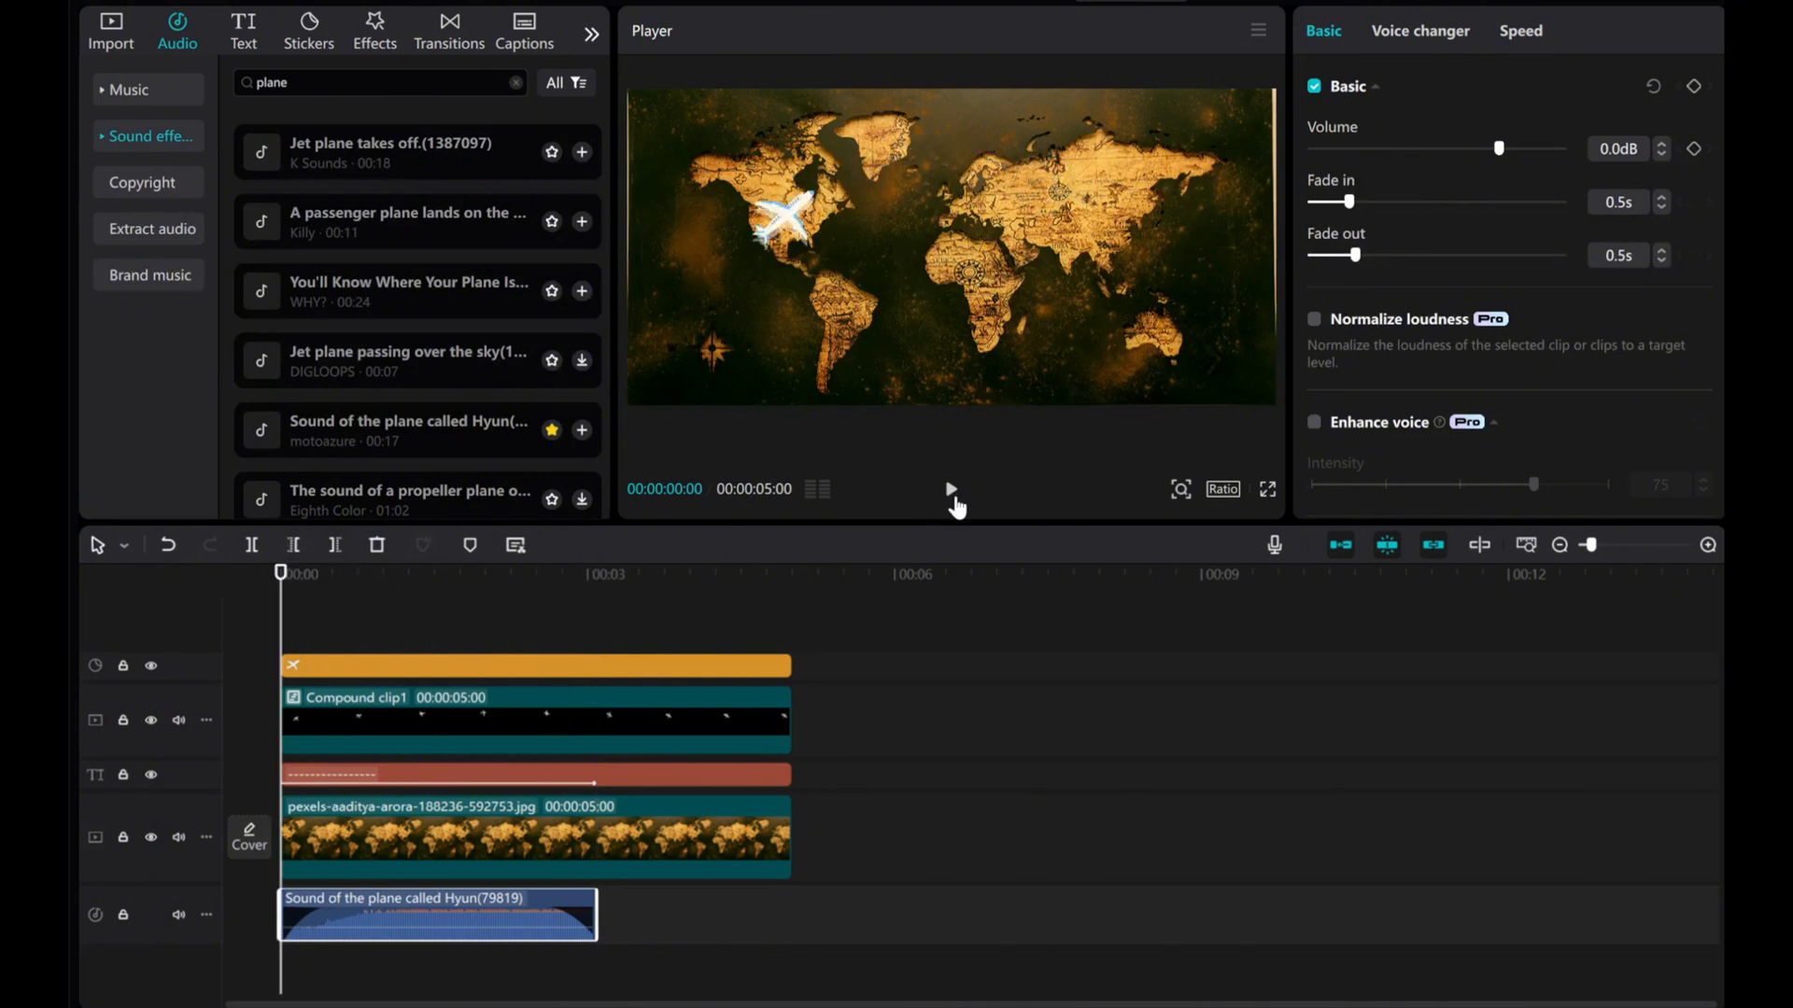
{"action": "left_click", "coordinate": [951, 488]}
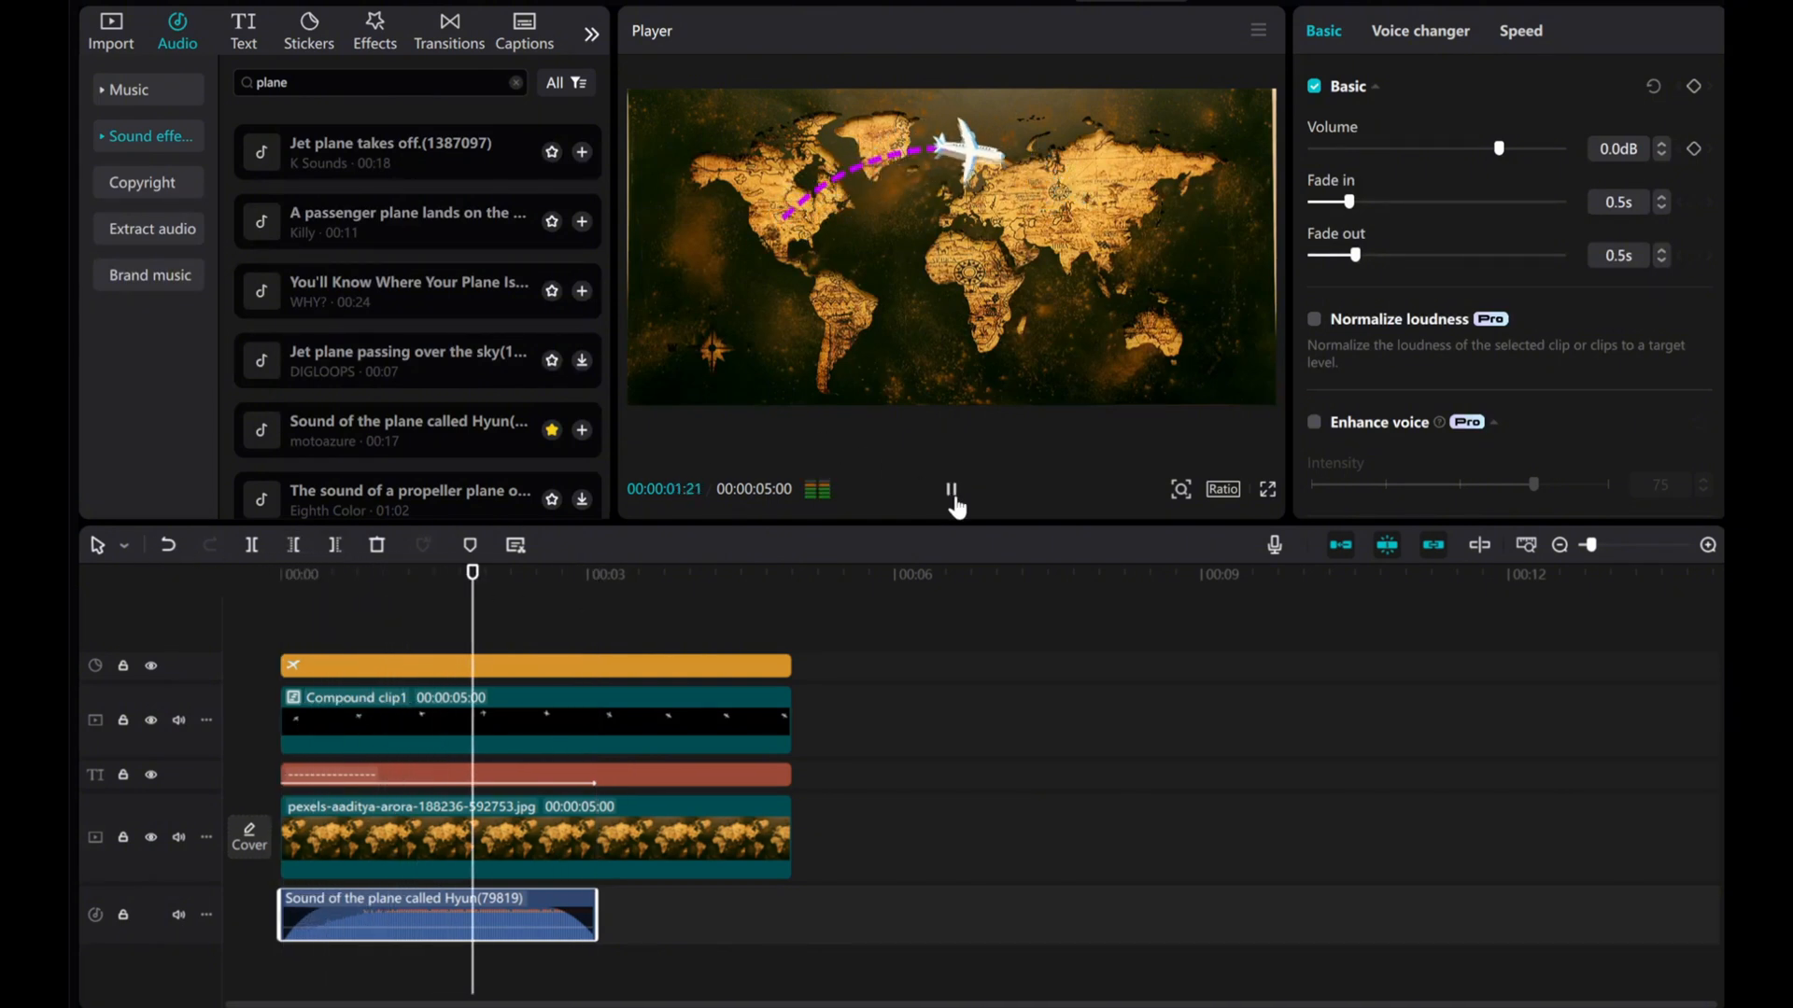
{"action": "left_click", "coordinate": [949, 489]}
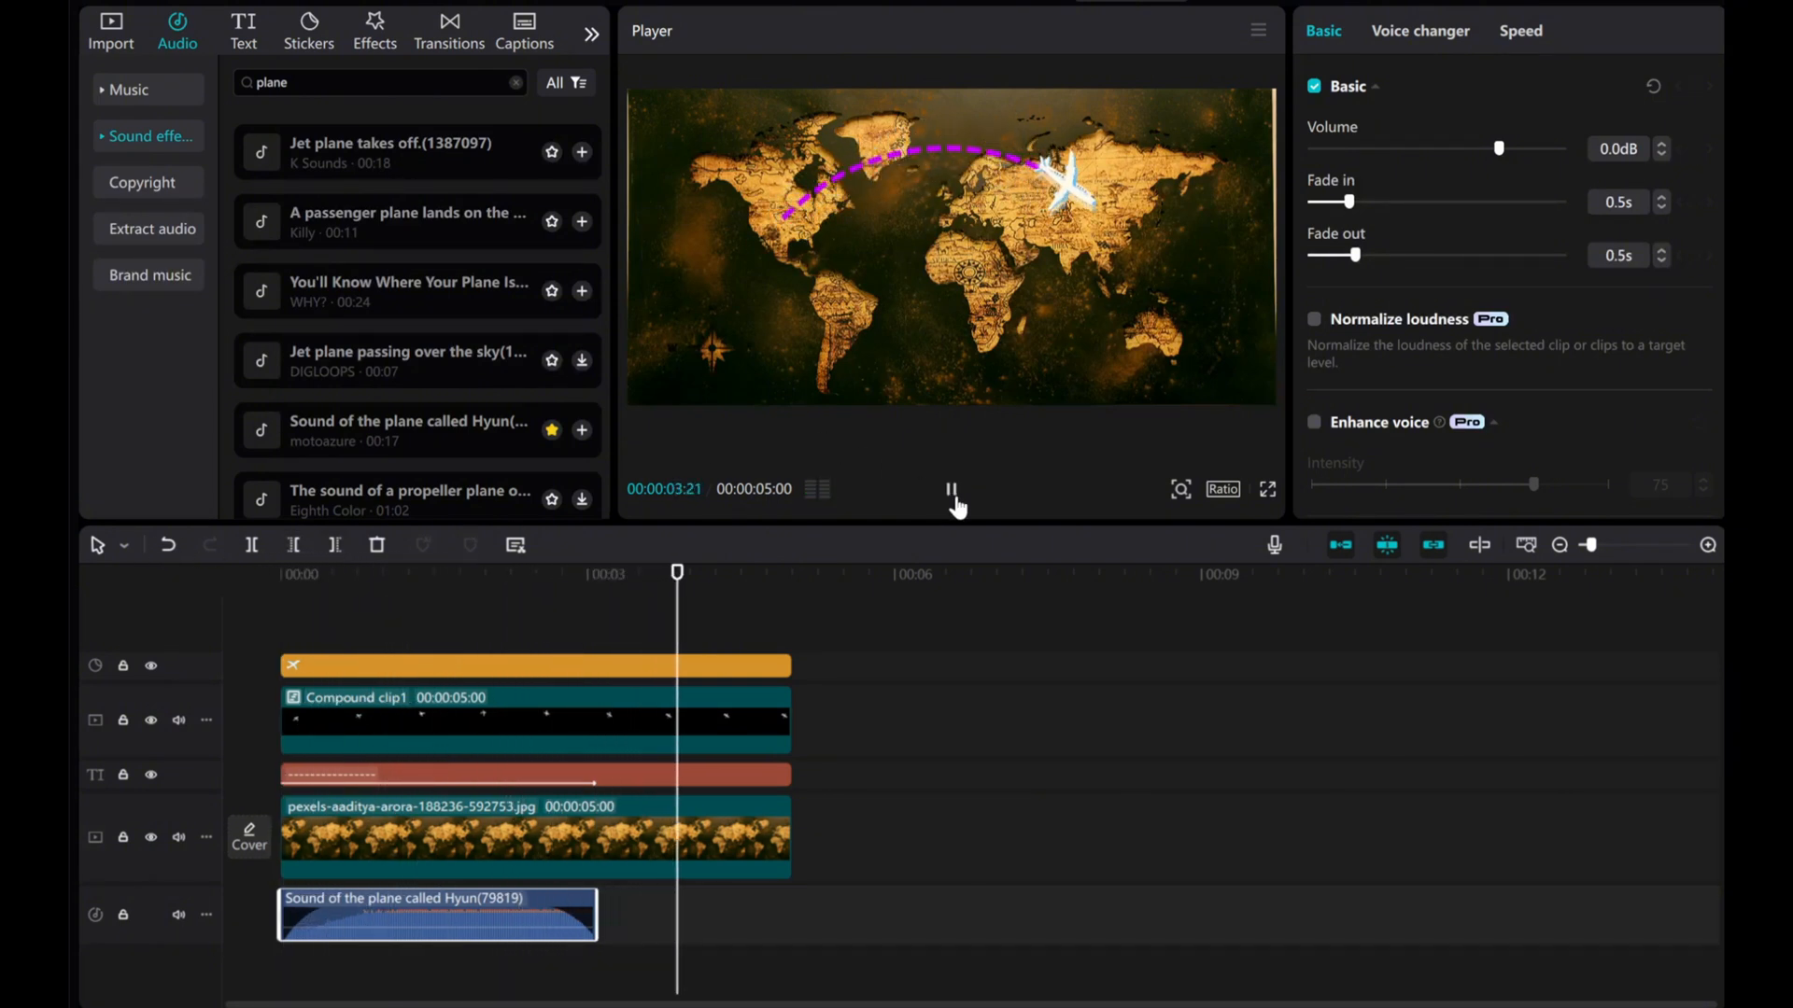